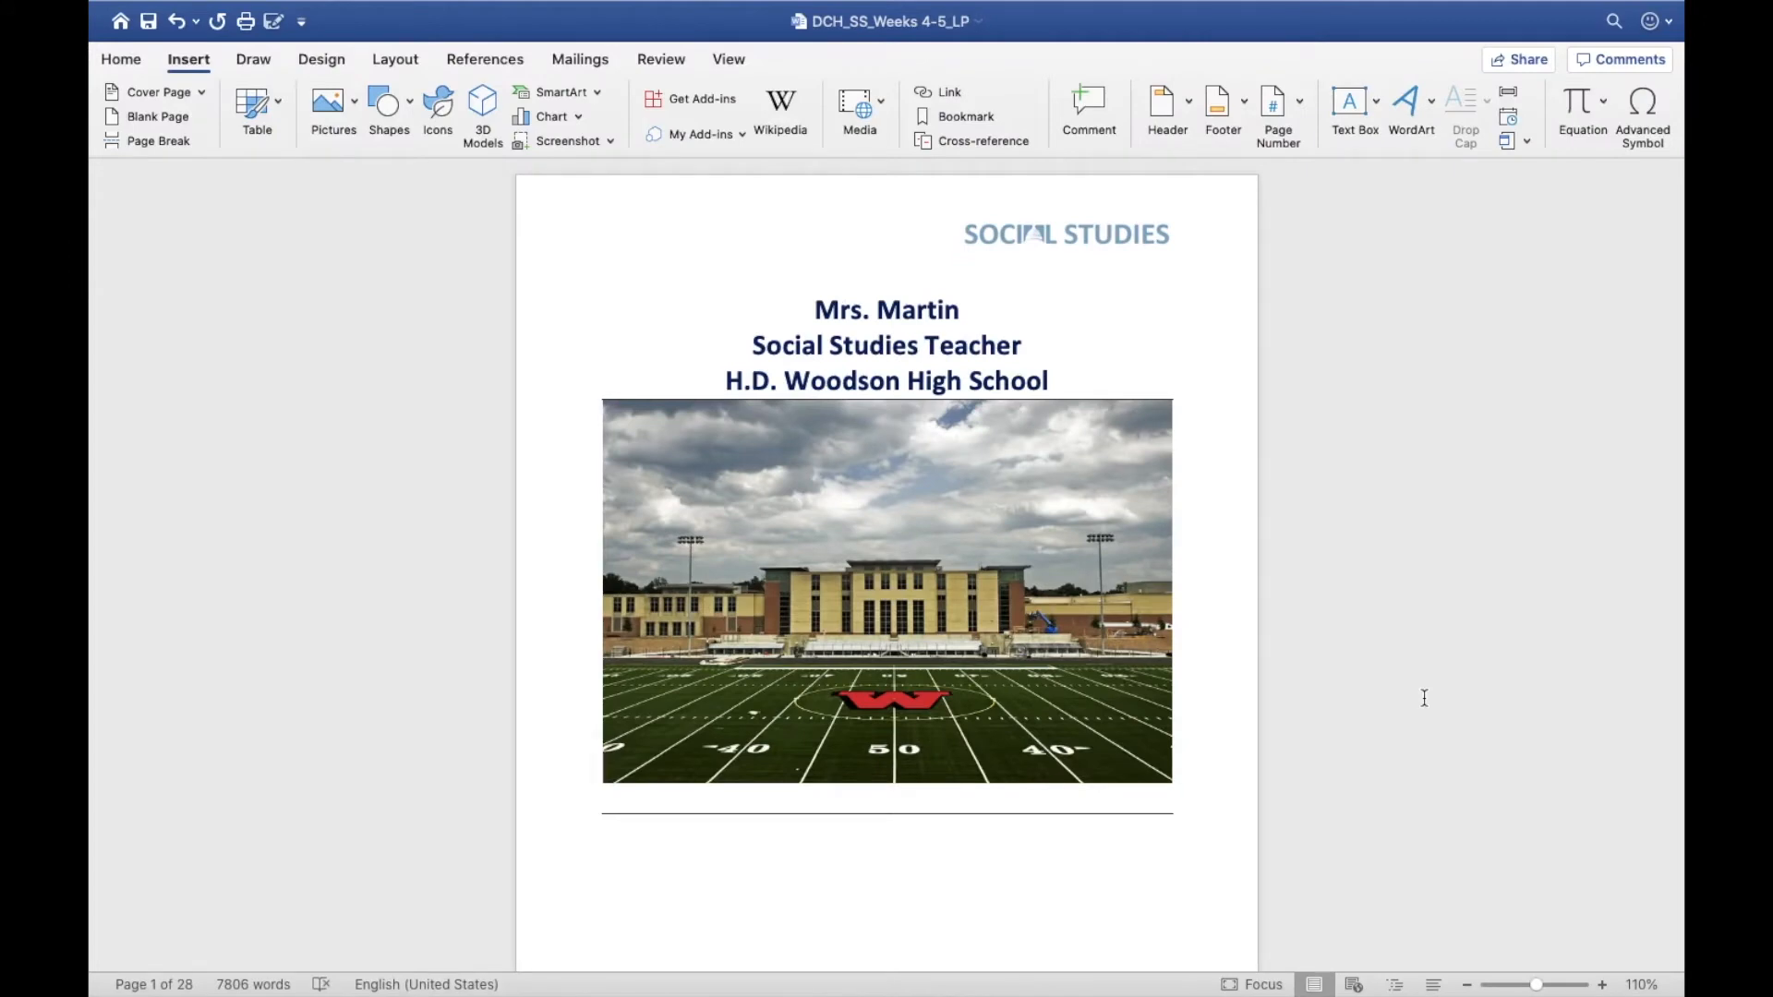
scroll("down", 3)
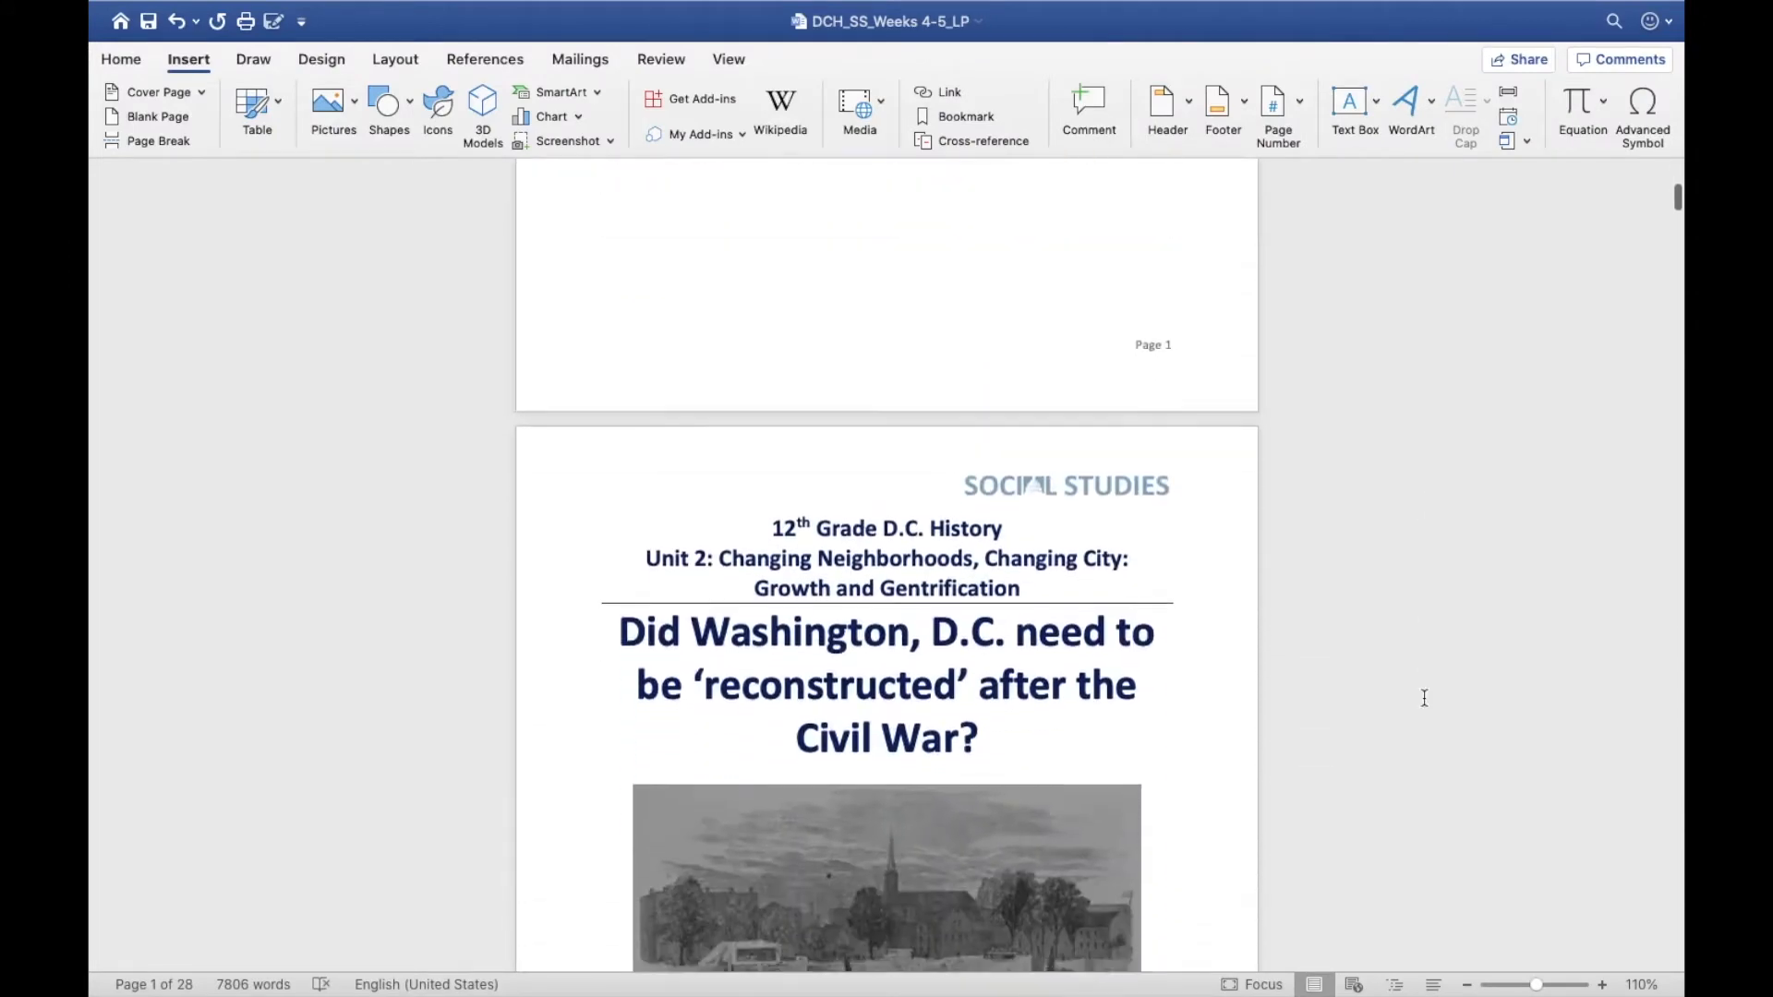
scroll("down", 3)
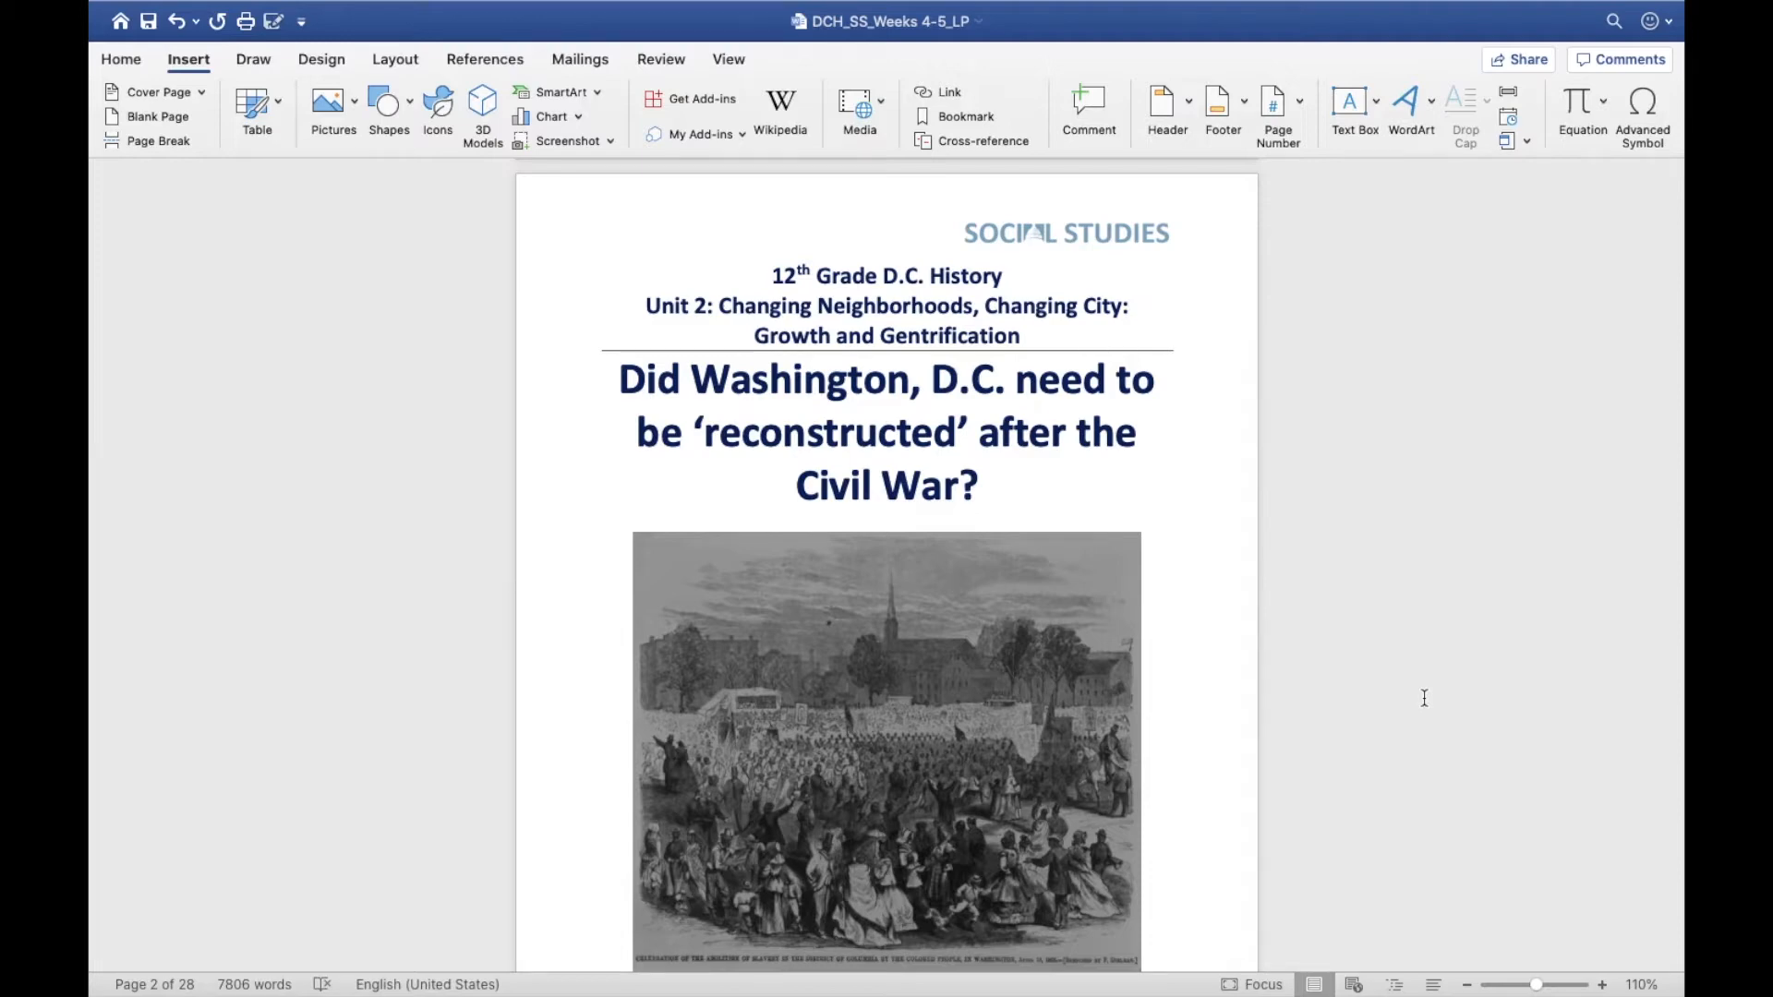
scroll("down", 3)
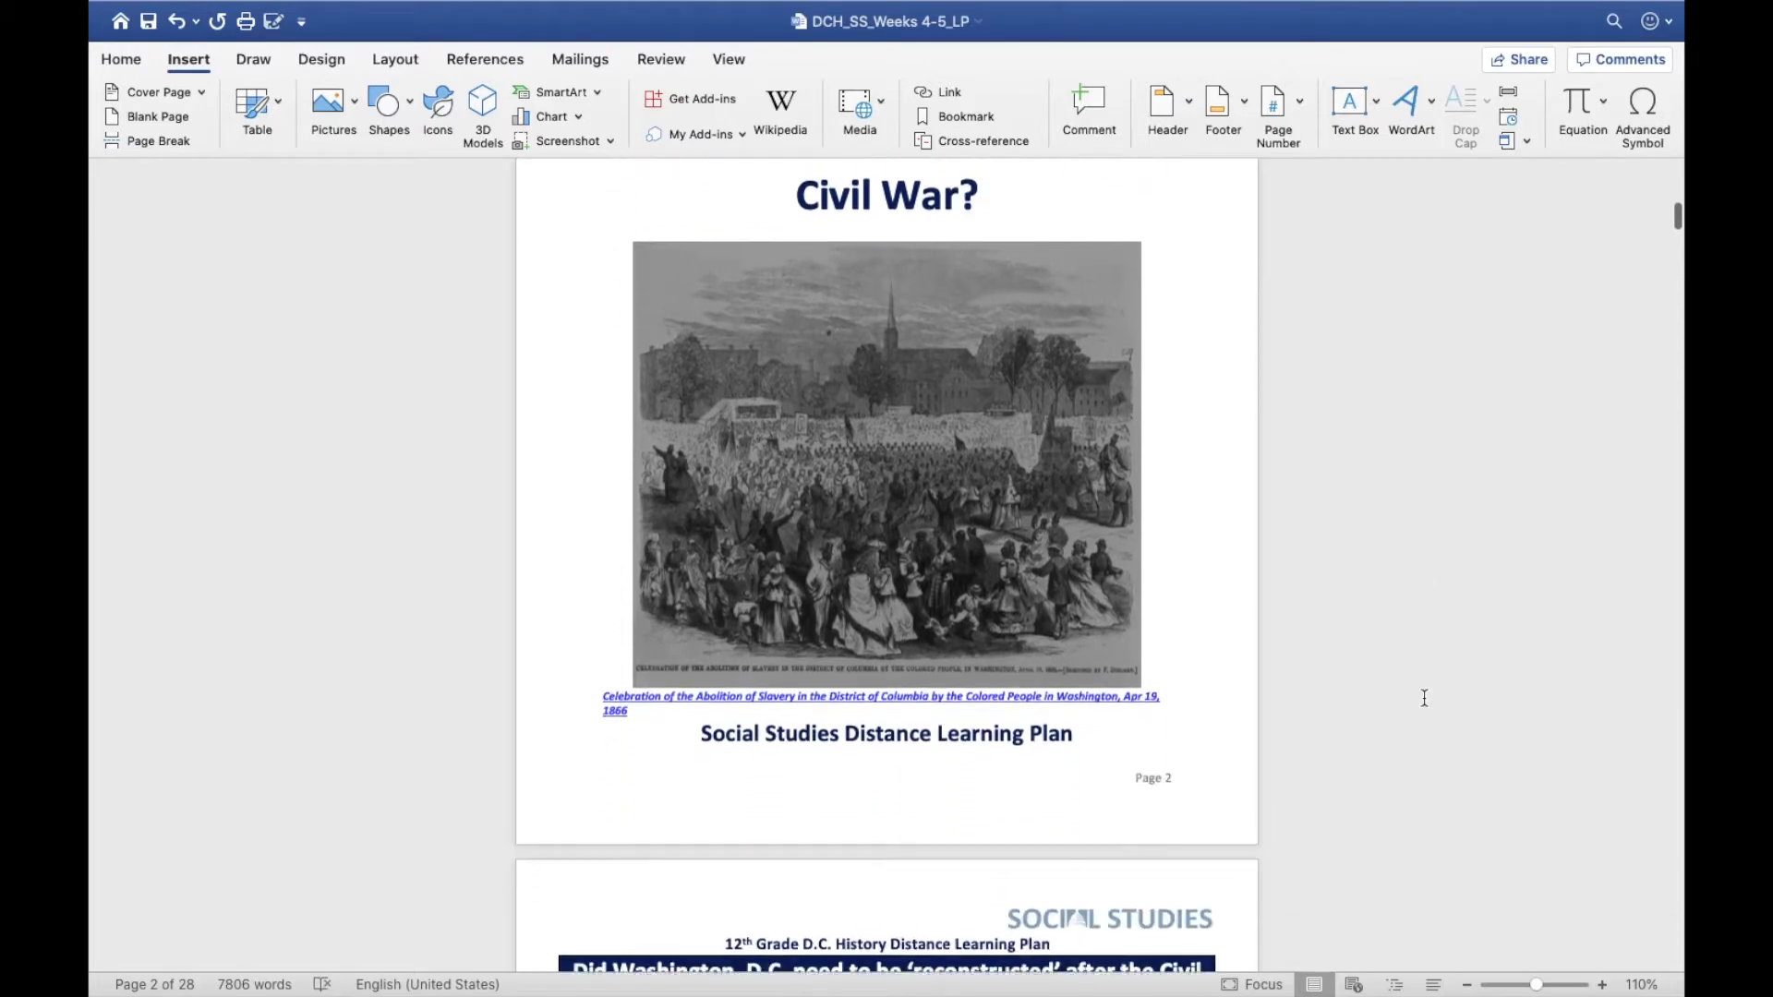
scroll("down", 3)
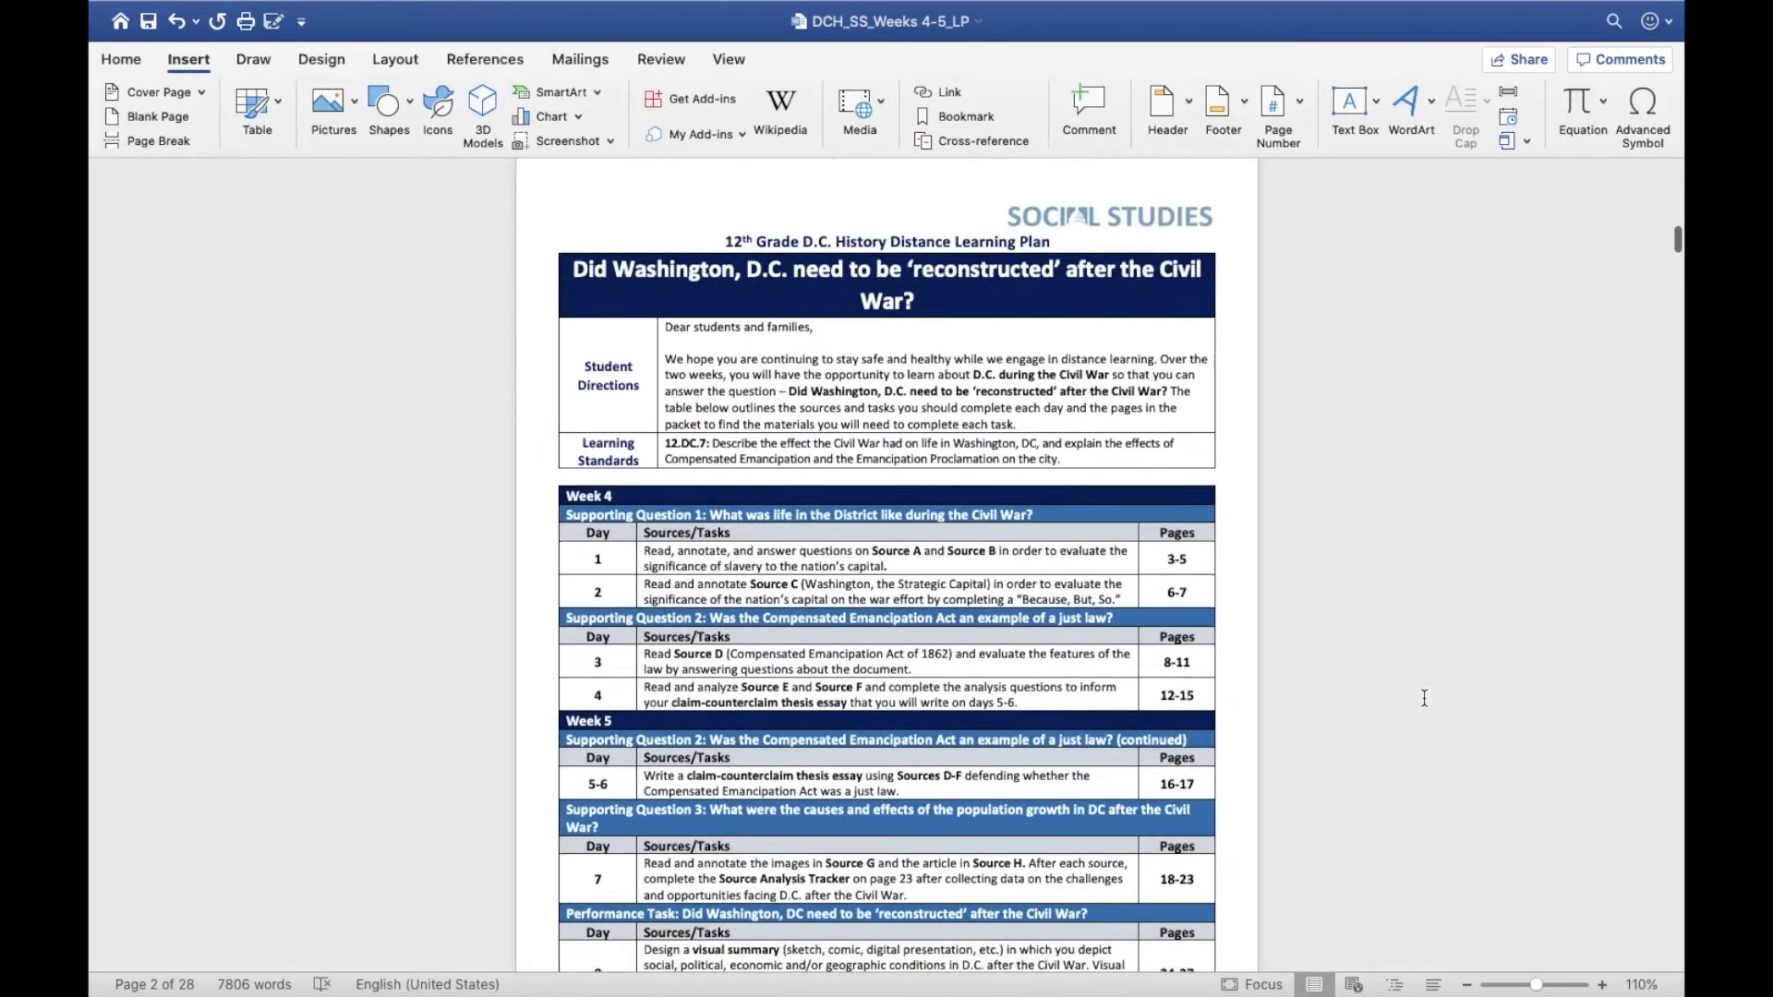
scroll("down", 3)
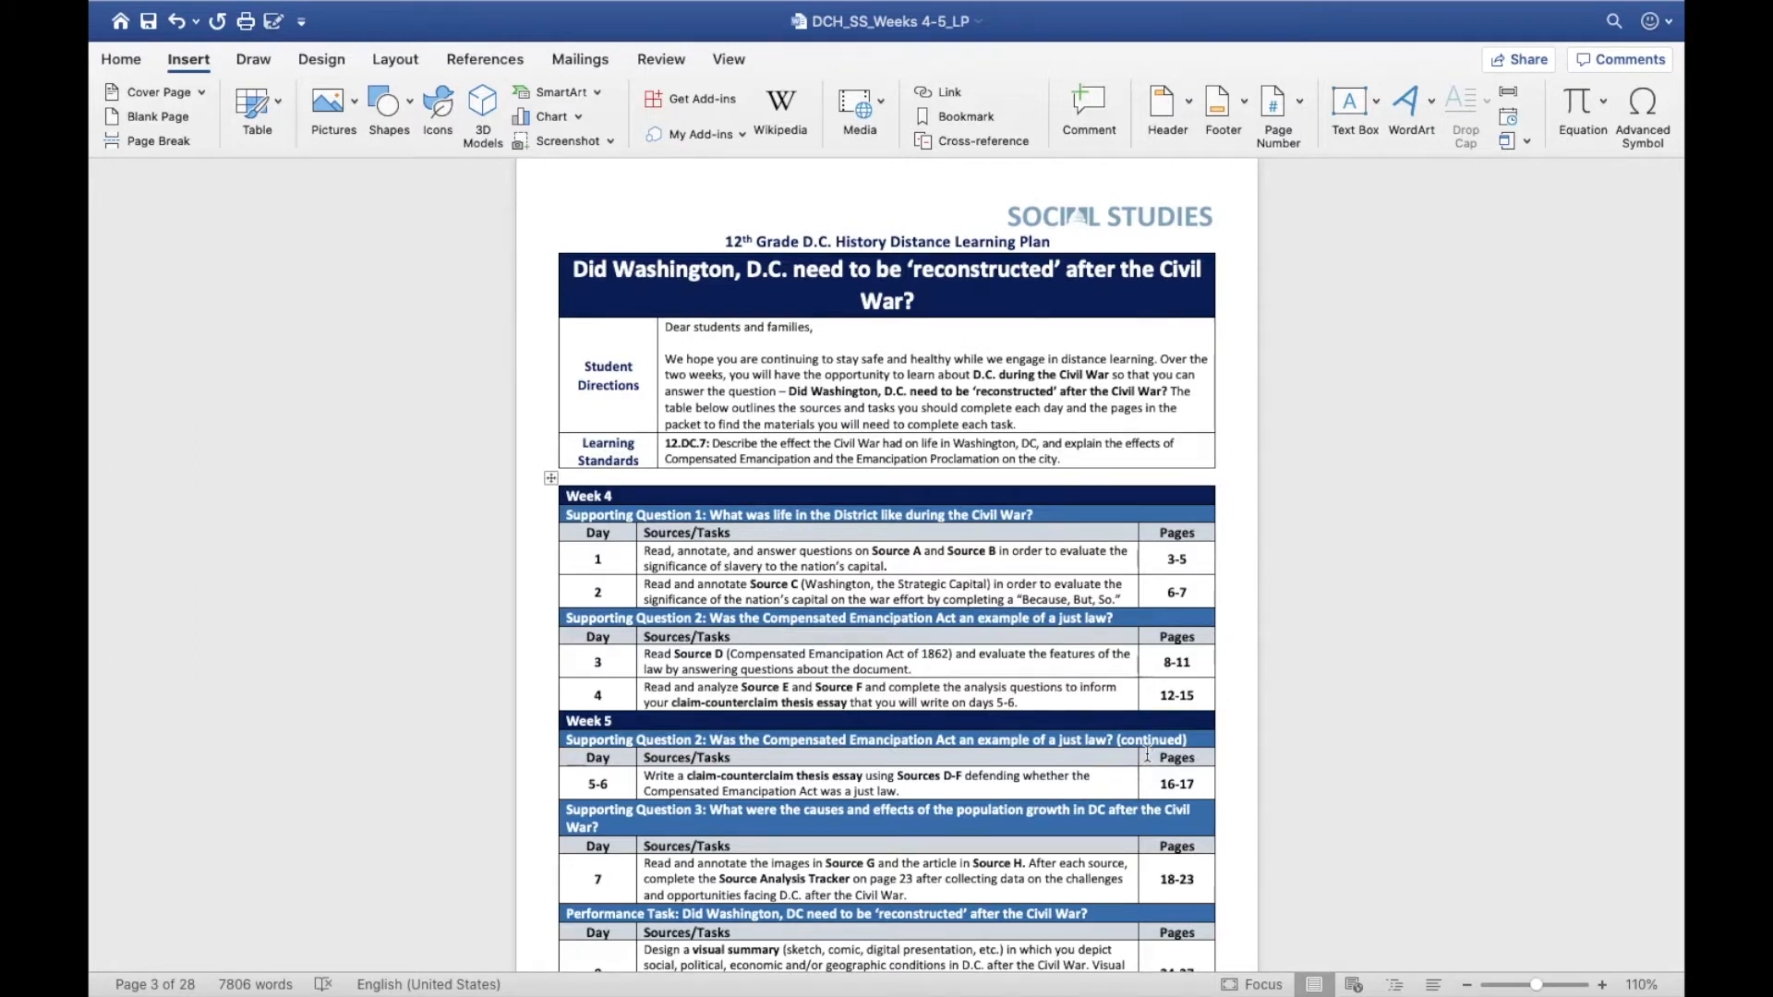
scroll("down", 3)
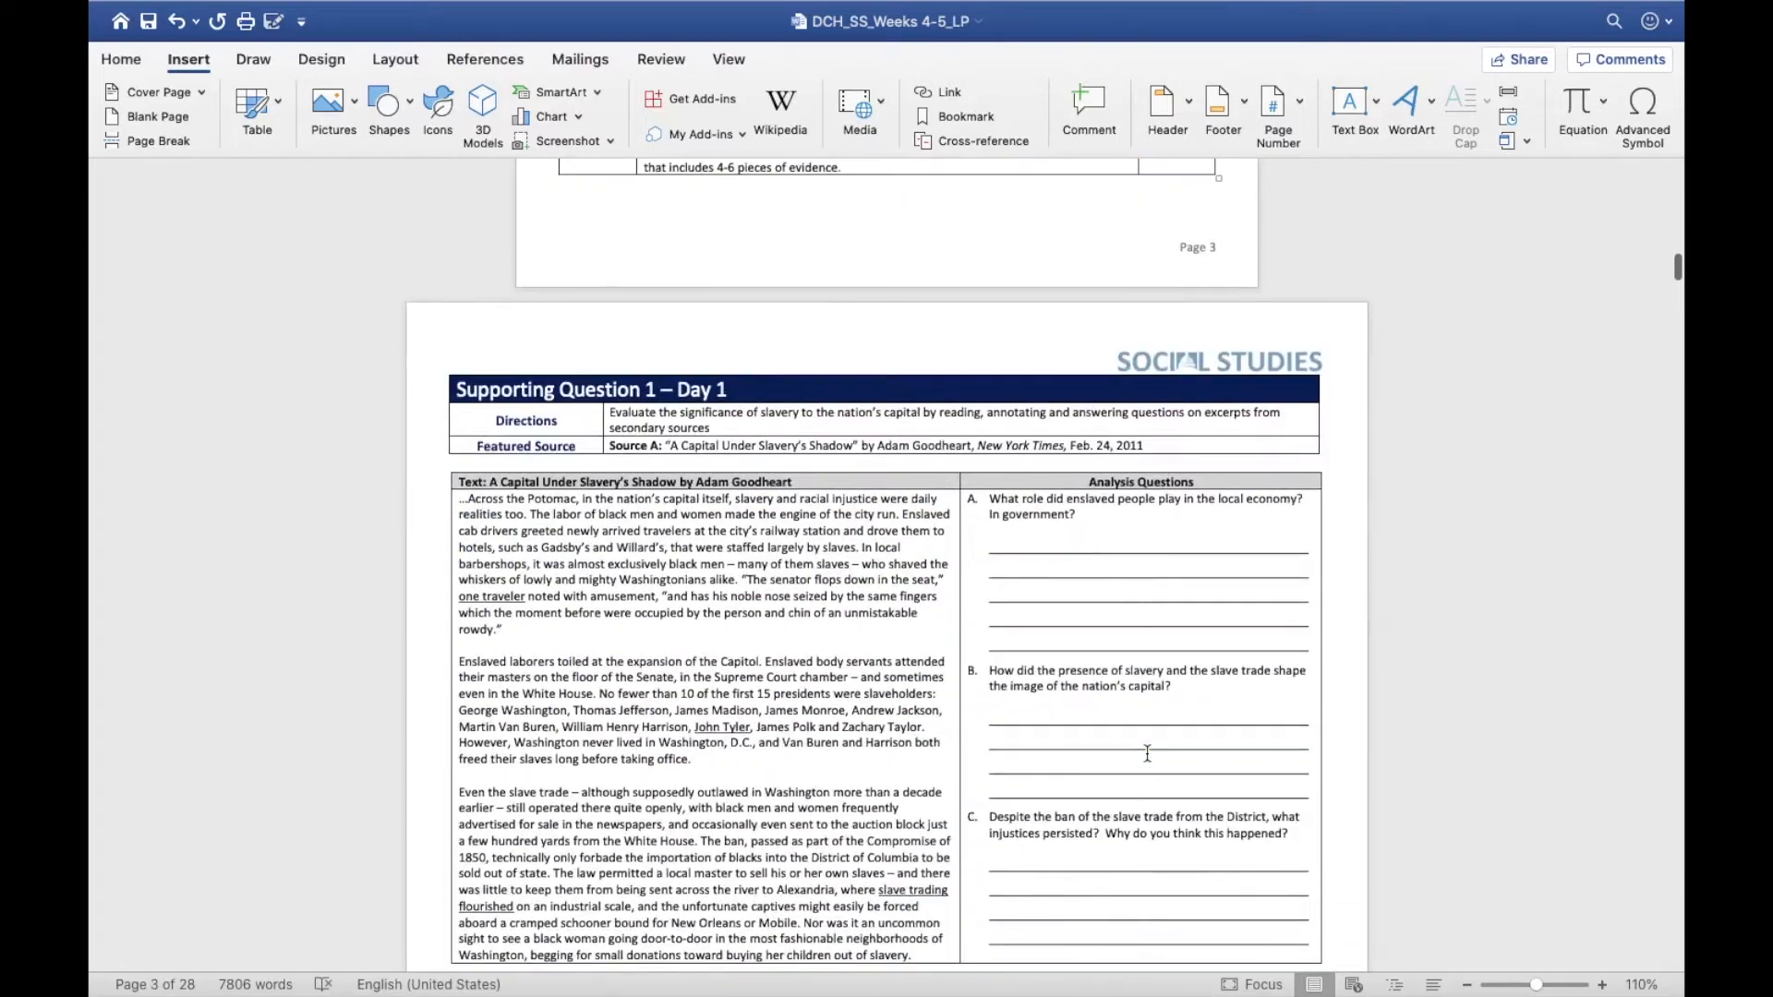
scroll("down", 3)
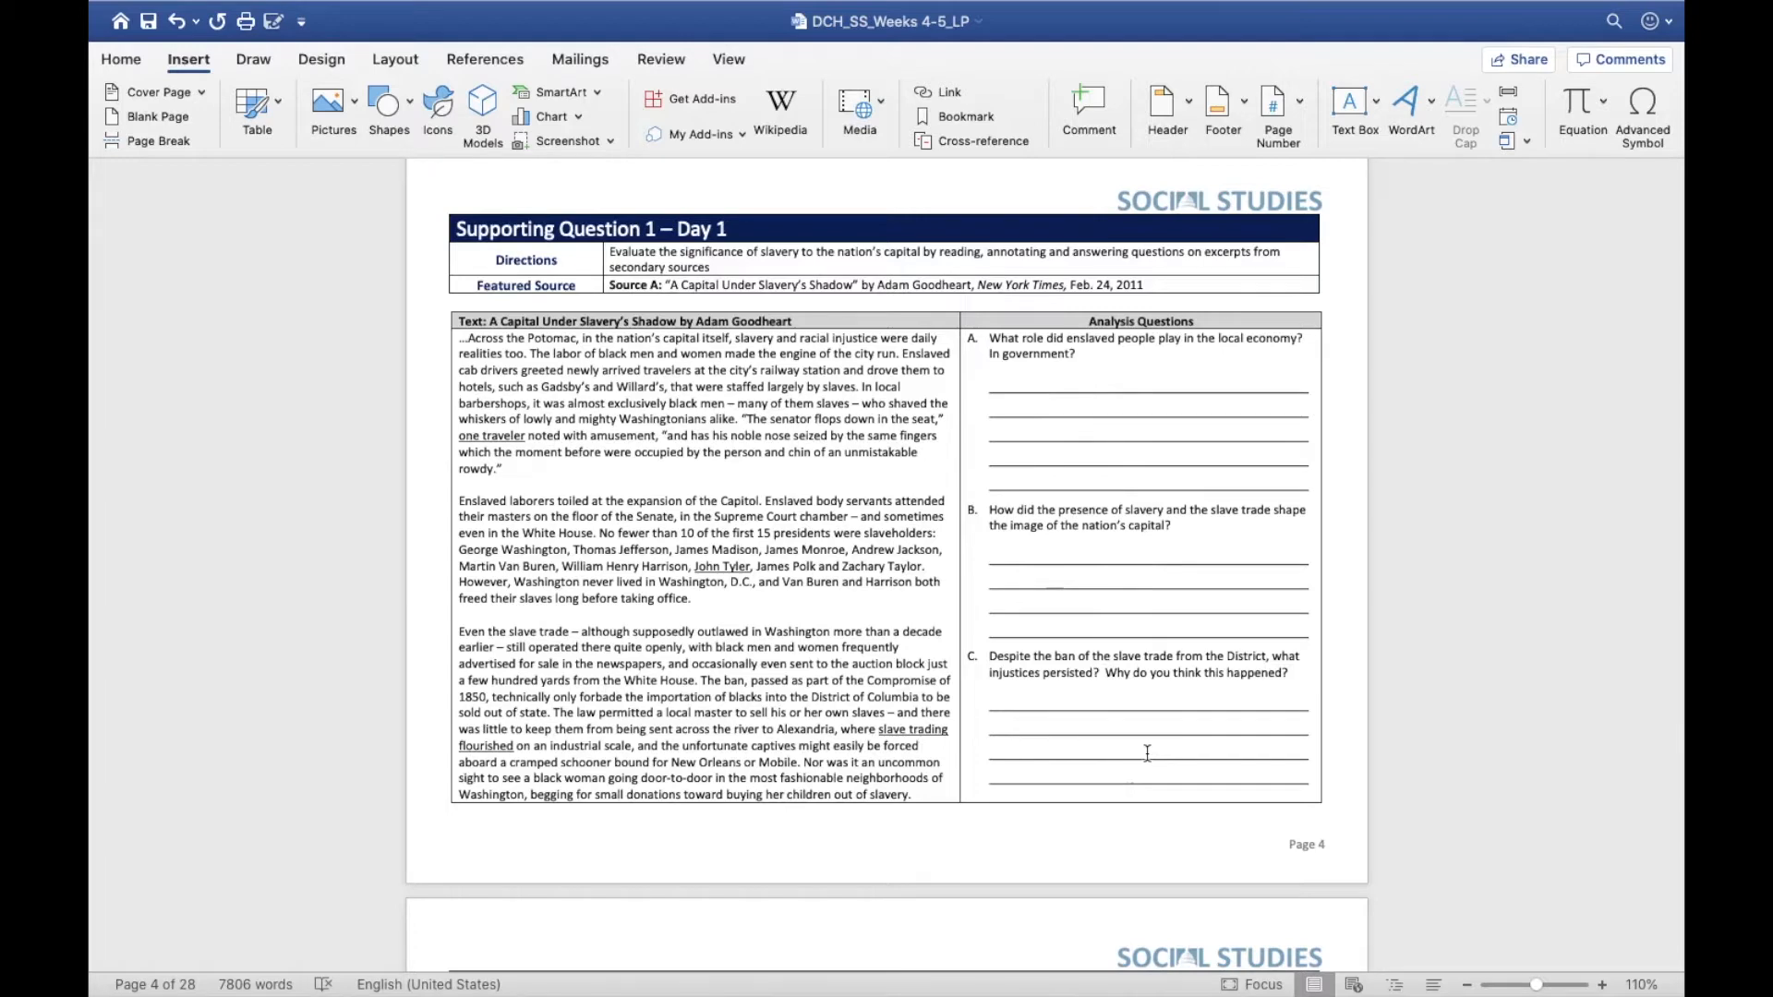
mouse_move(1138, 700)
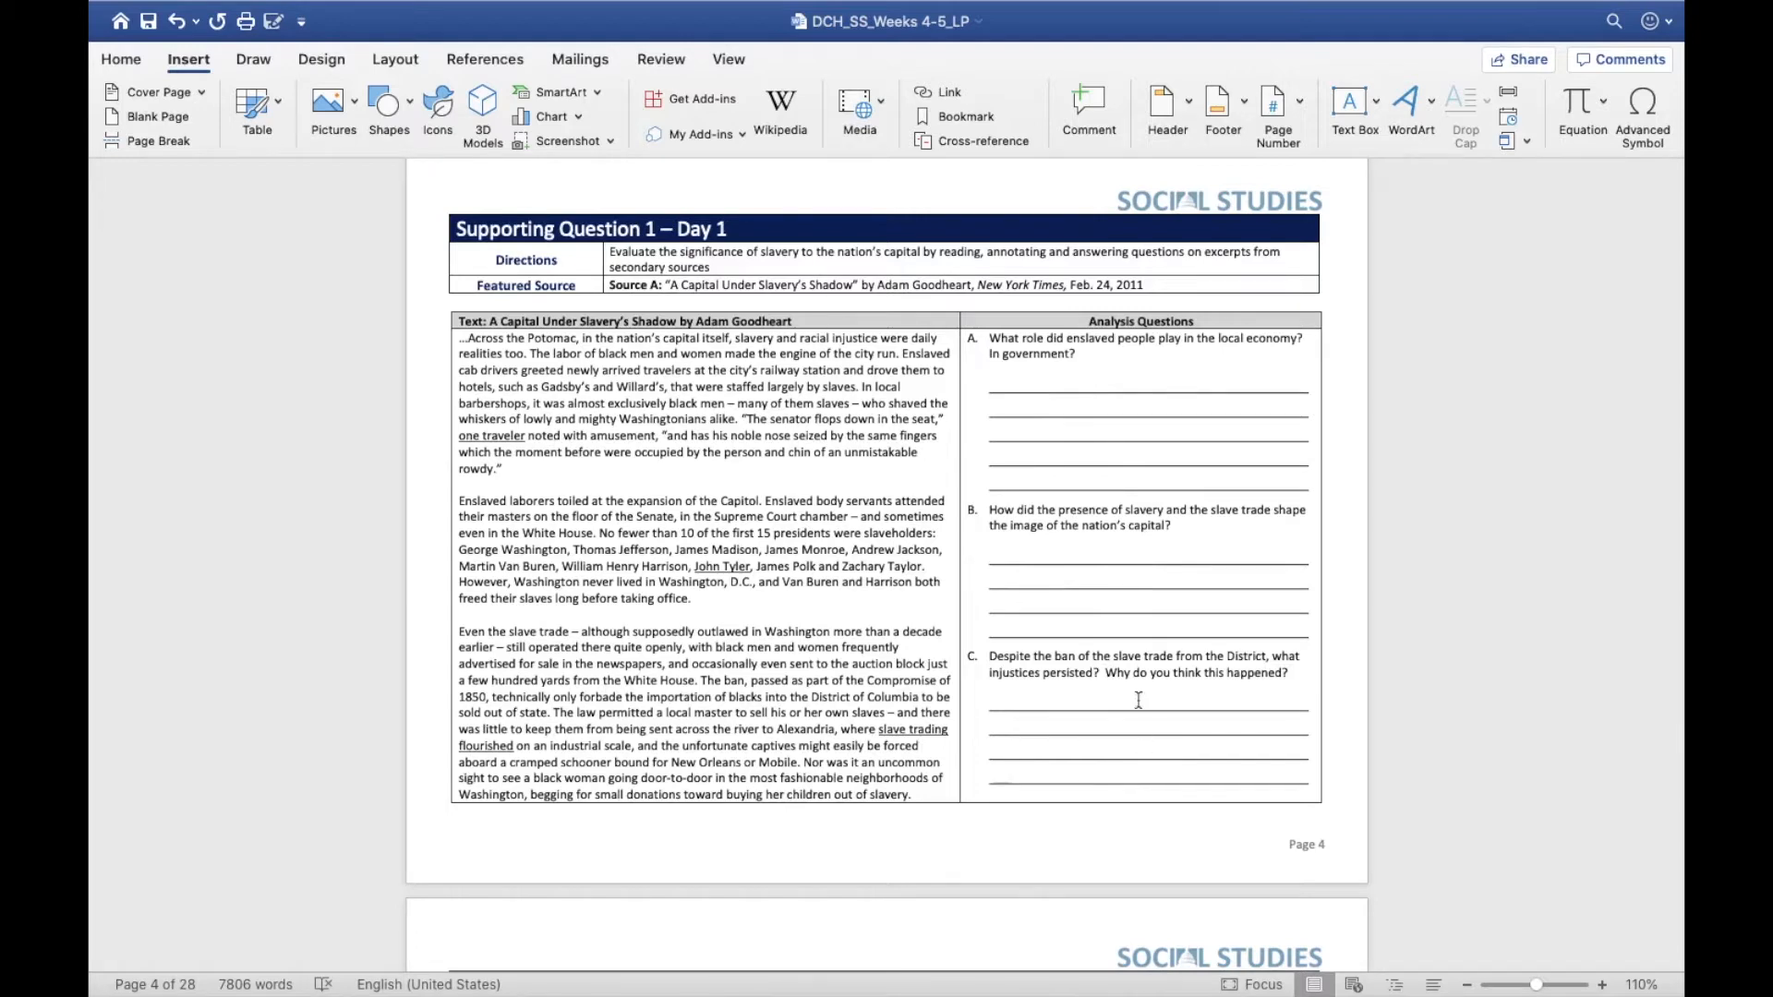
scroll("down", 3)
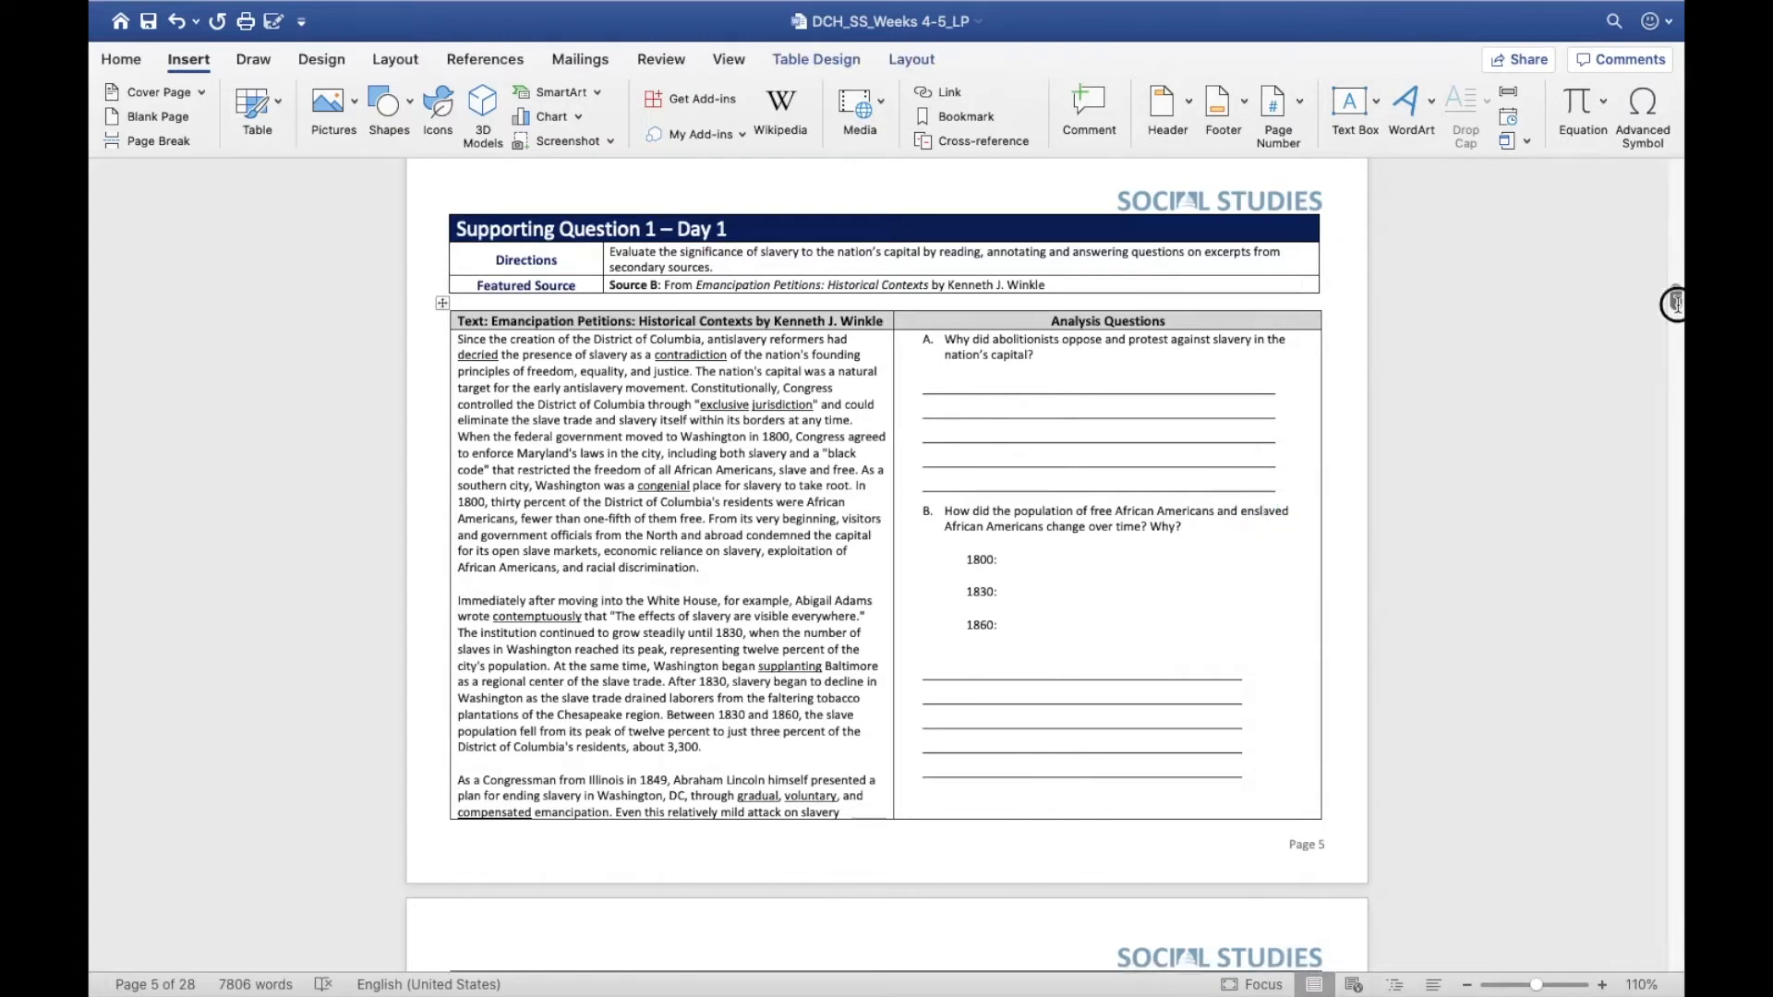
scroll("down", 3)
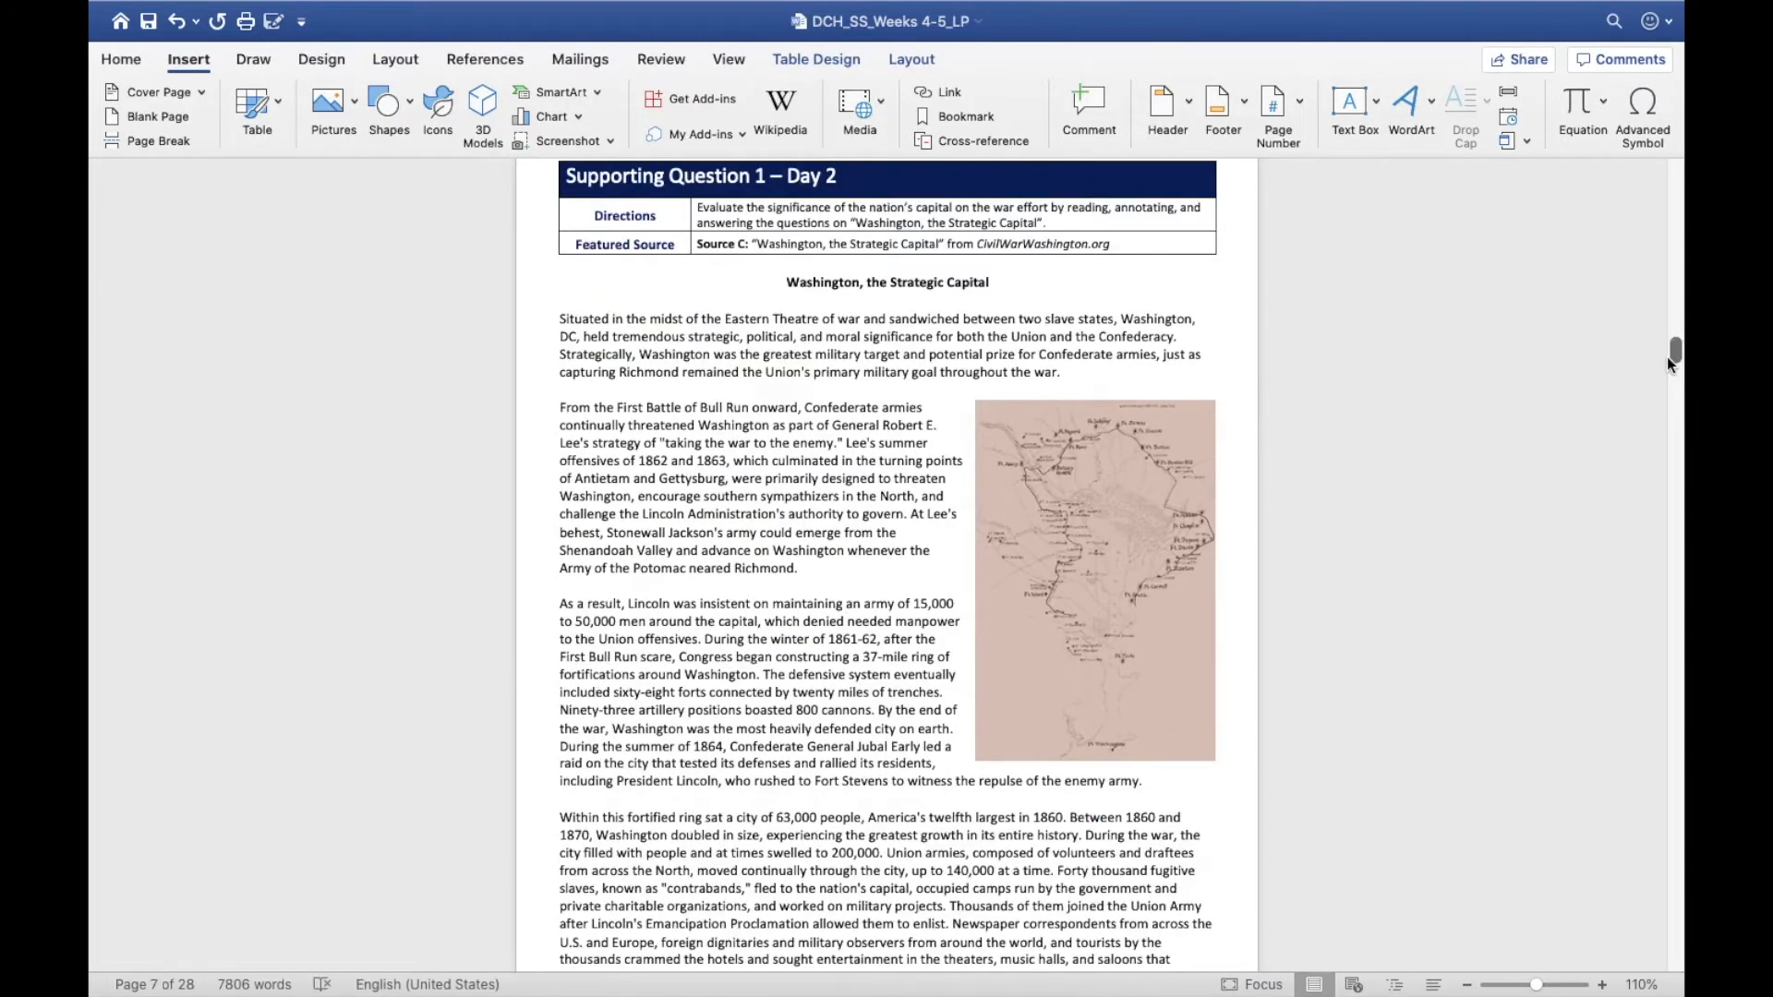
mouse_move(1672, 351)
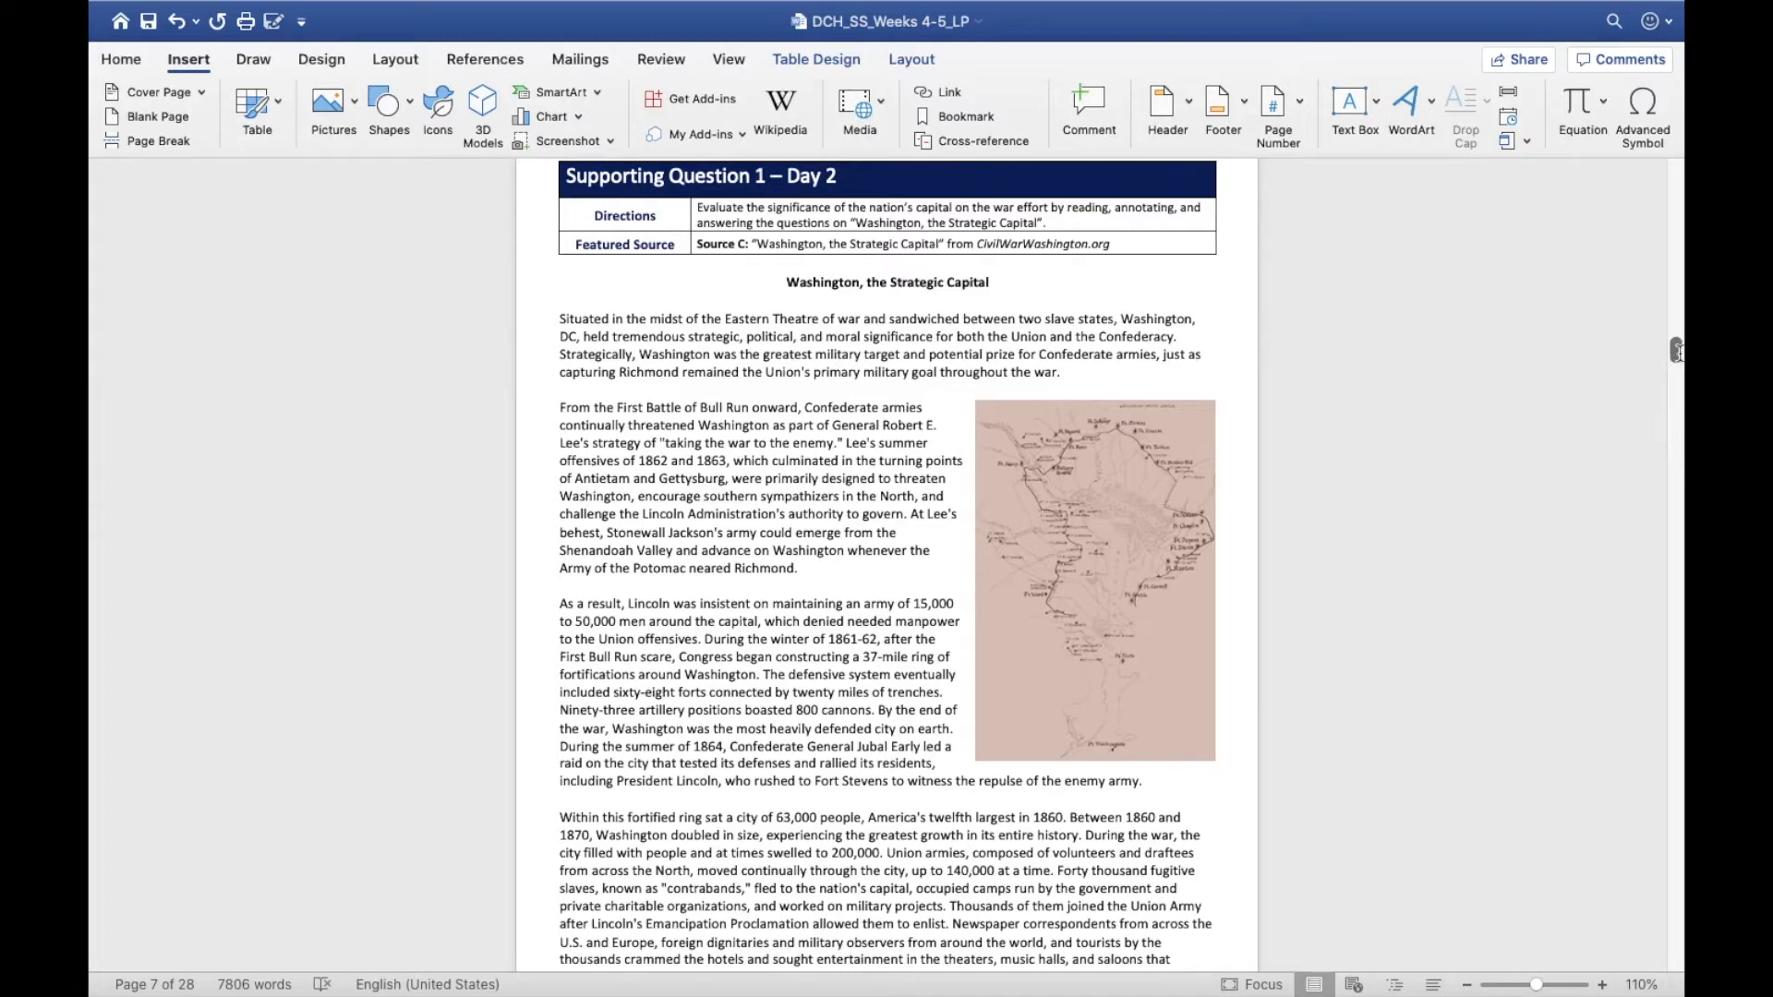
scroll("down", 3)
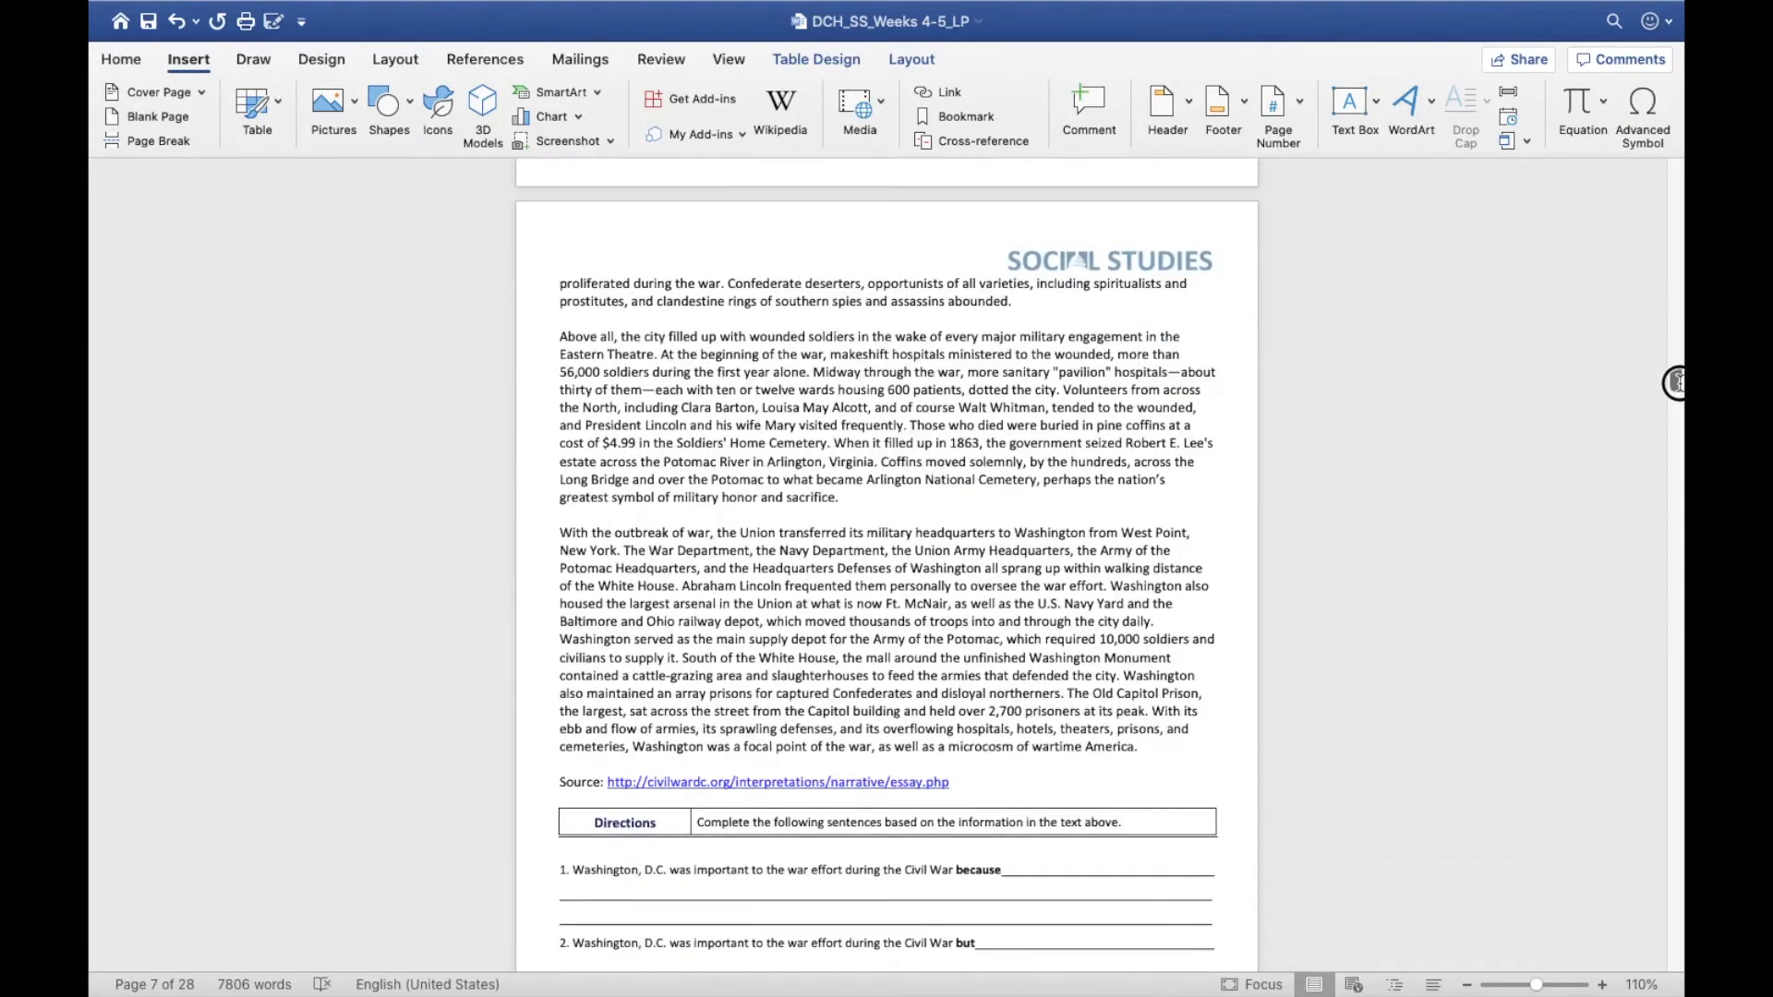
scroll("down", 3)
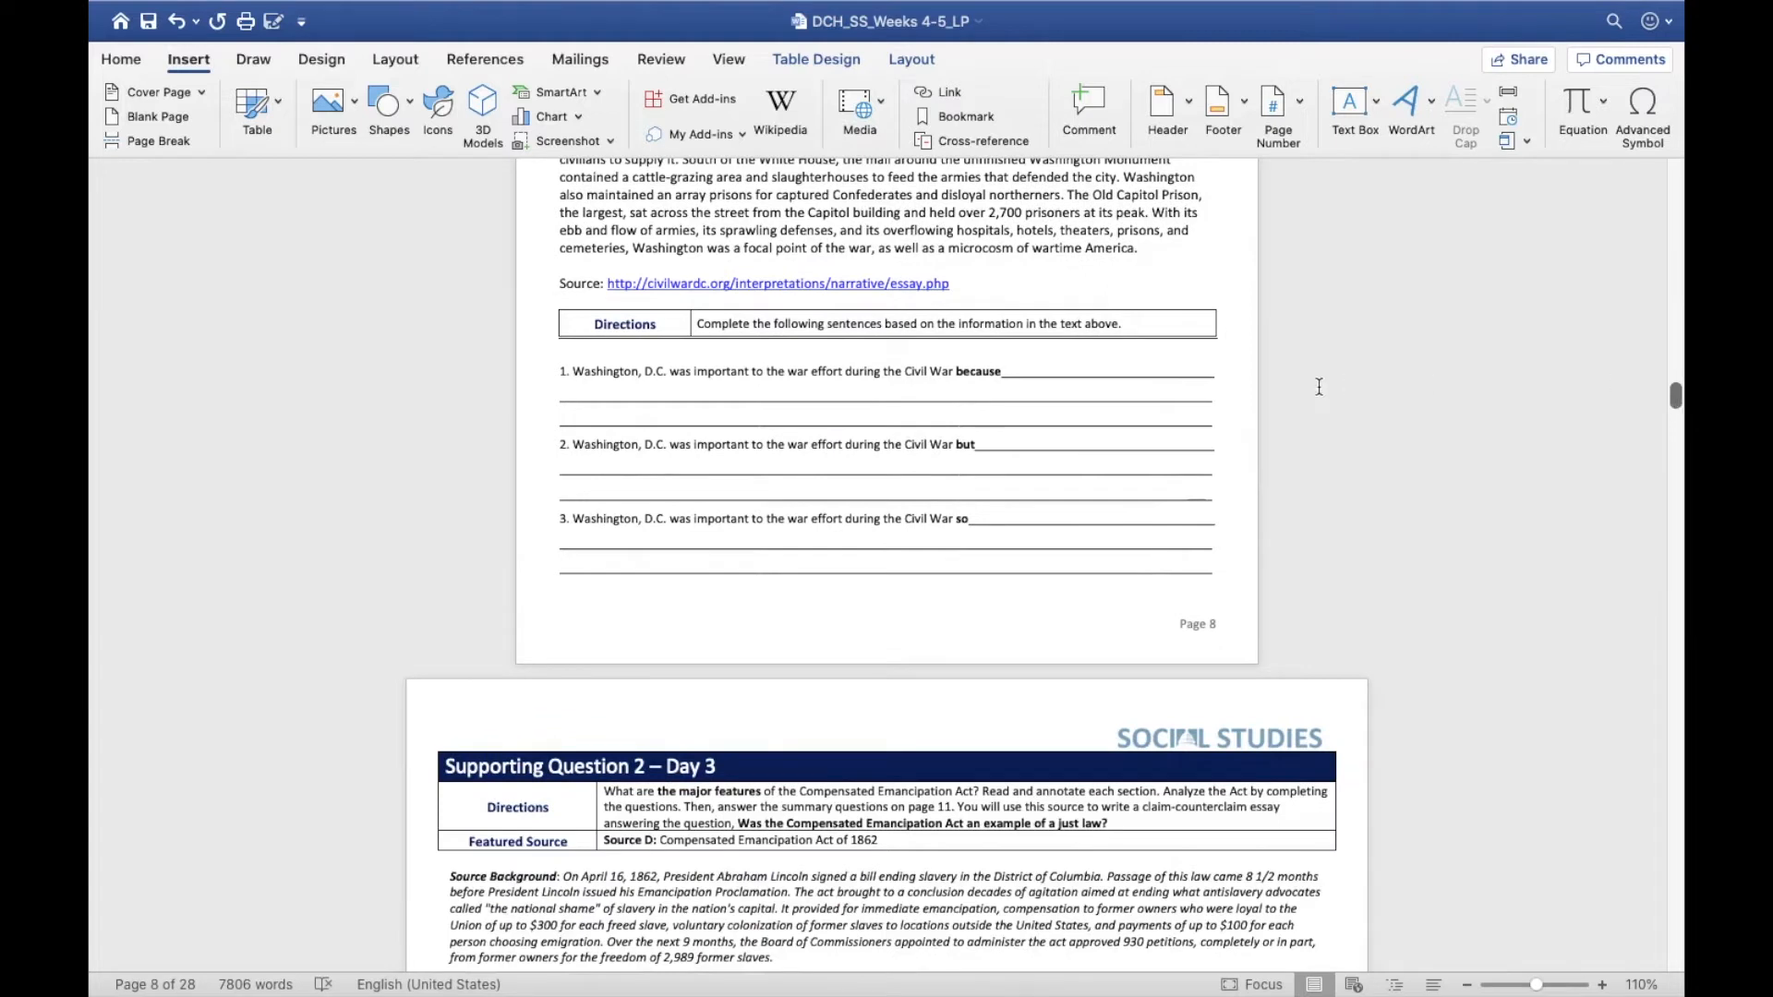
mouse_move(999, 529)
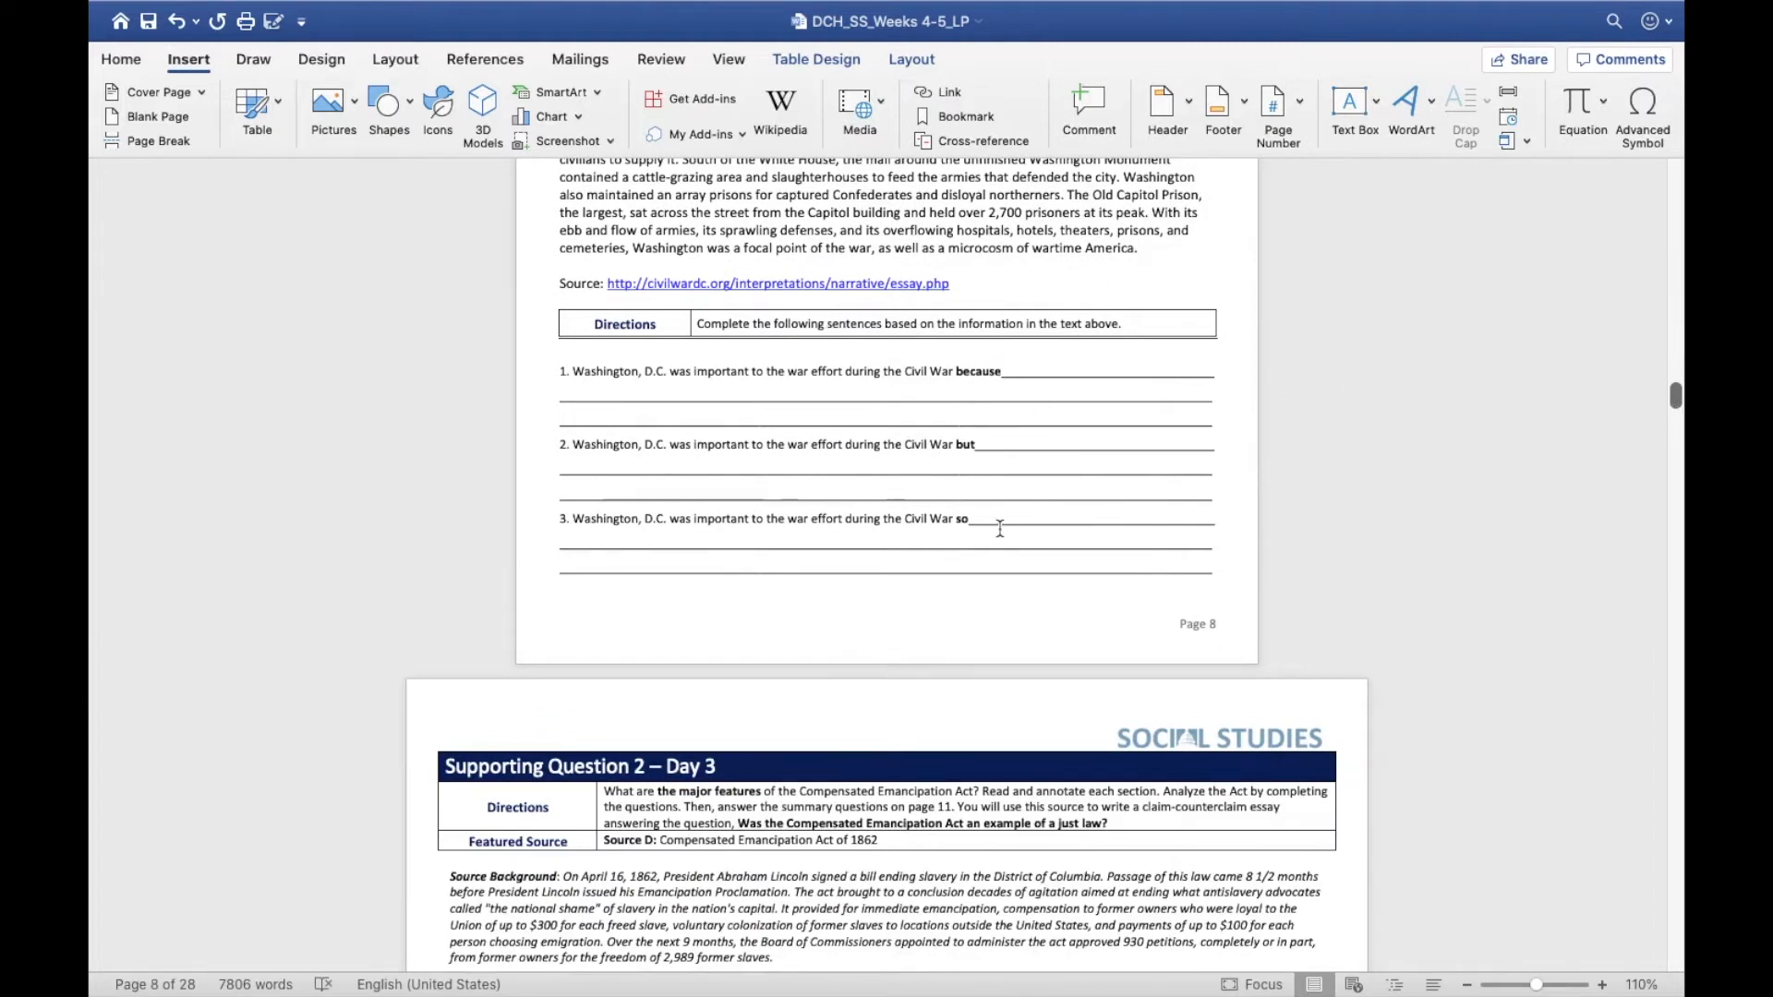
mouse_move(1679, 385)
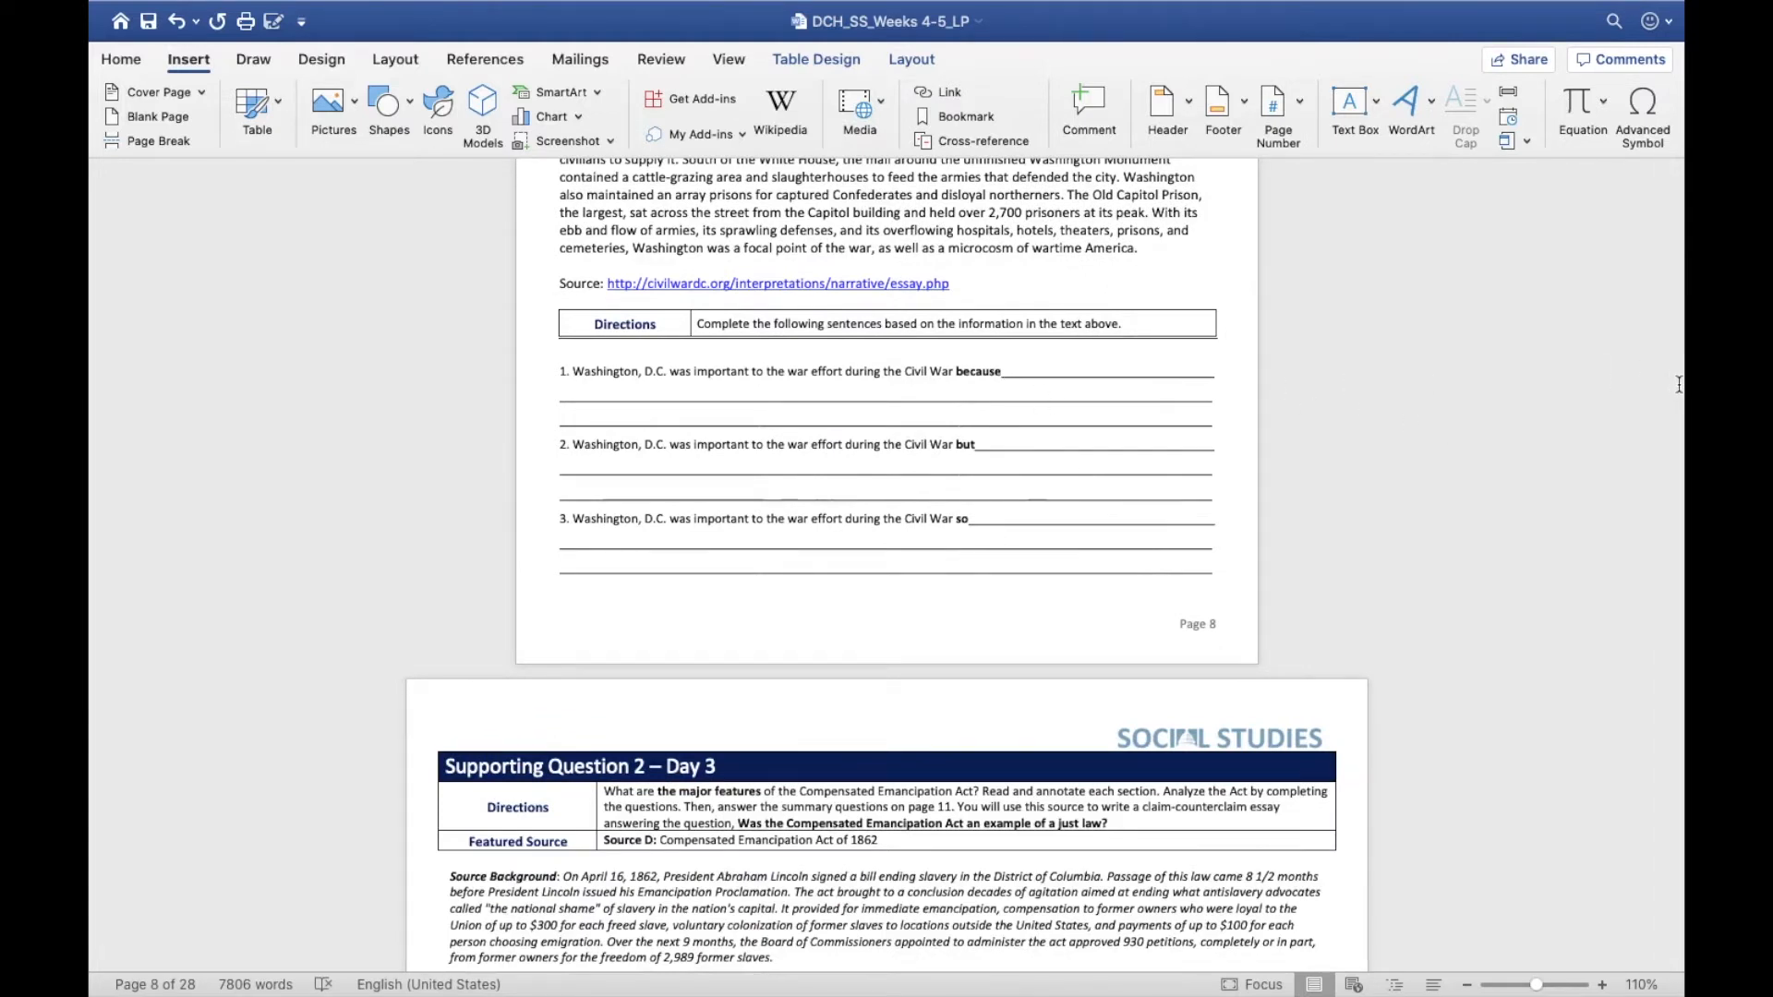
scroll("down", 3)
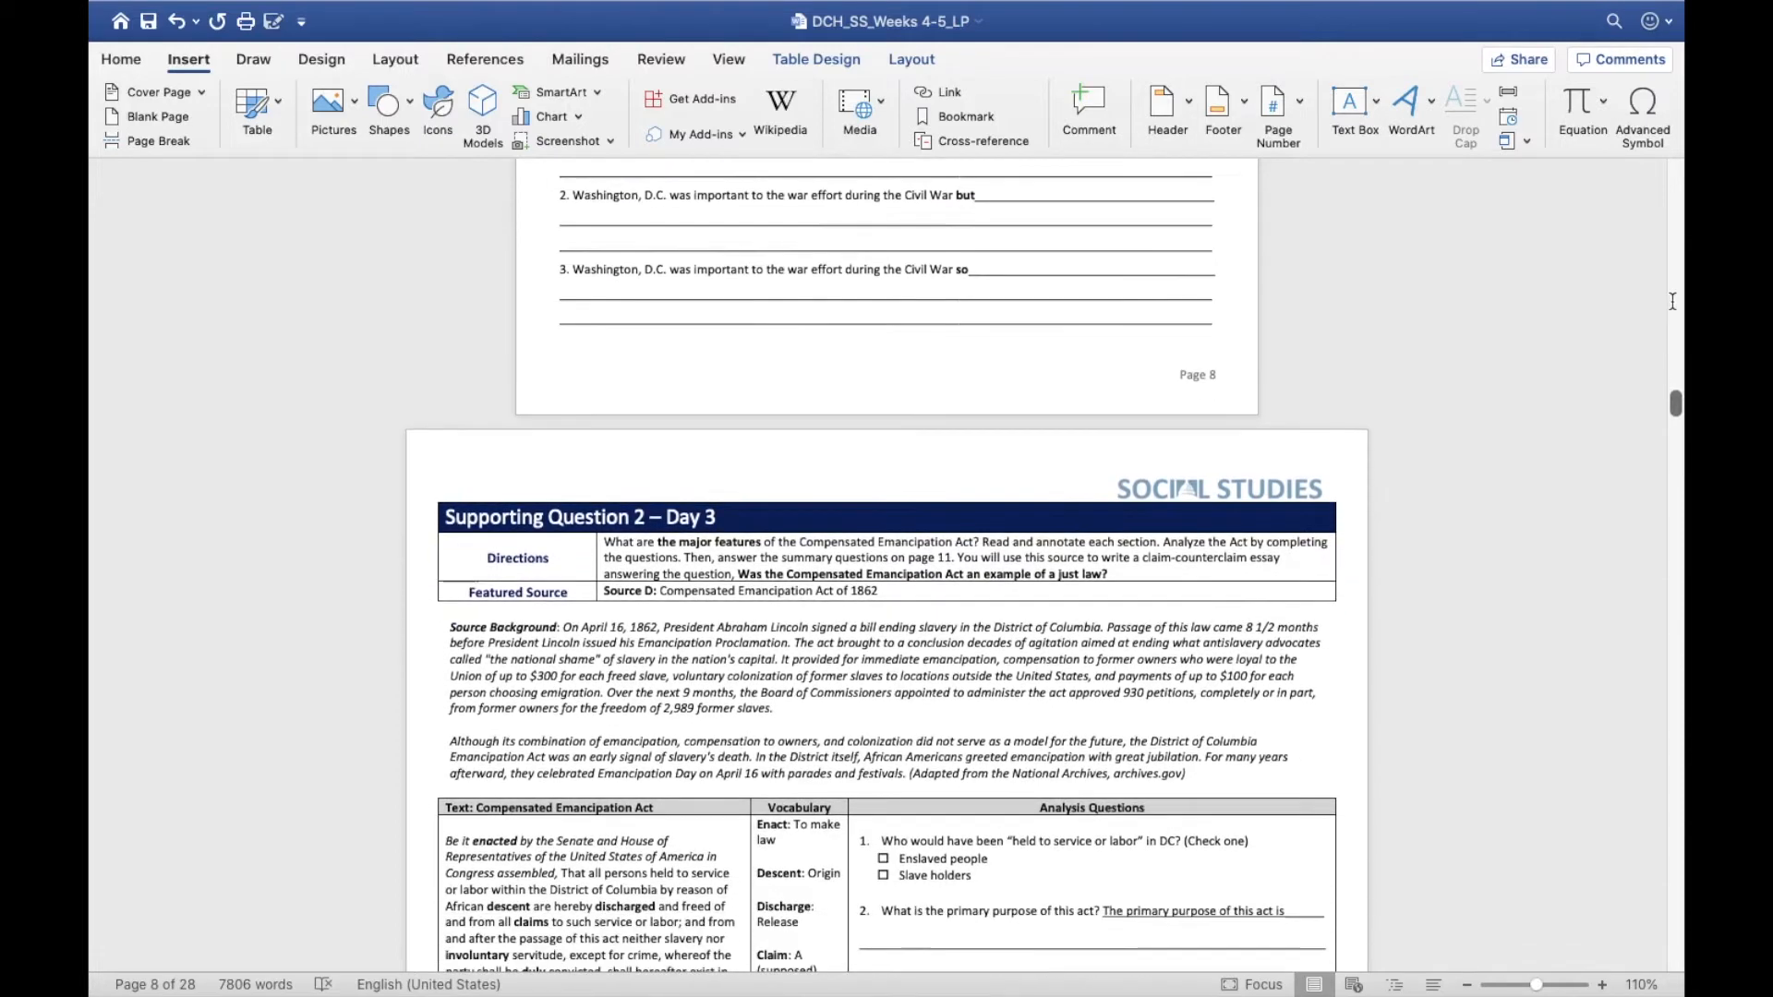
scroll("down", 3)
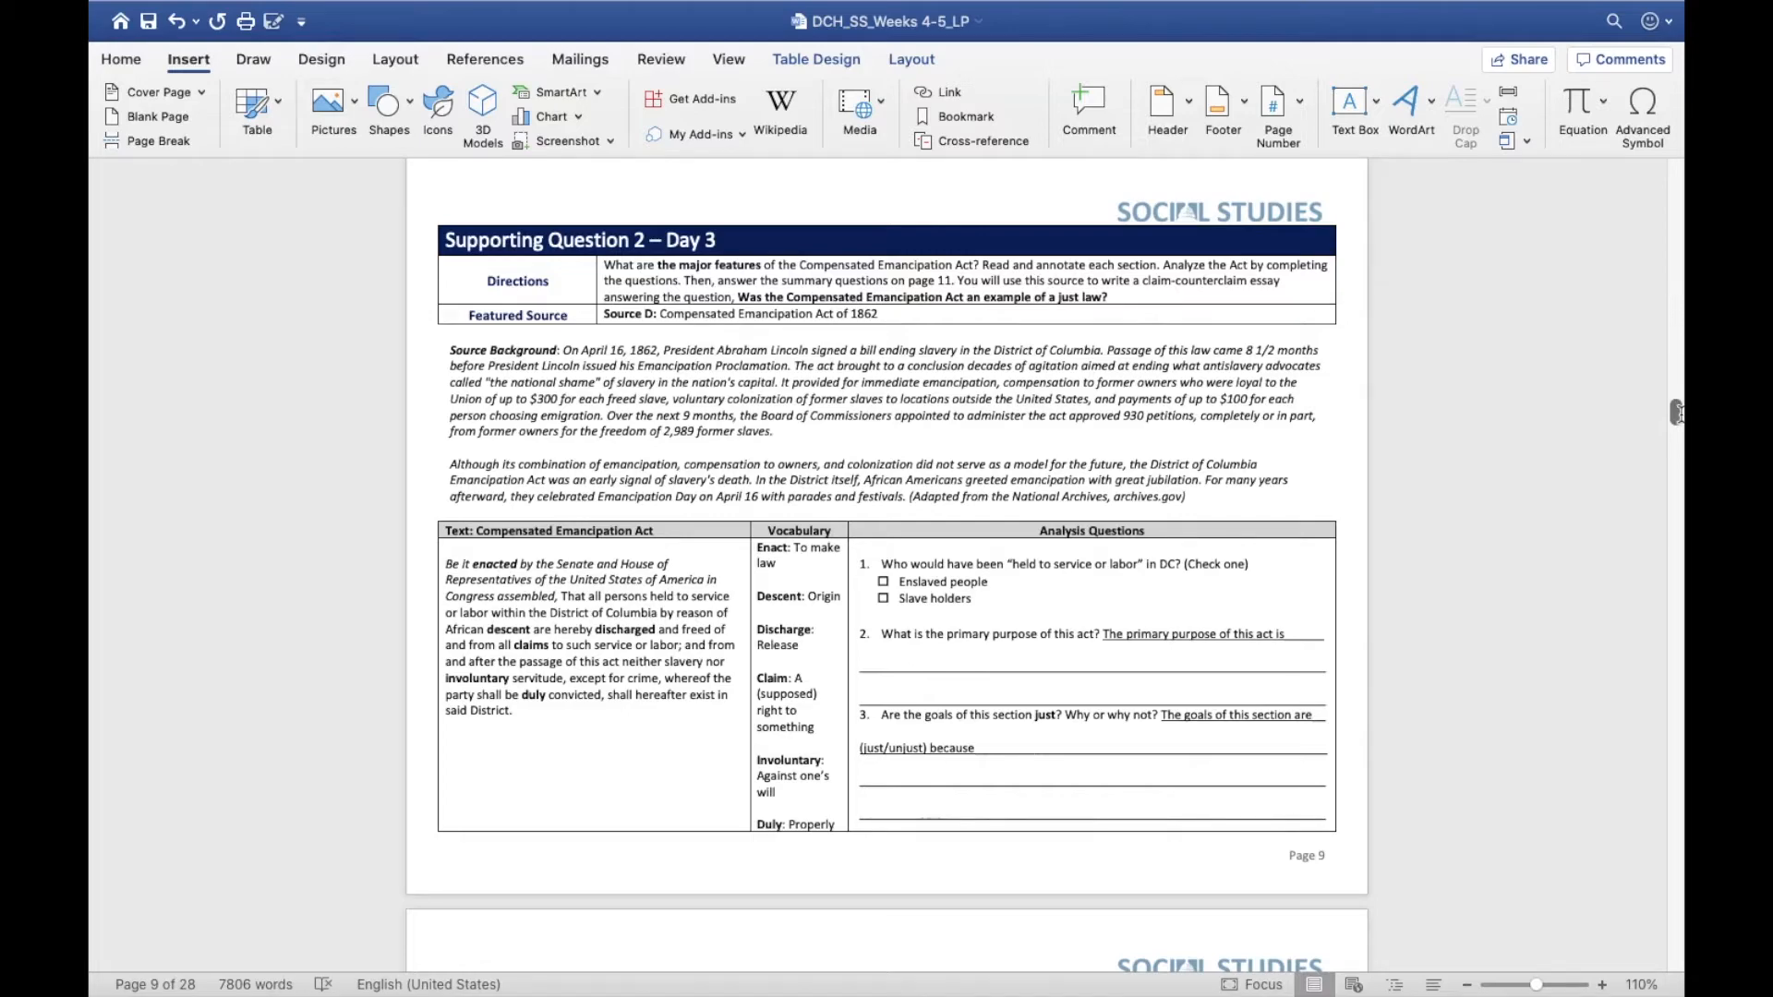
scroll("down", 3)
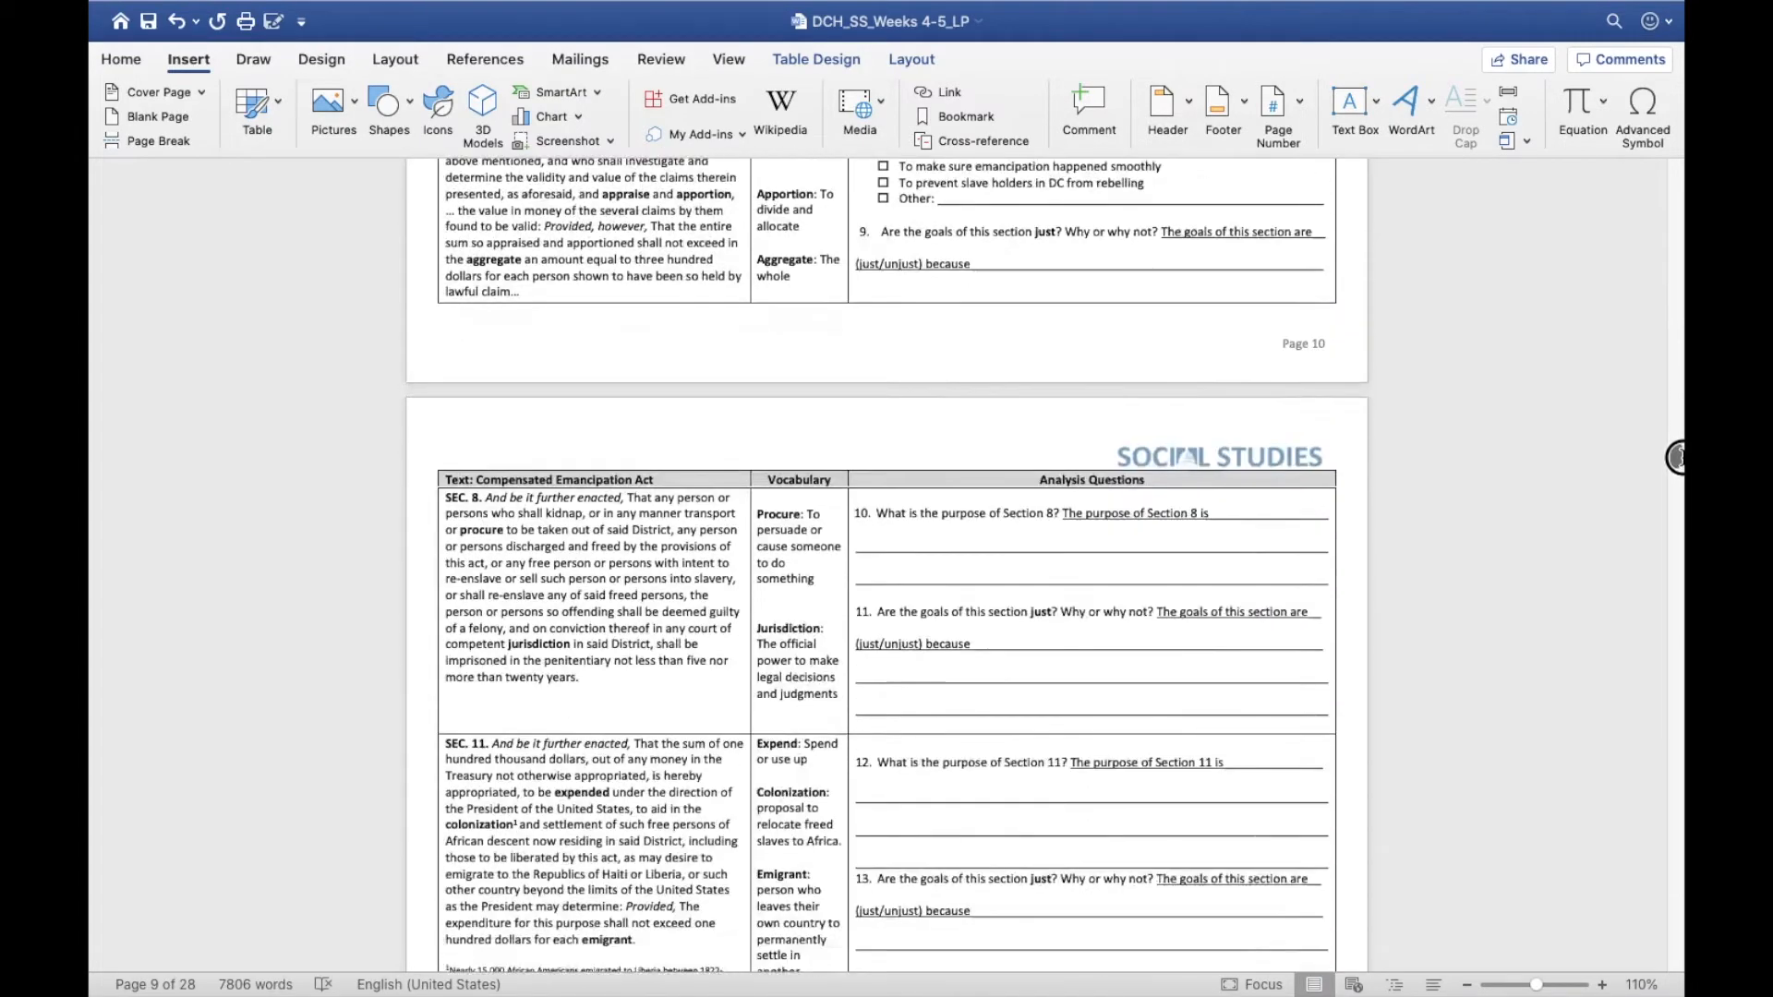
scroll("down", 3)
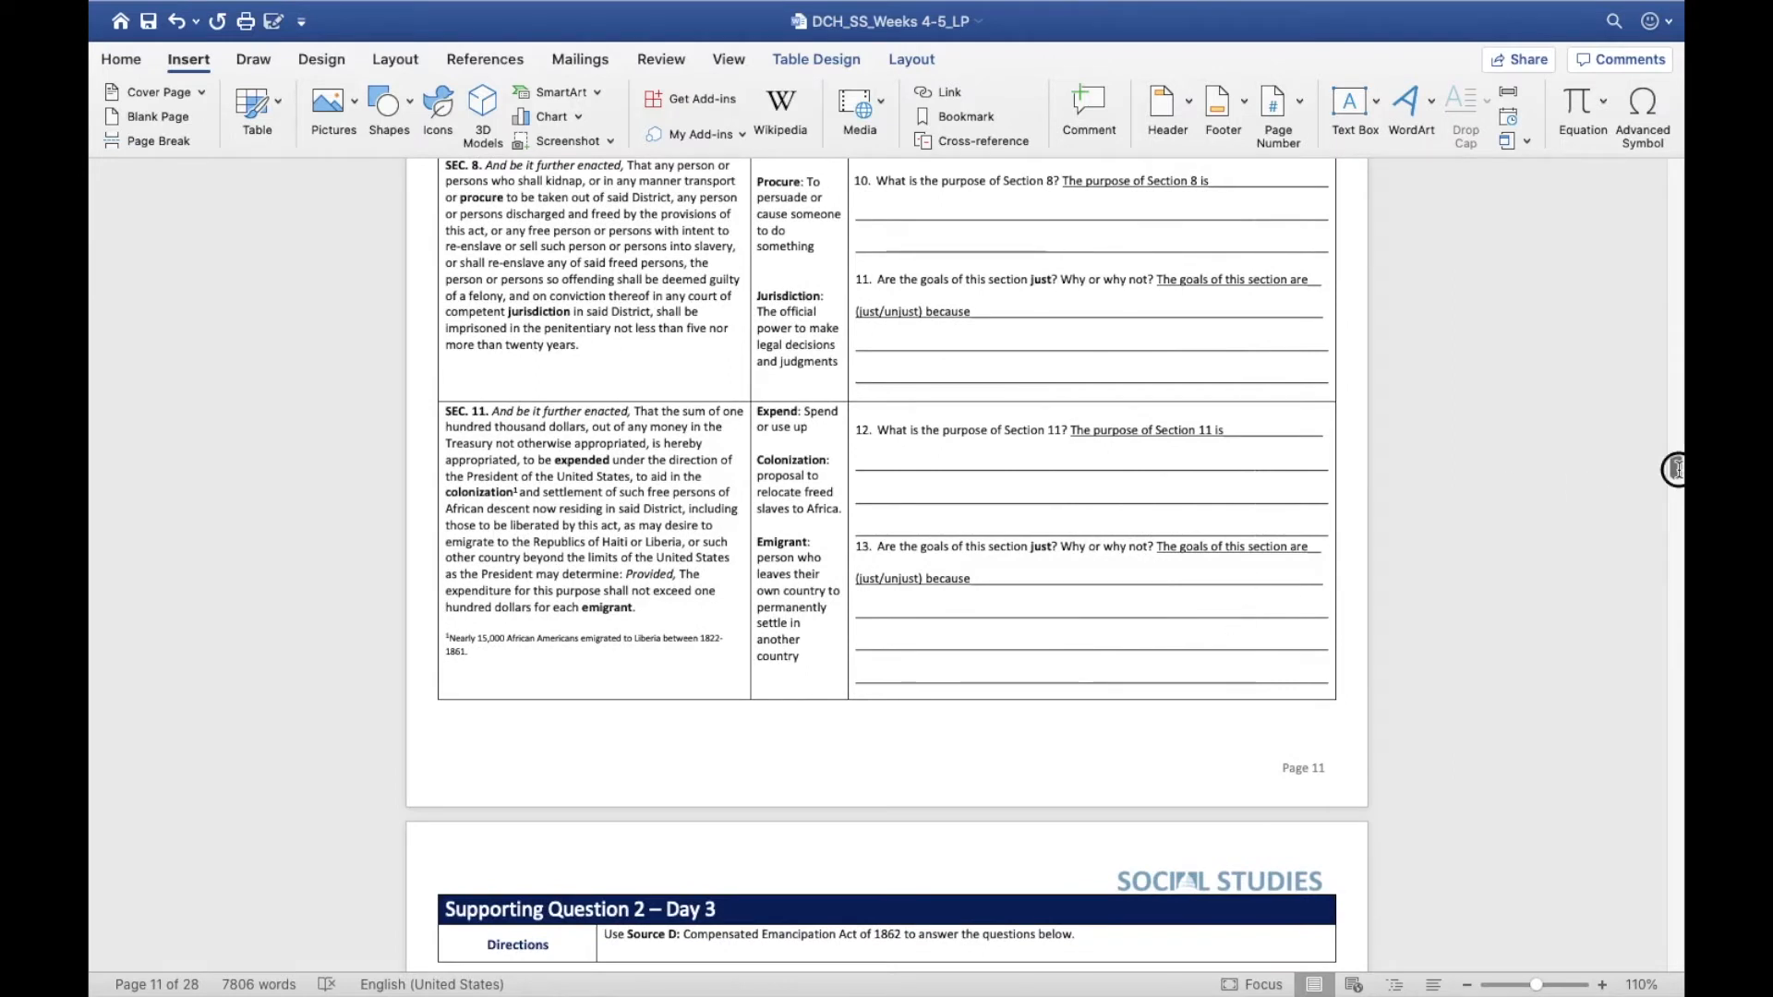
scroll("down", 3)
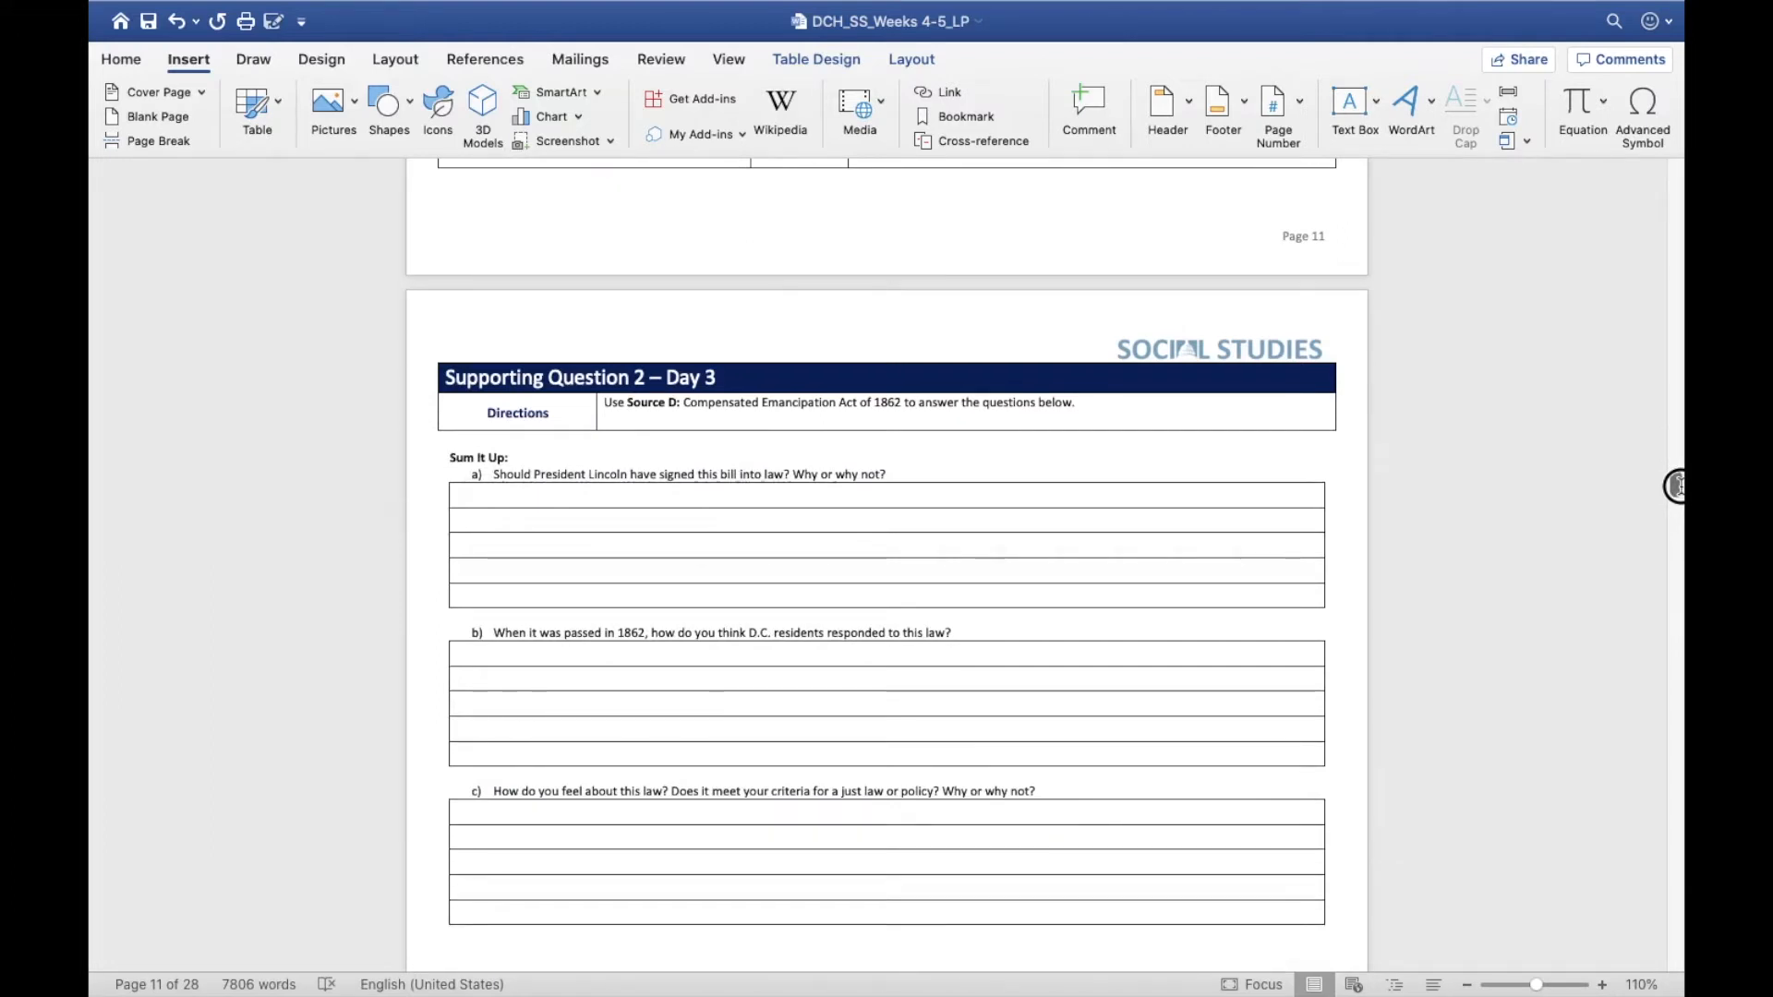
scroll("down", 3)
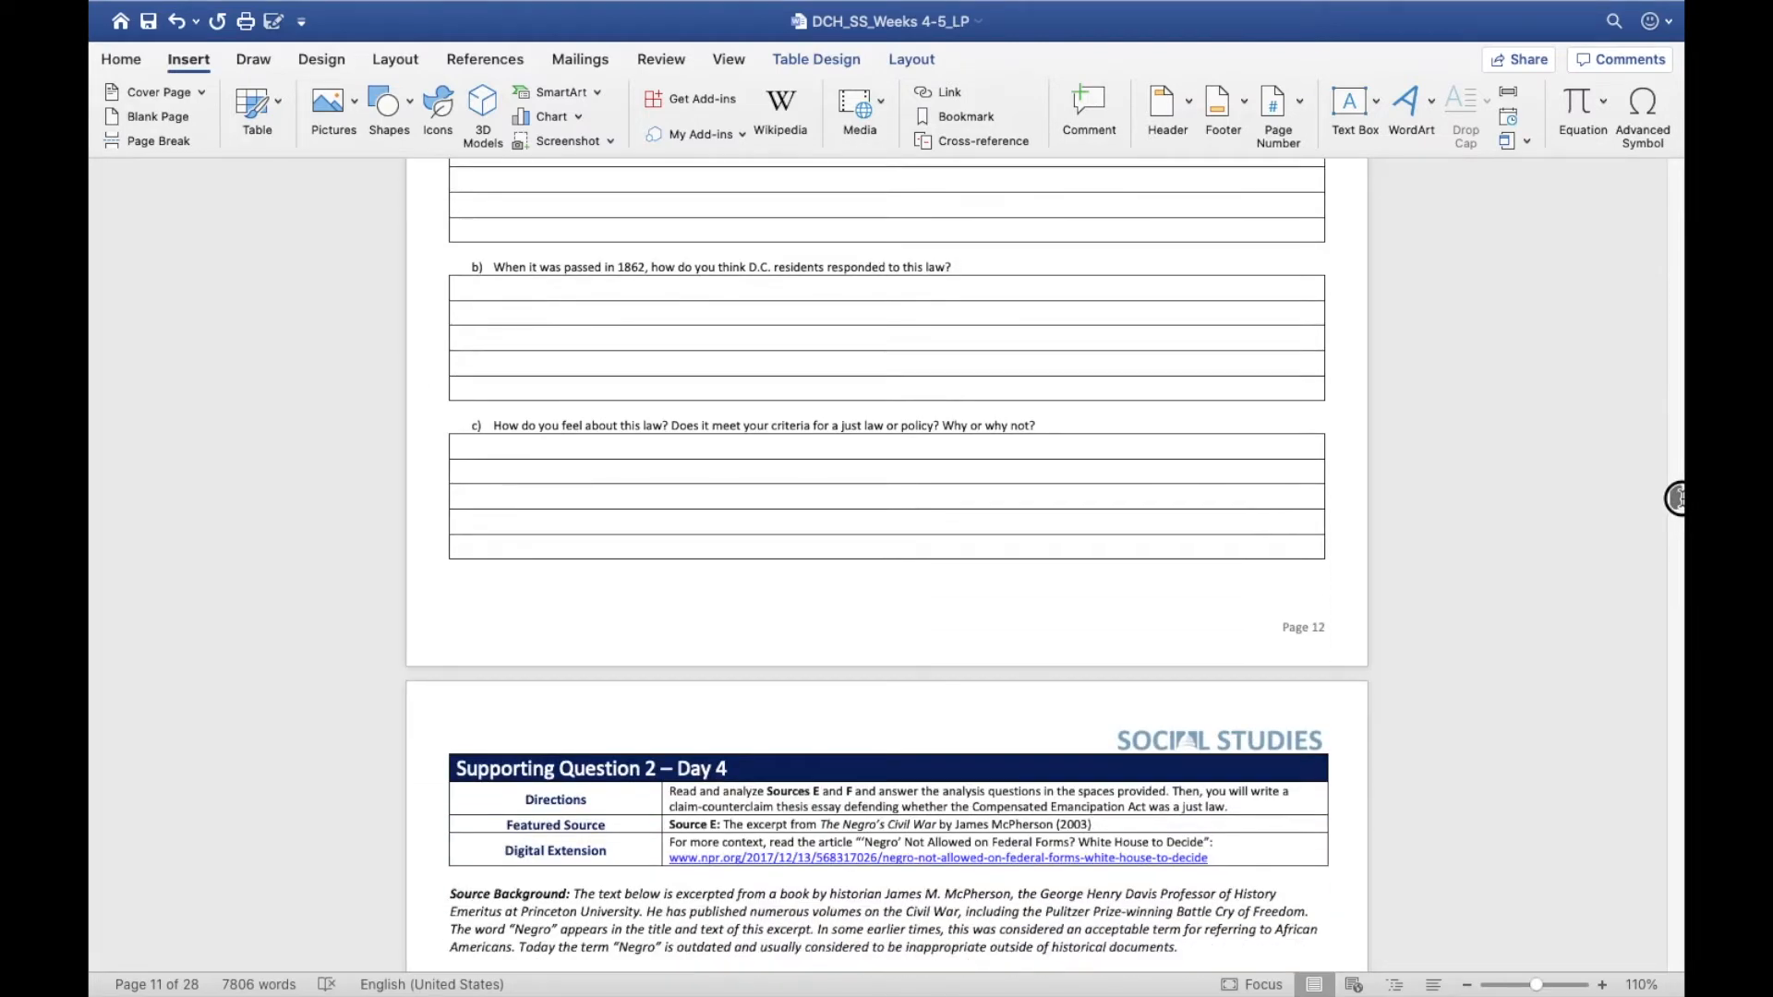
scroll("down", 3)
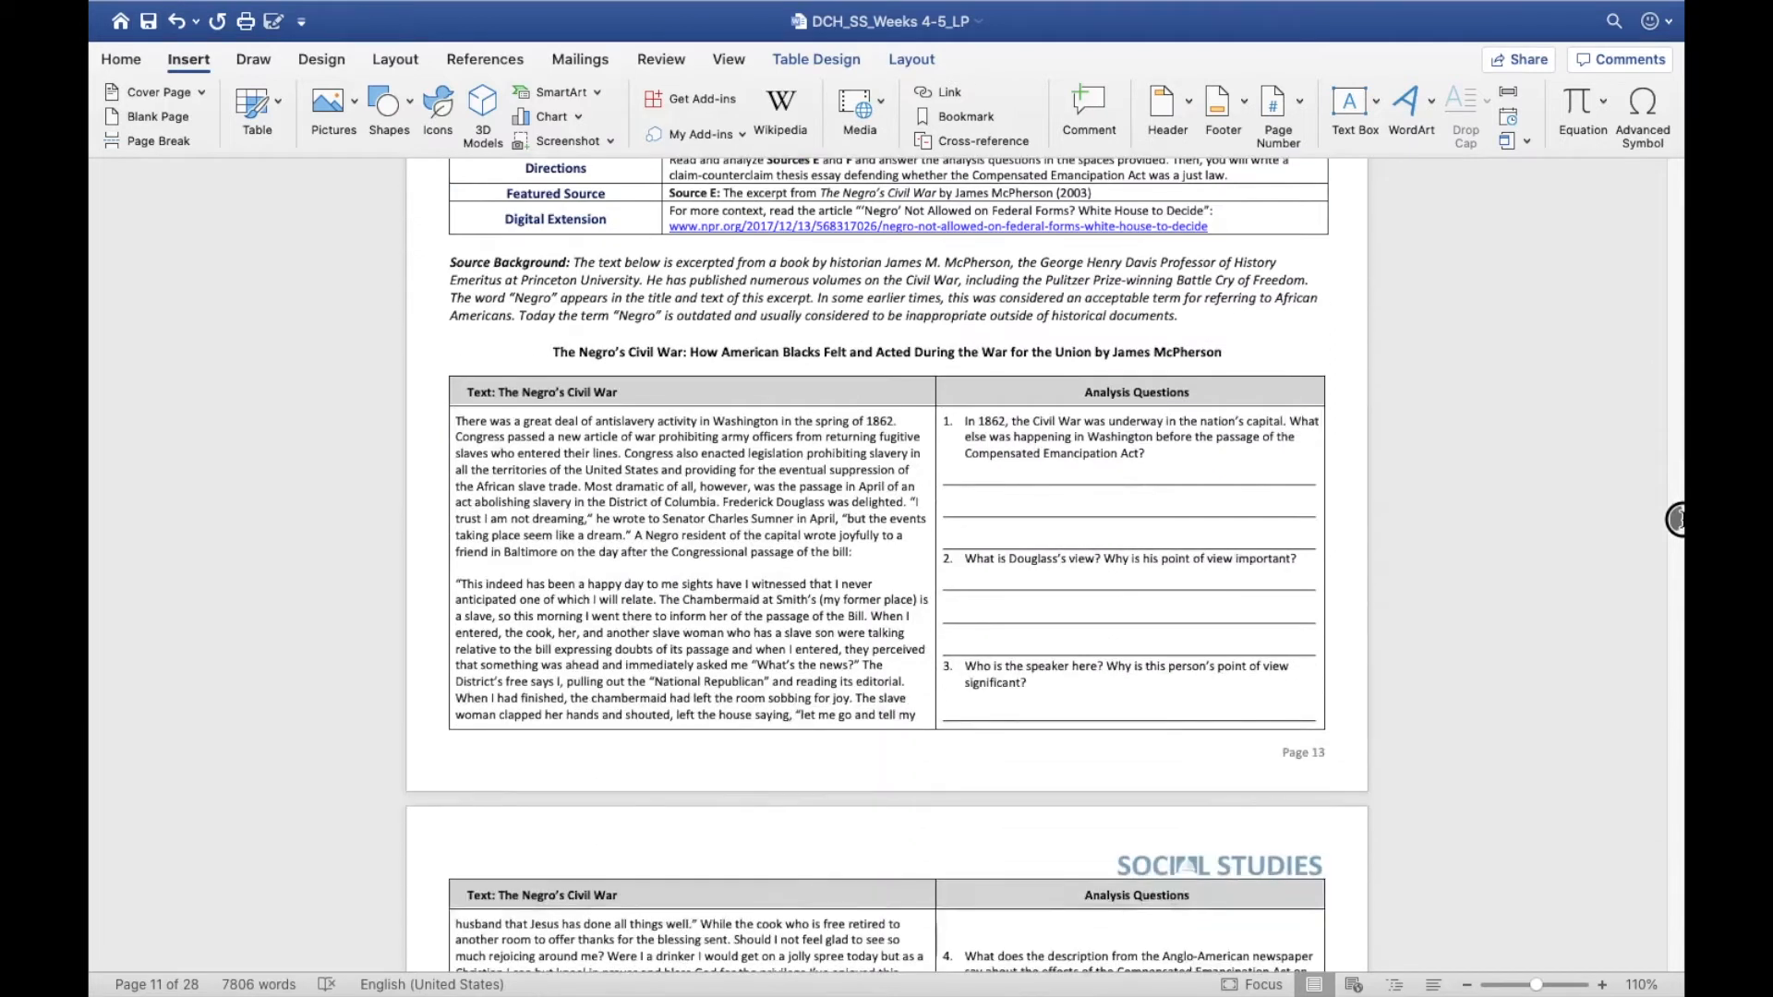
scroll("up", 3)
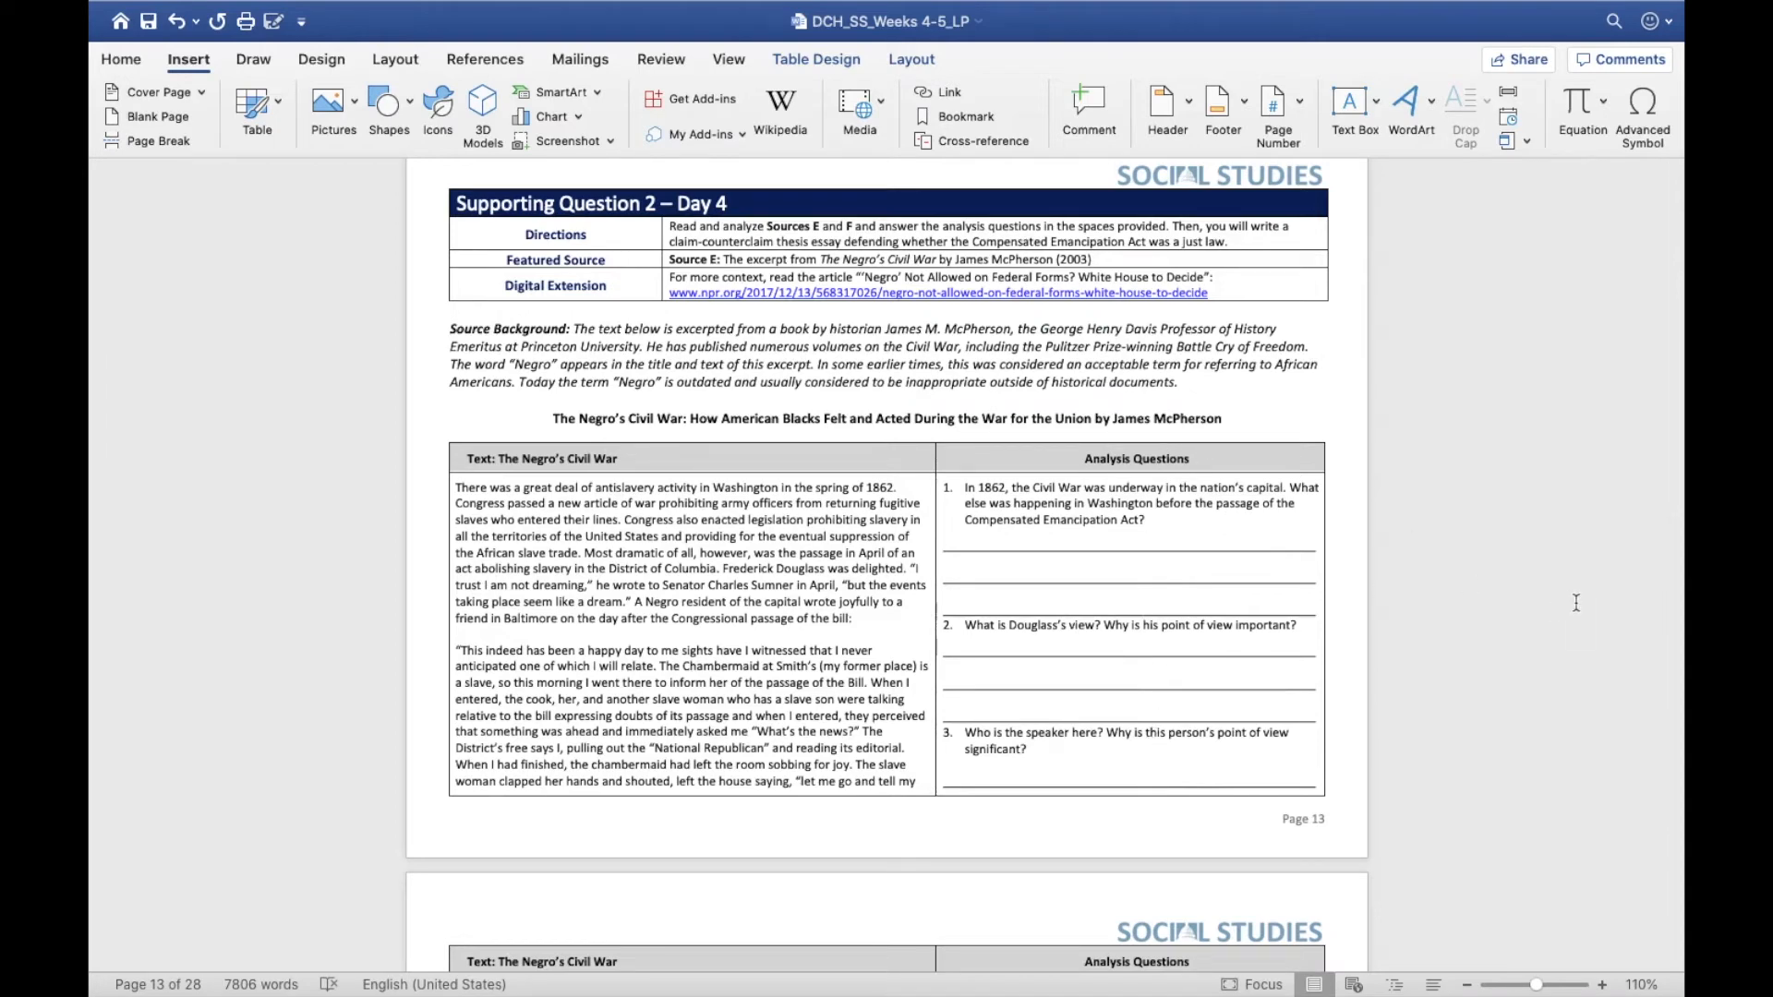
mouse_move(1664, 510)
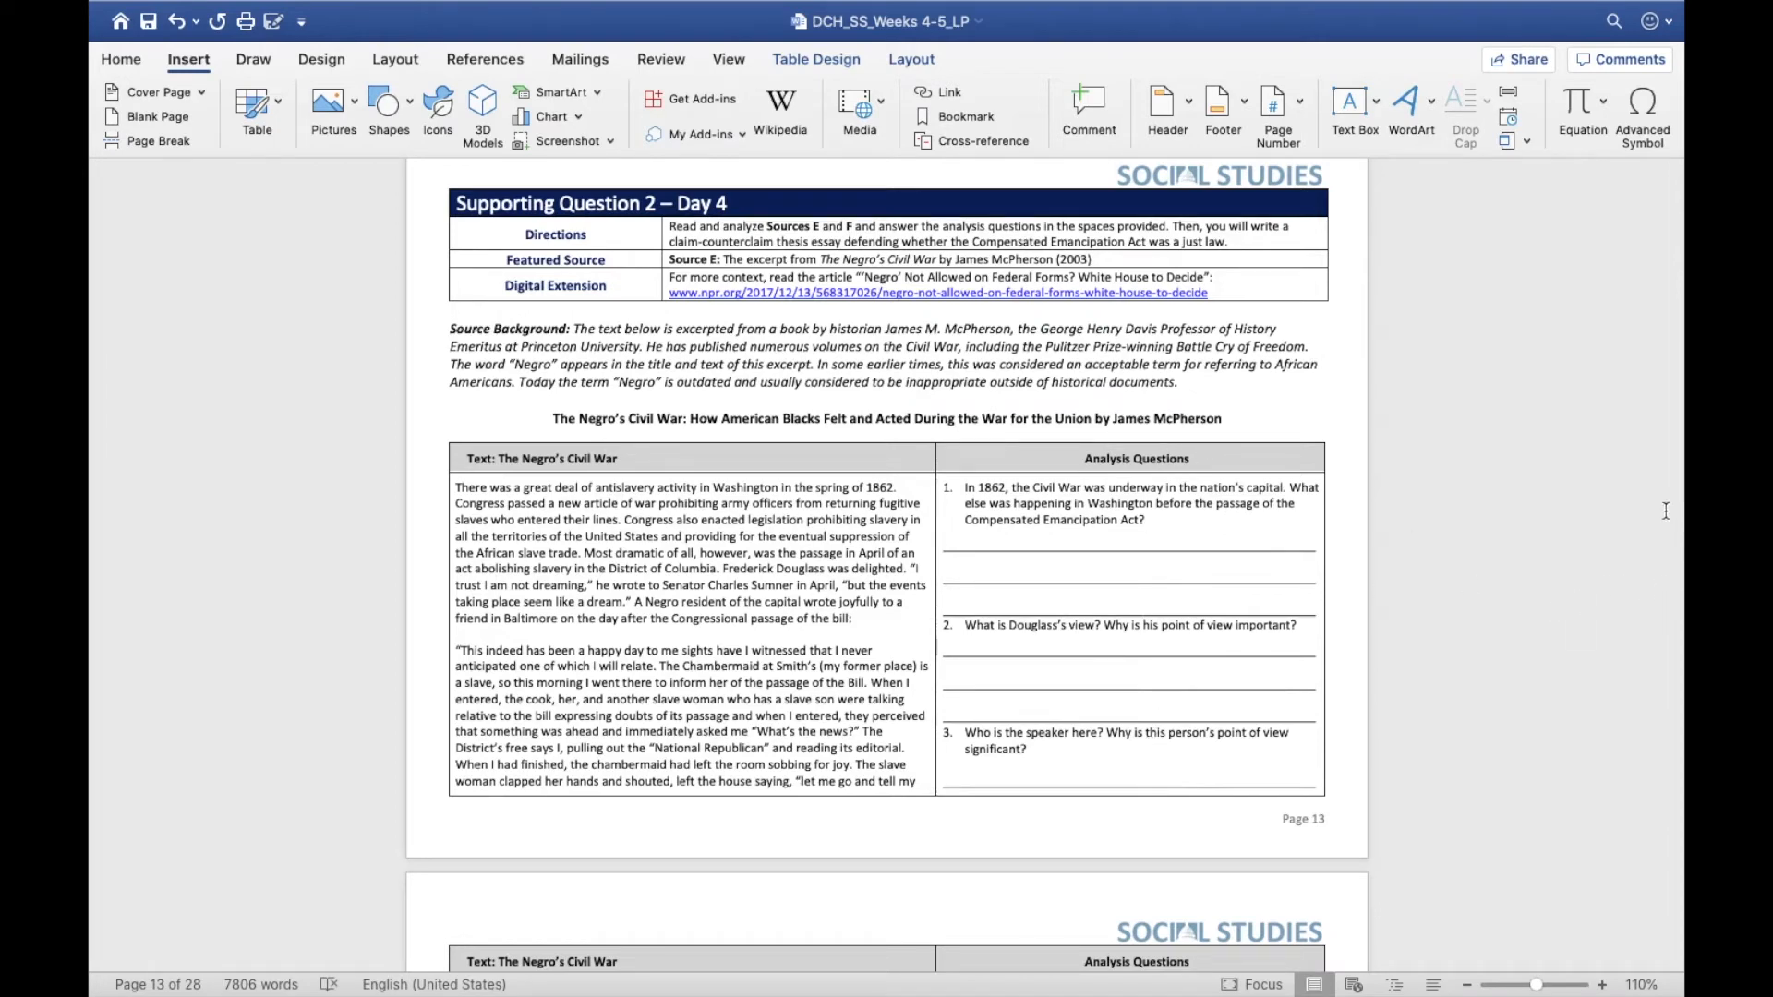
scroll("down", 3)
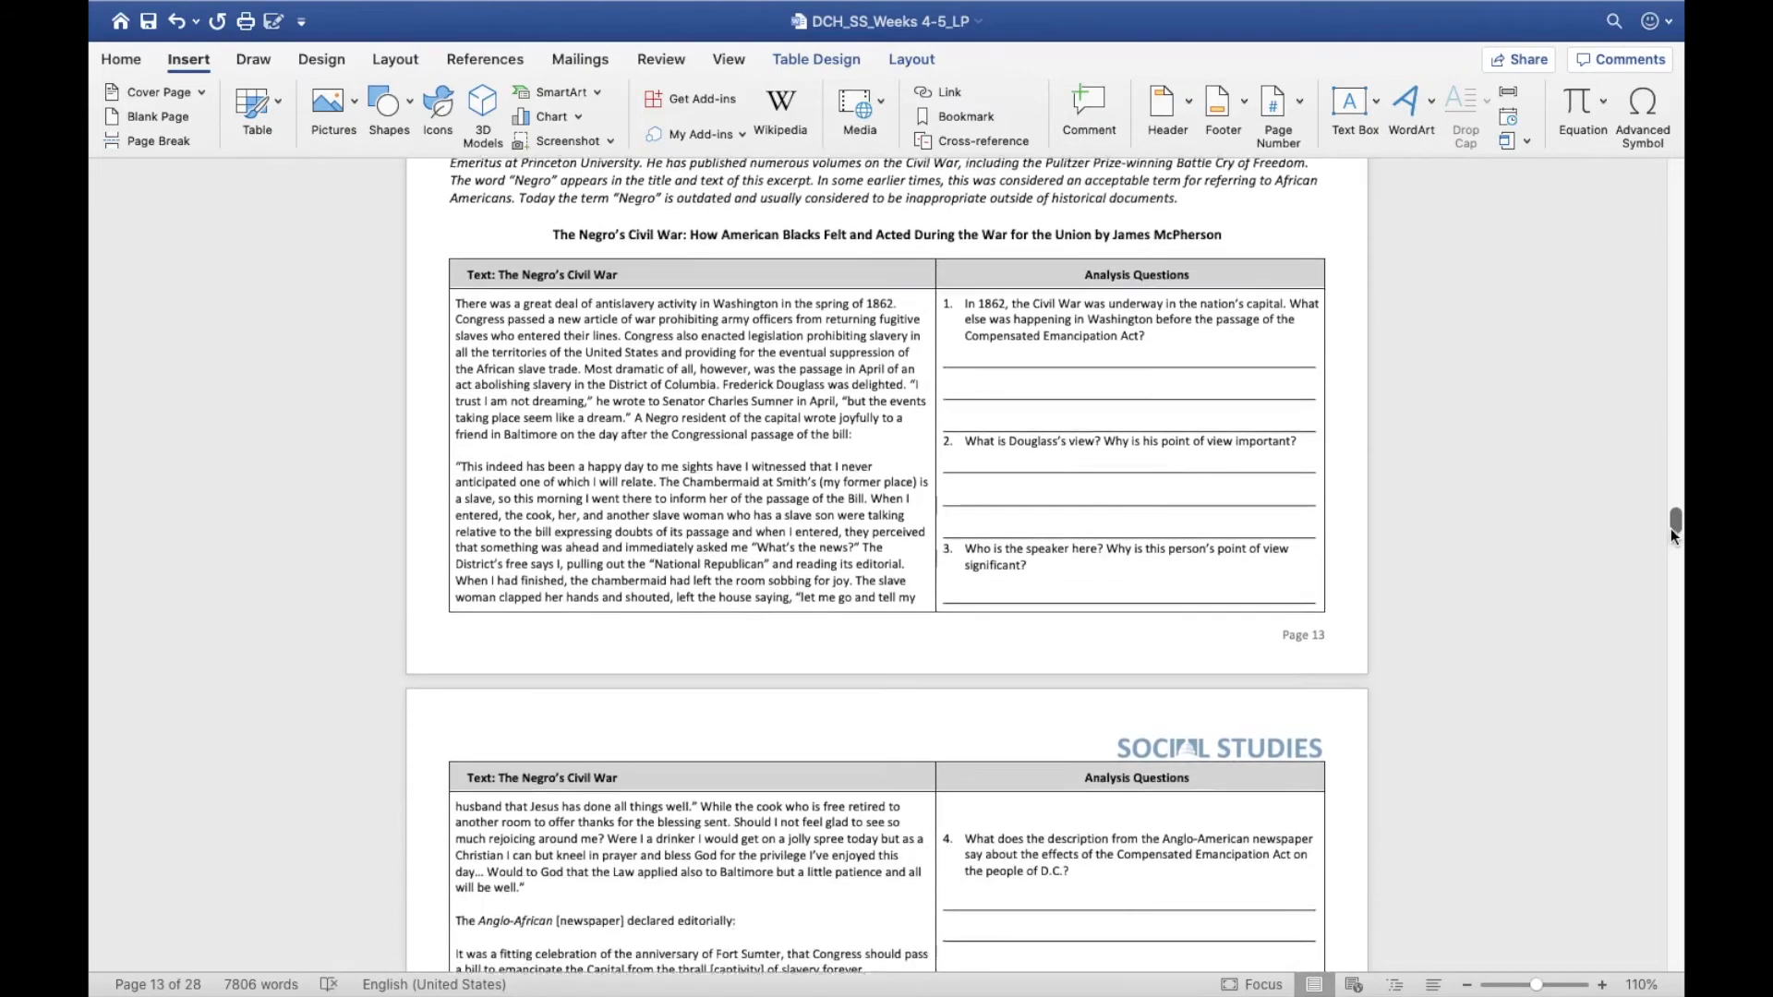
scroll("down", 3)
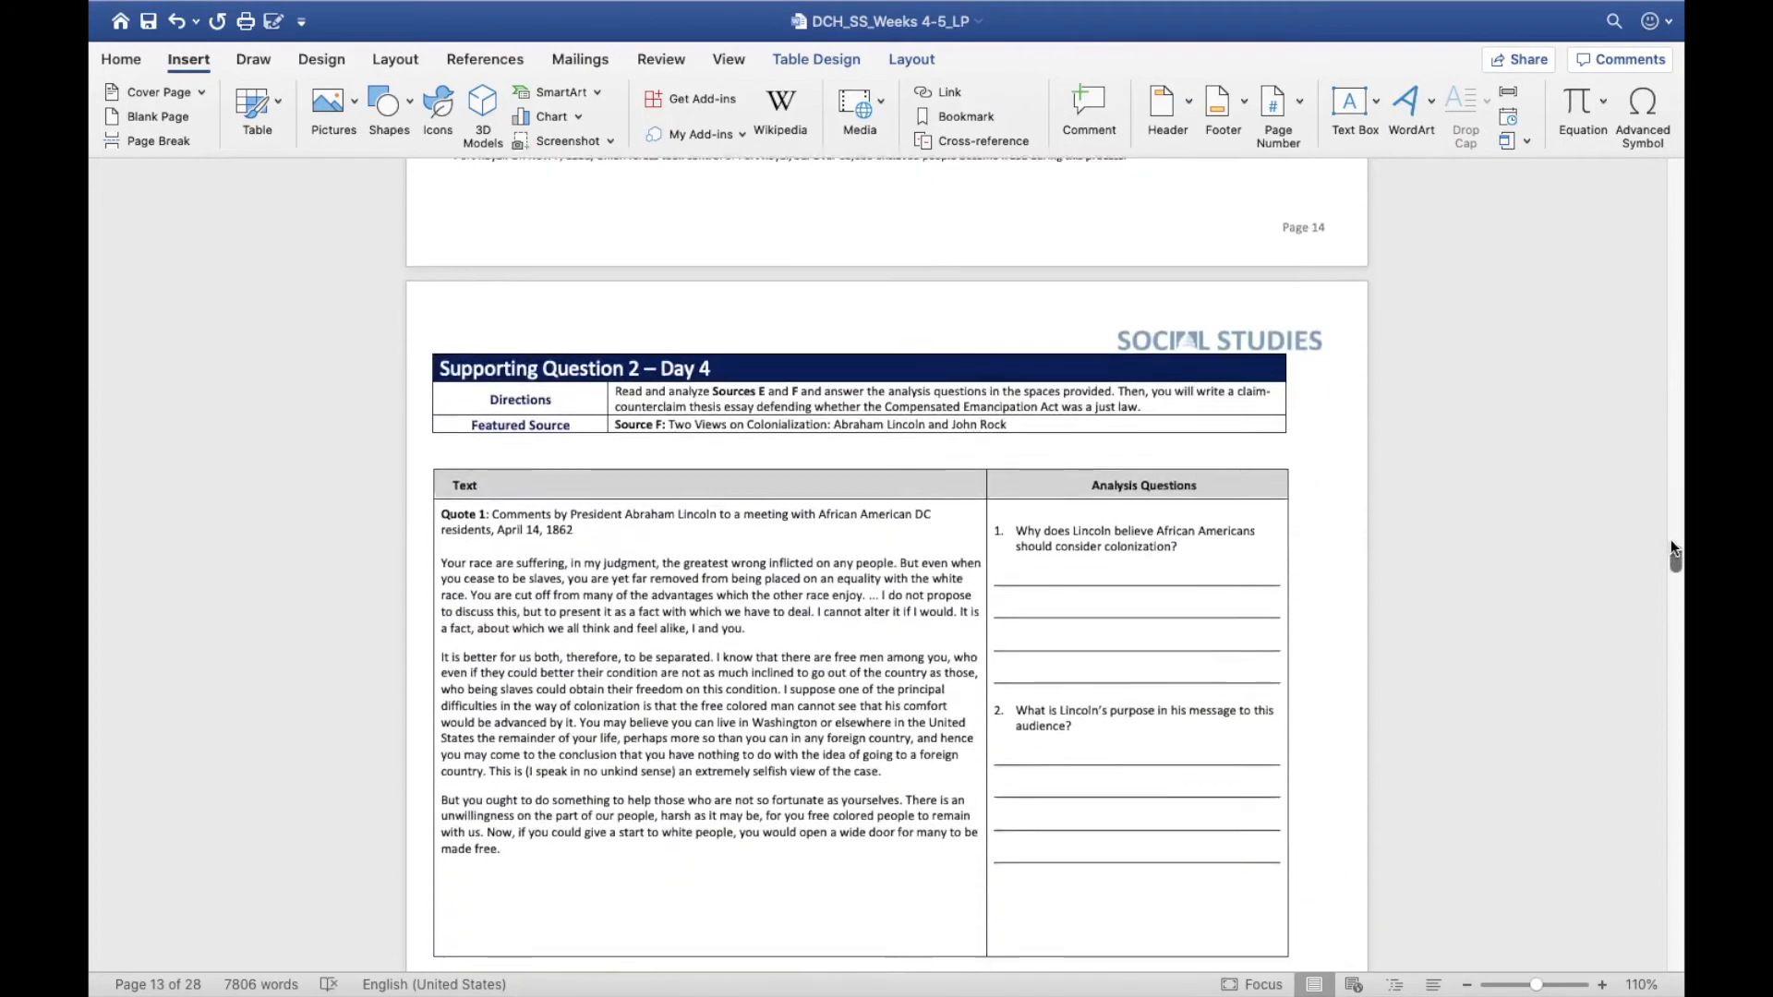
scroll("down", 3)
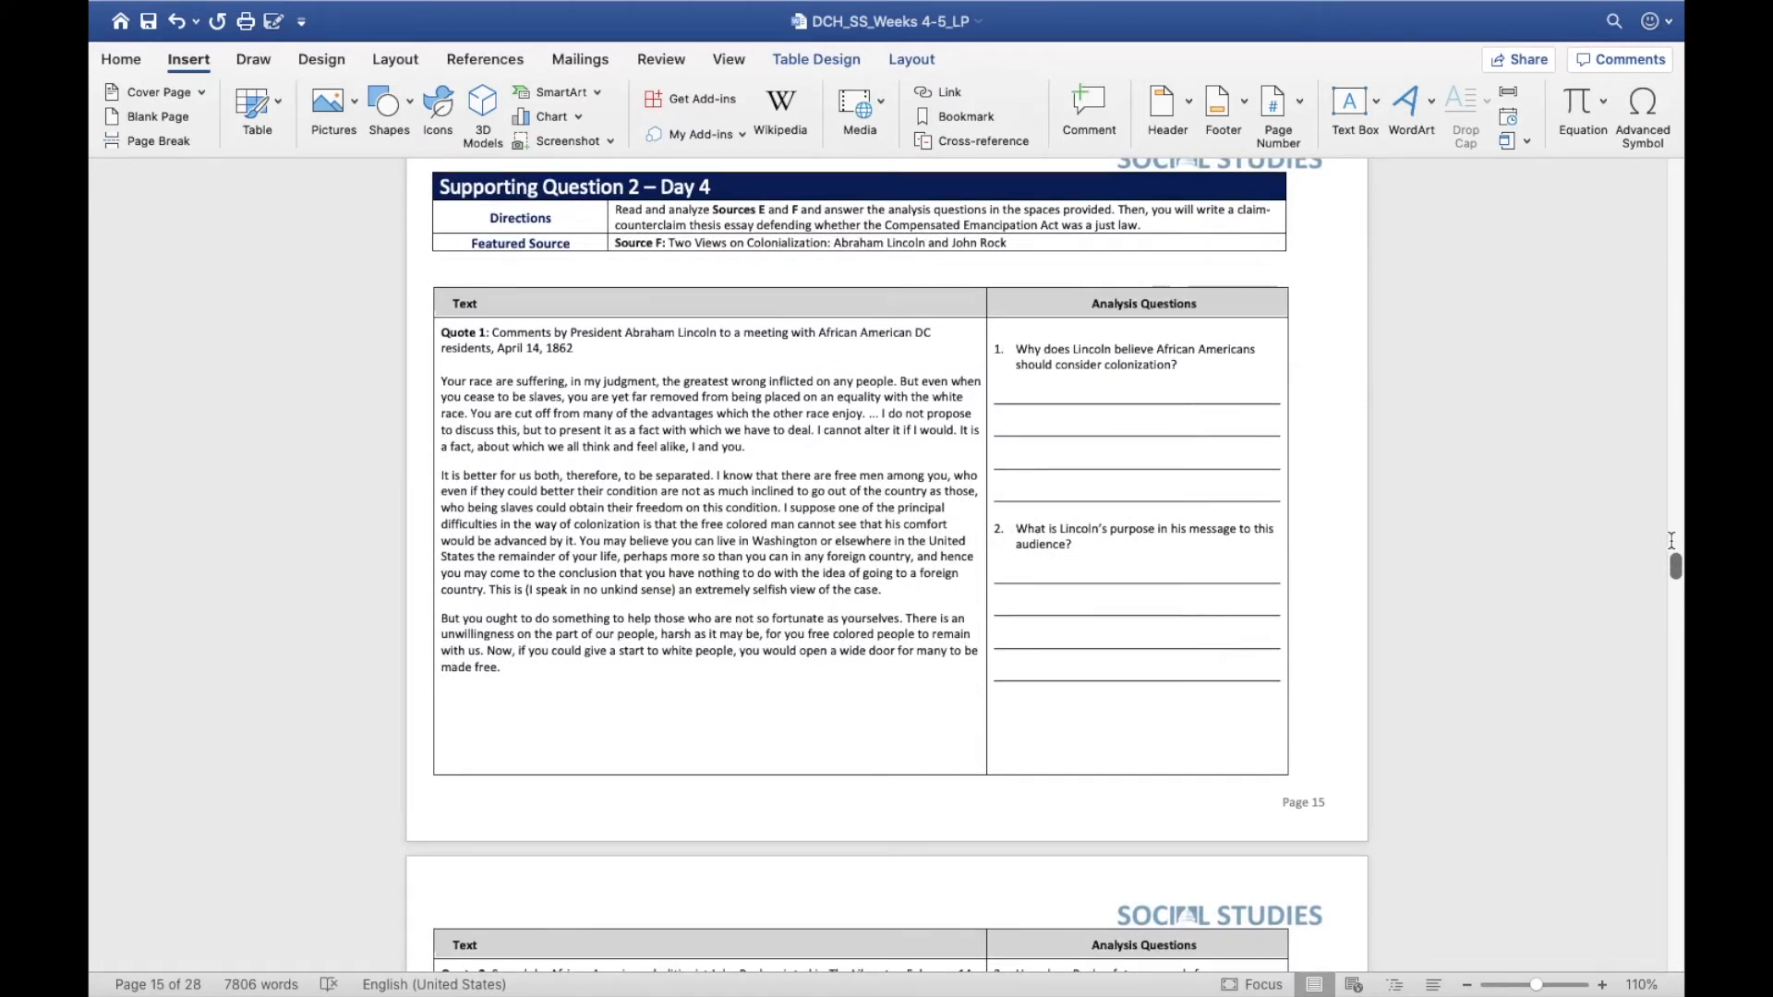
mouse_move(1610, 545)
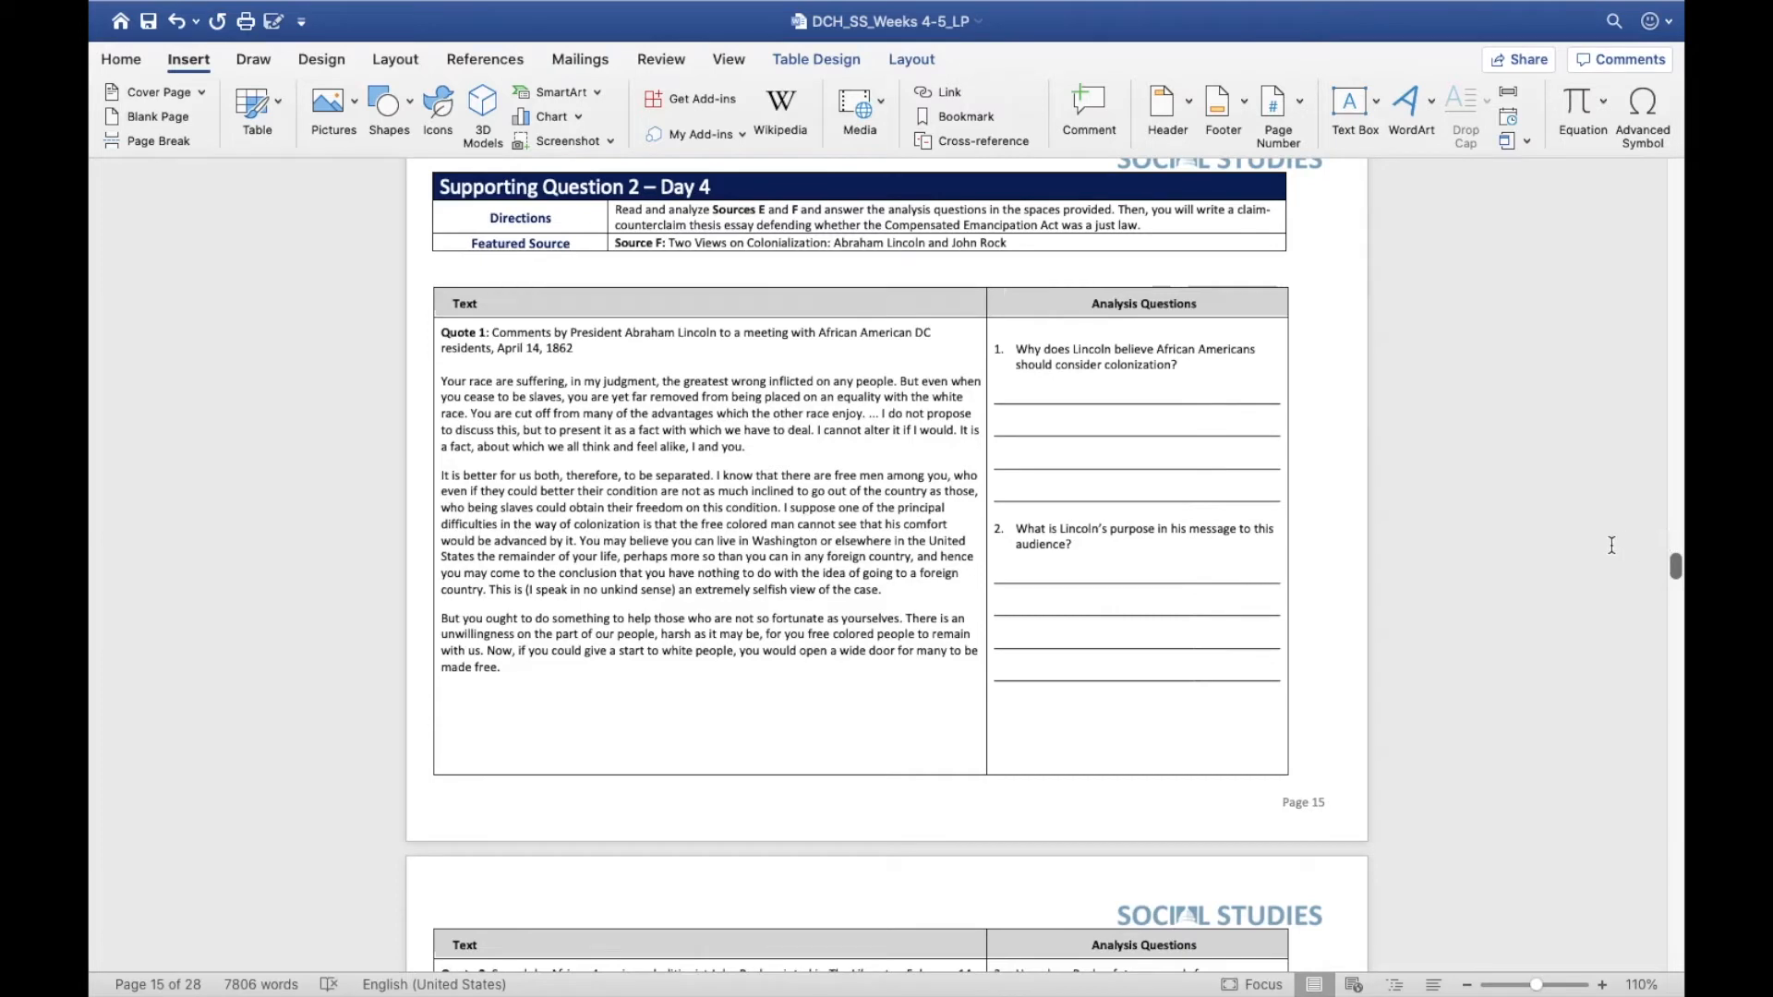
scroll("down", 3)
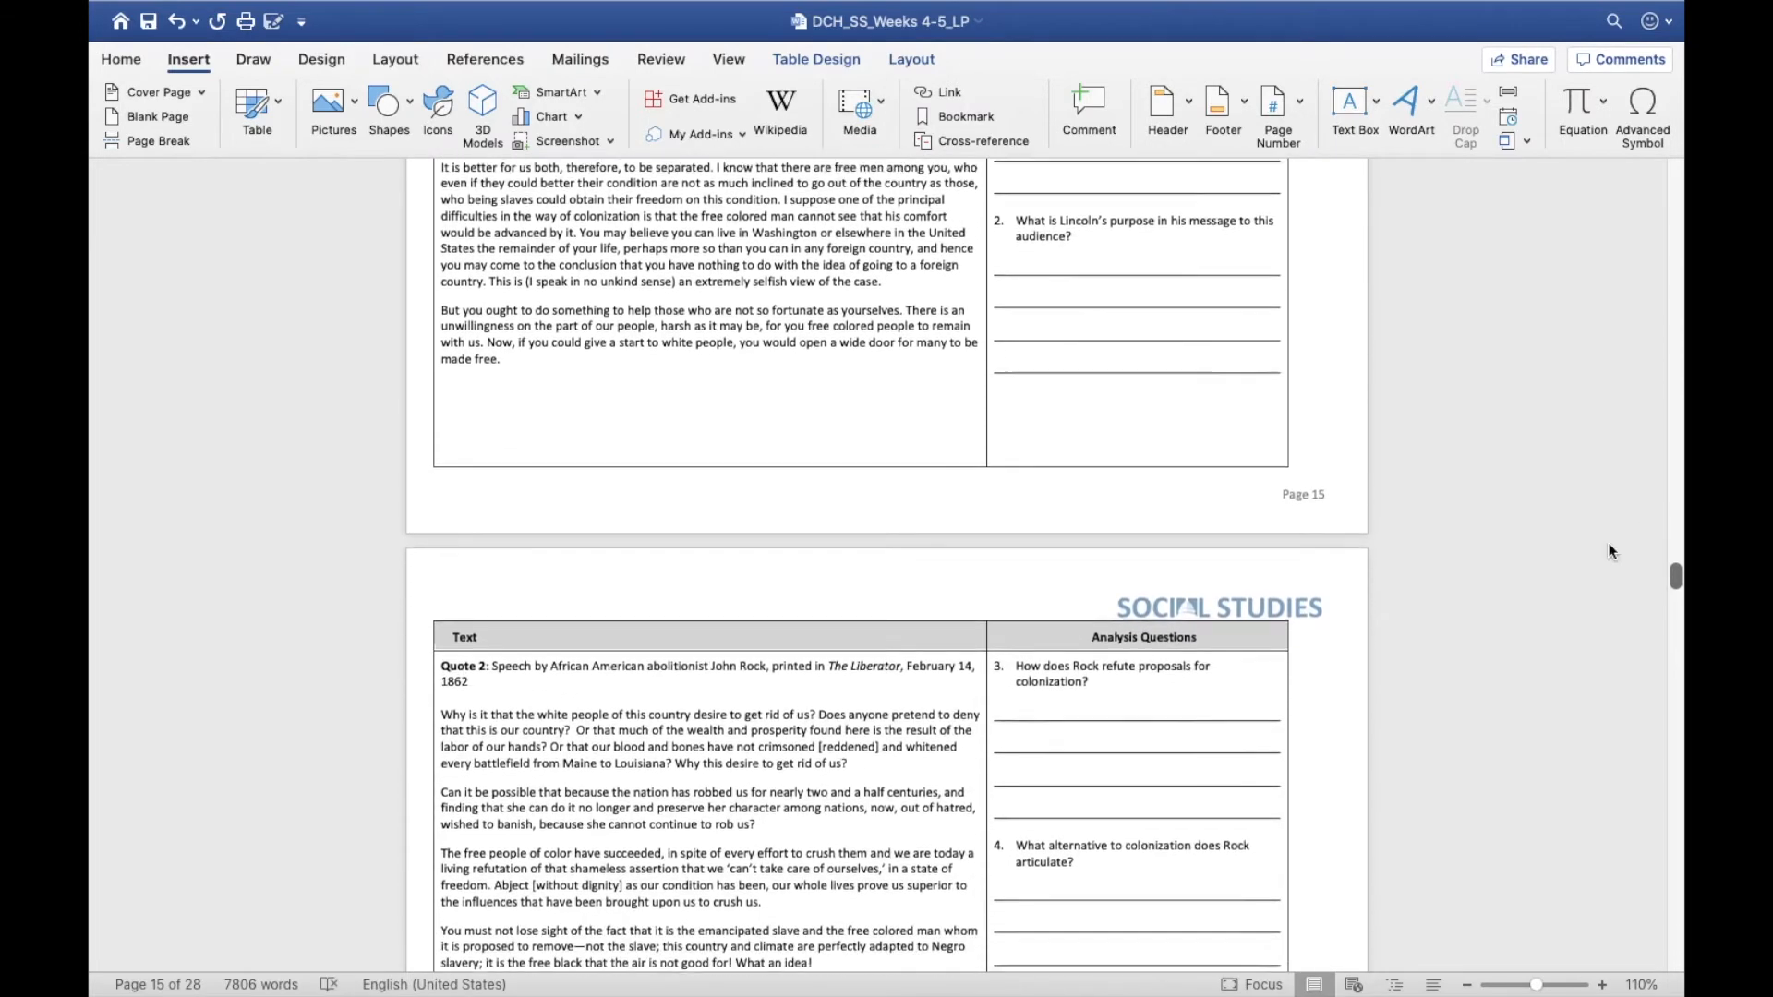
scroll("down", 3)
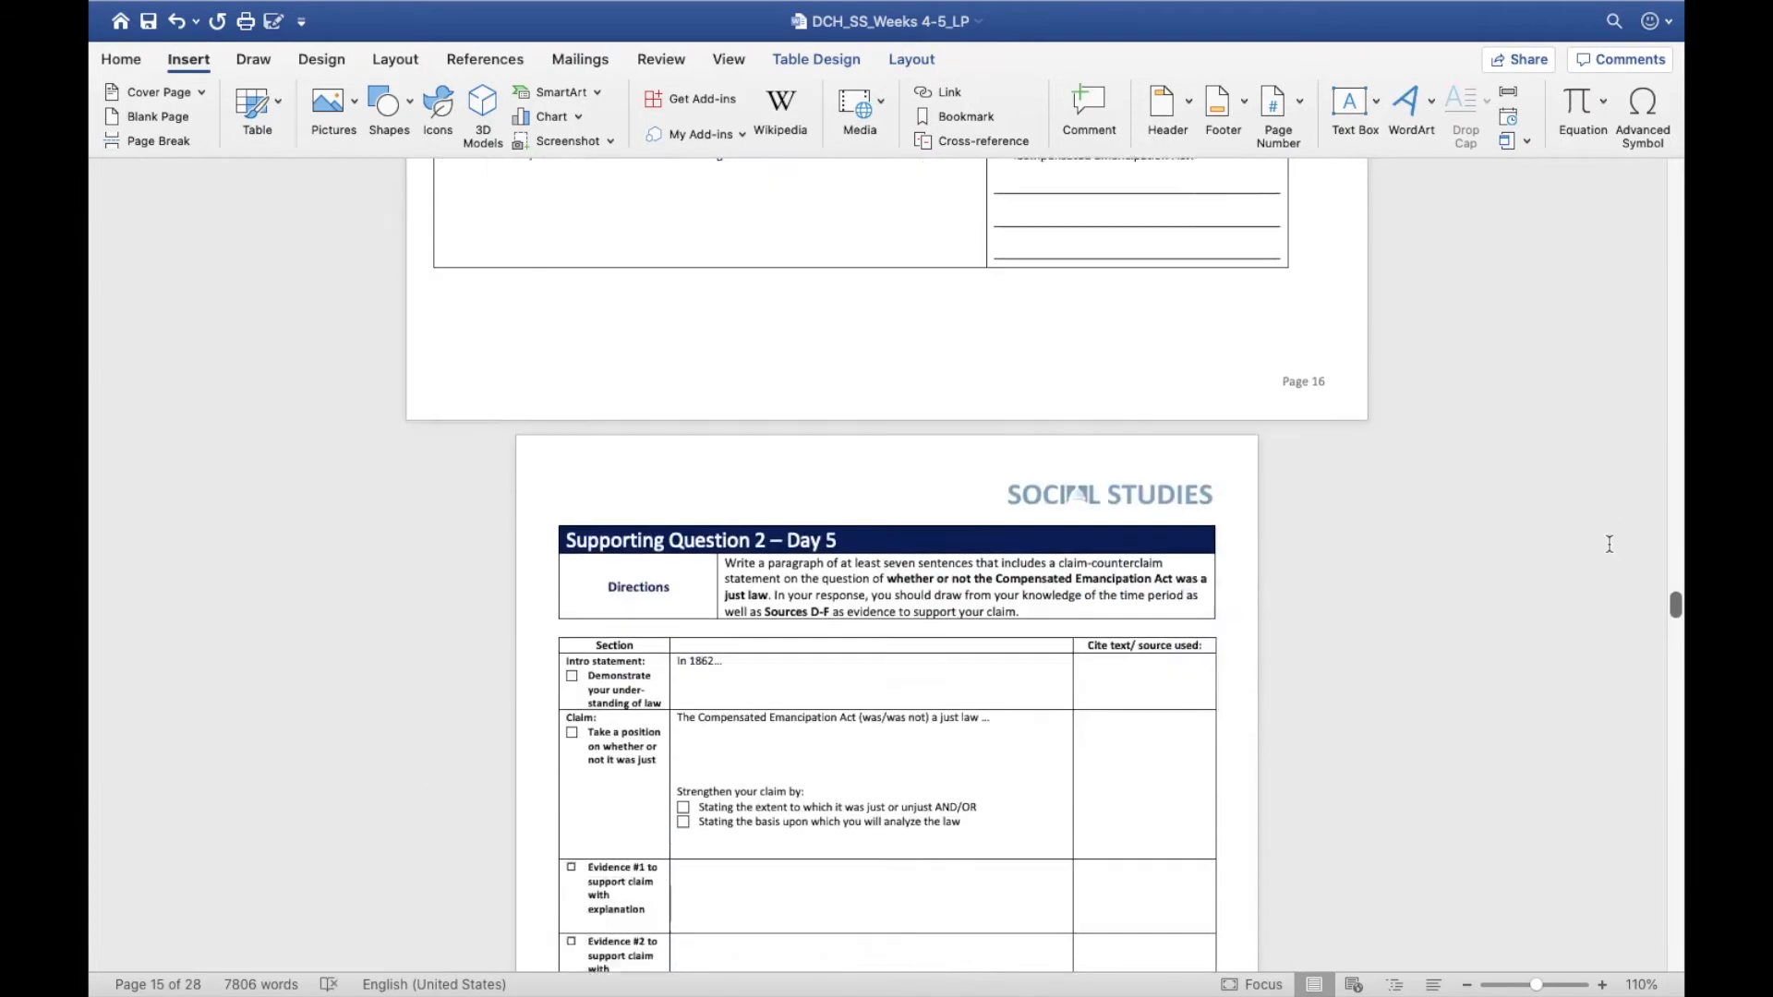
scroll("down", 3)
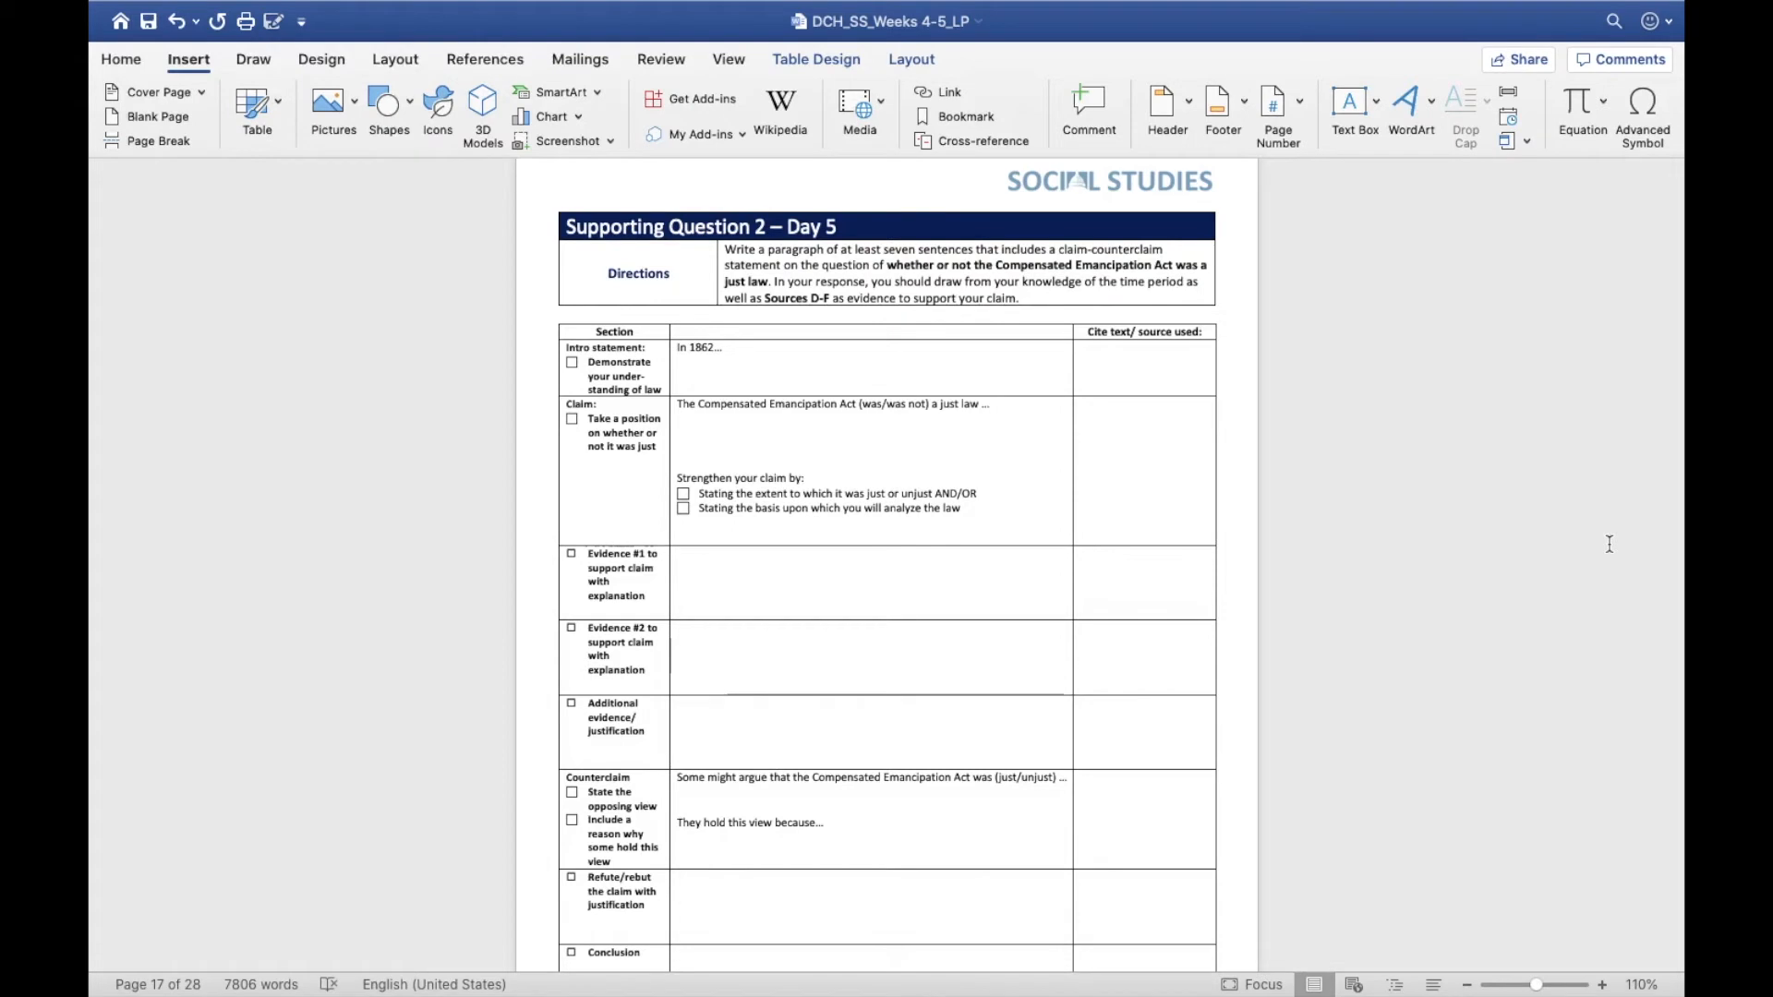
mouse_move(1206, 759)
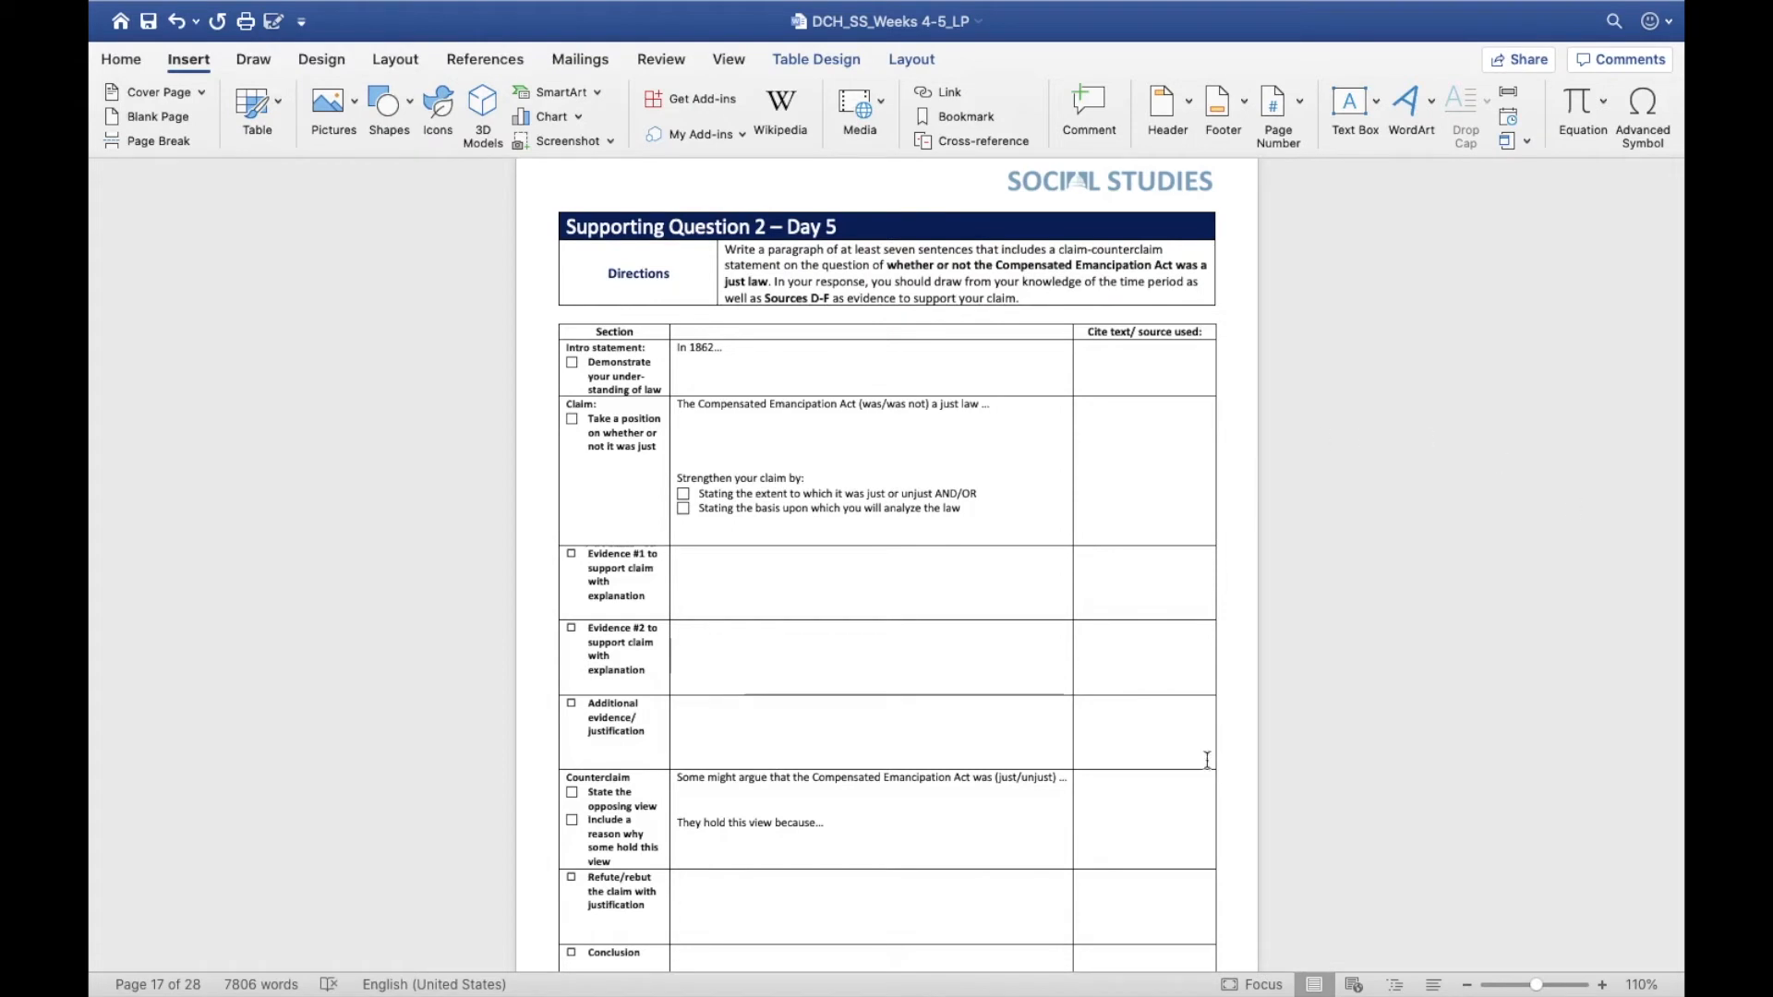
scroll("down", 3)
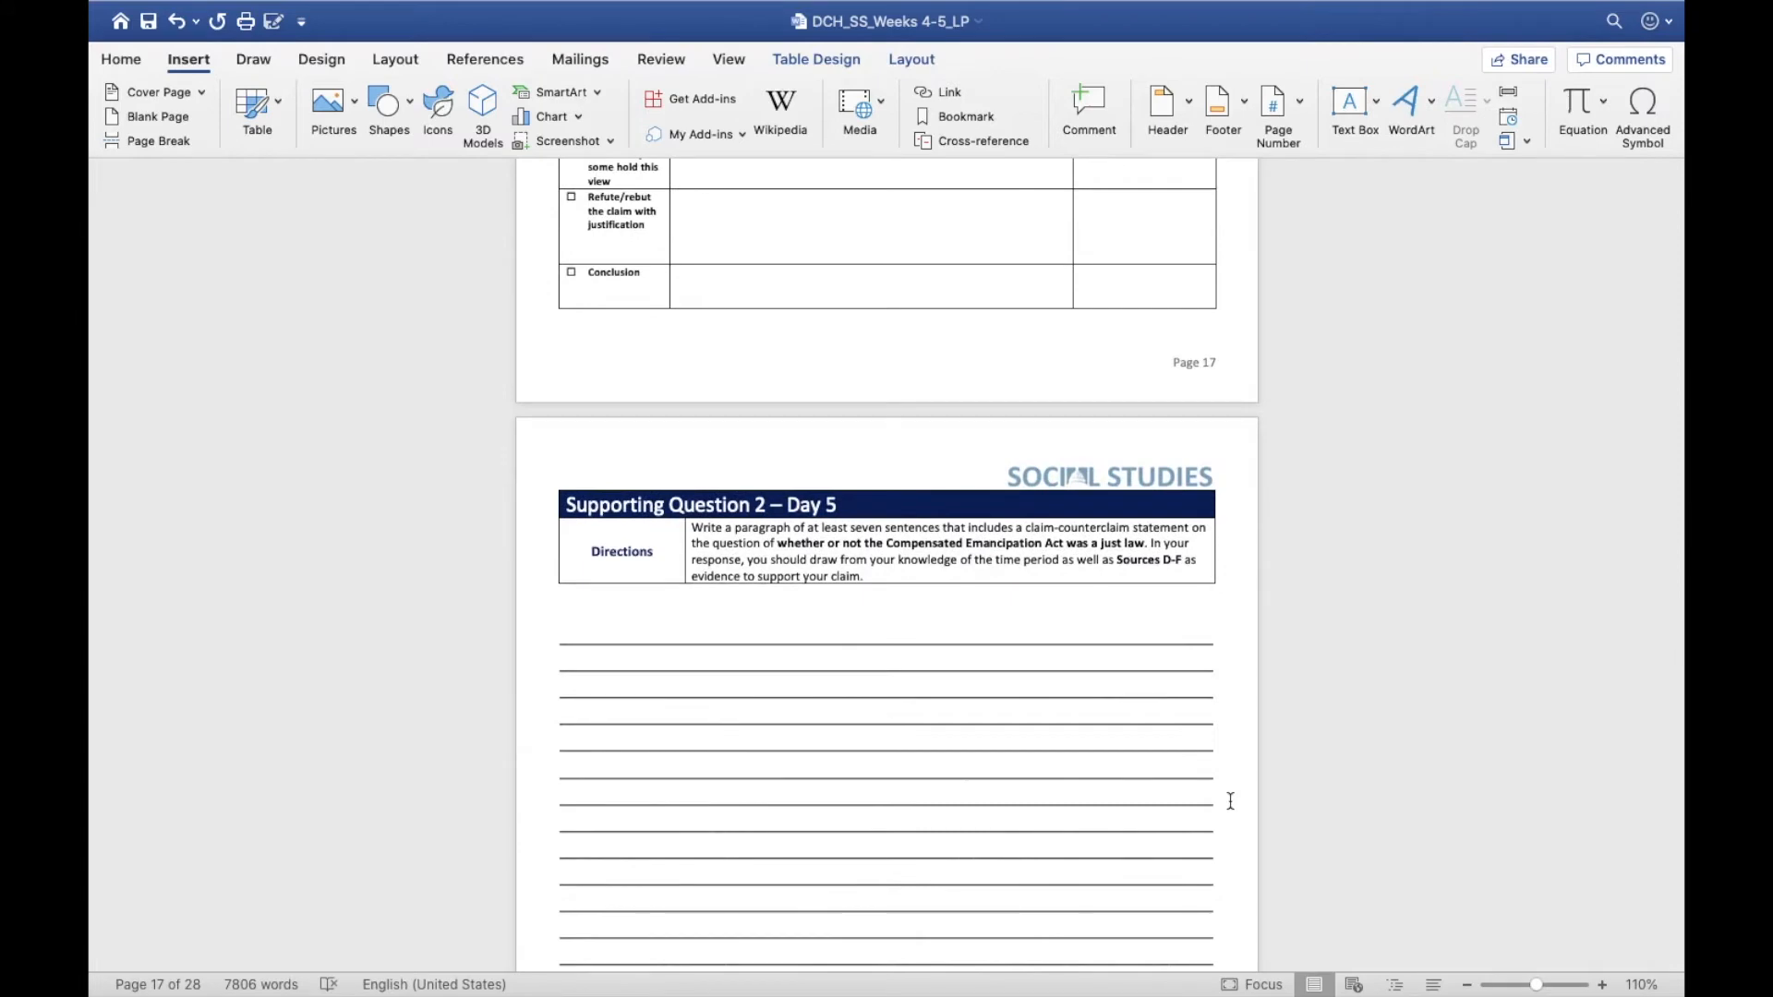
scroll("down", 3)
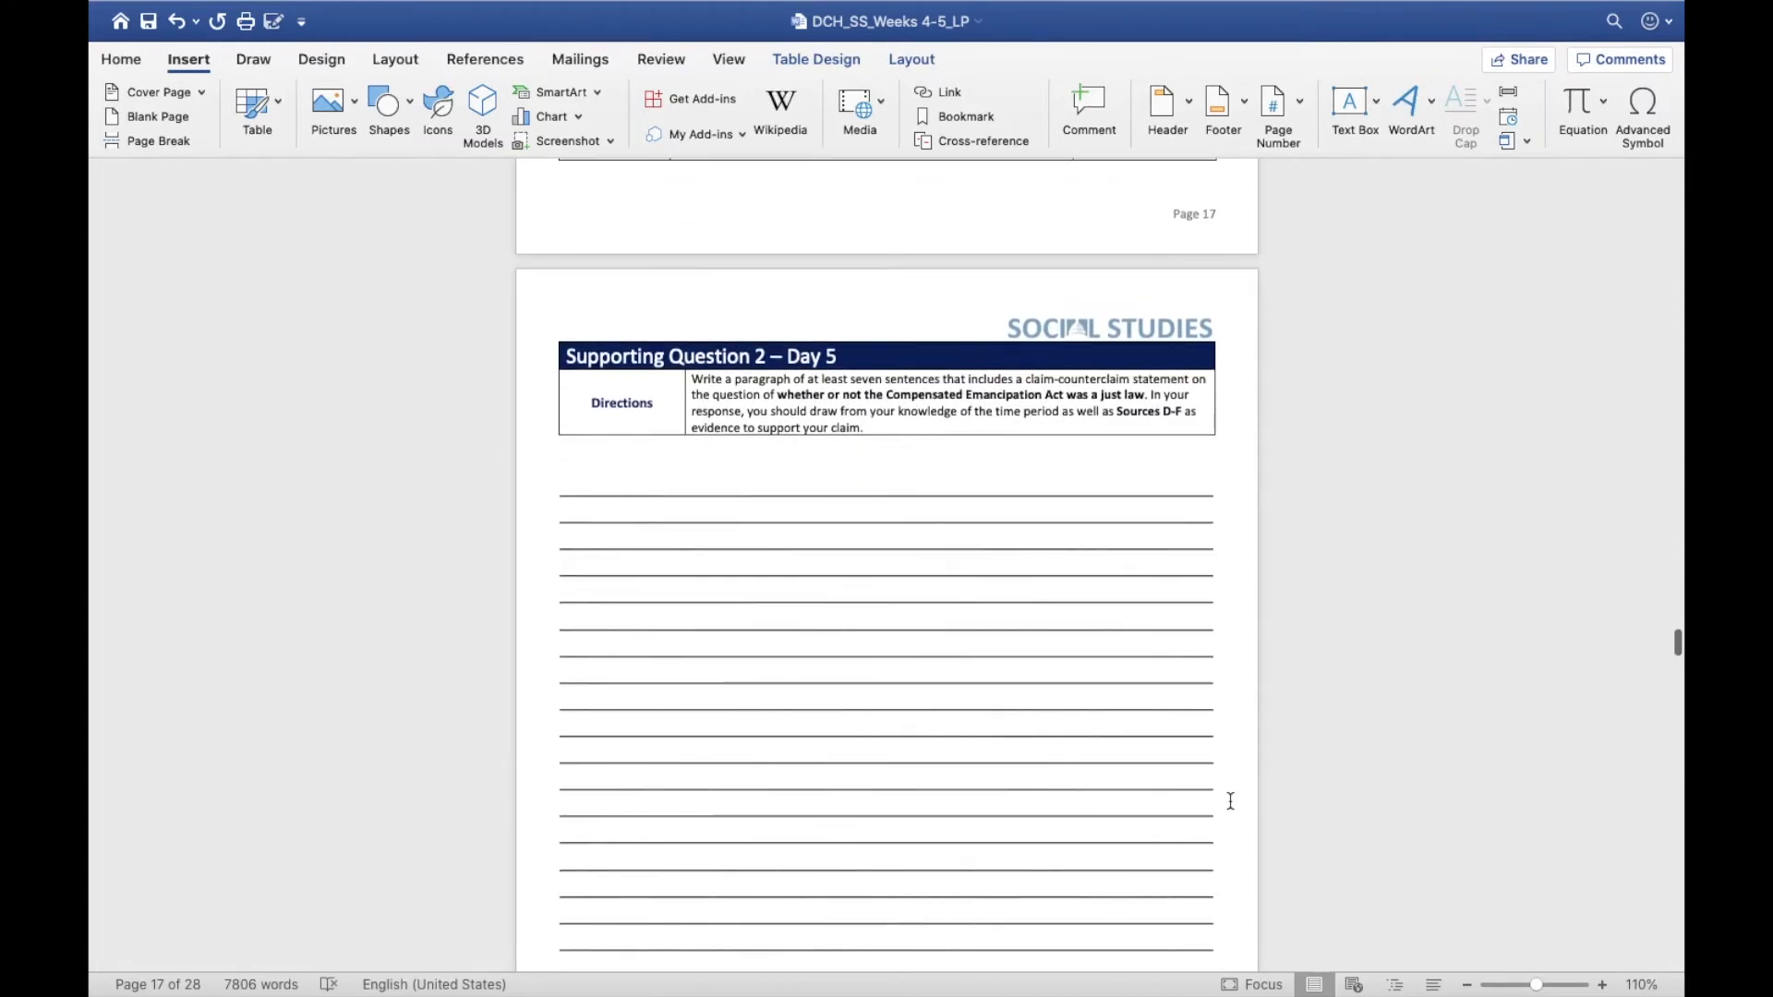
scroll("down", 3)
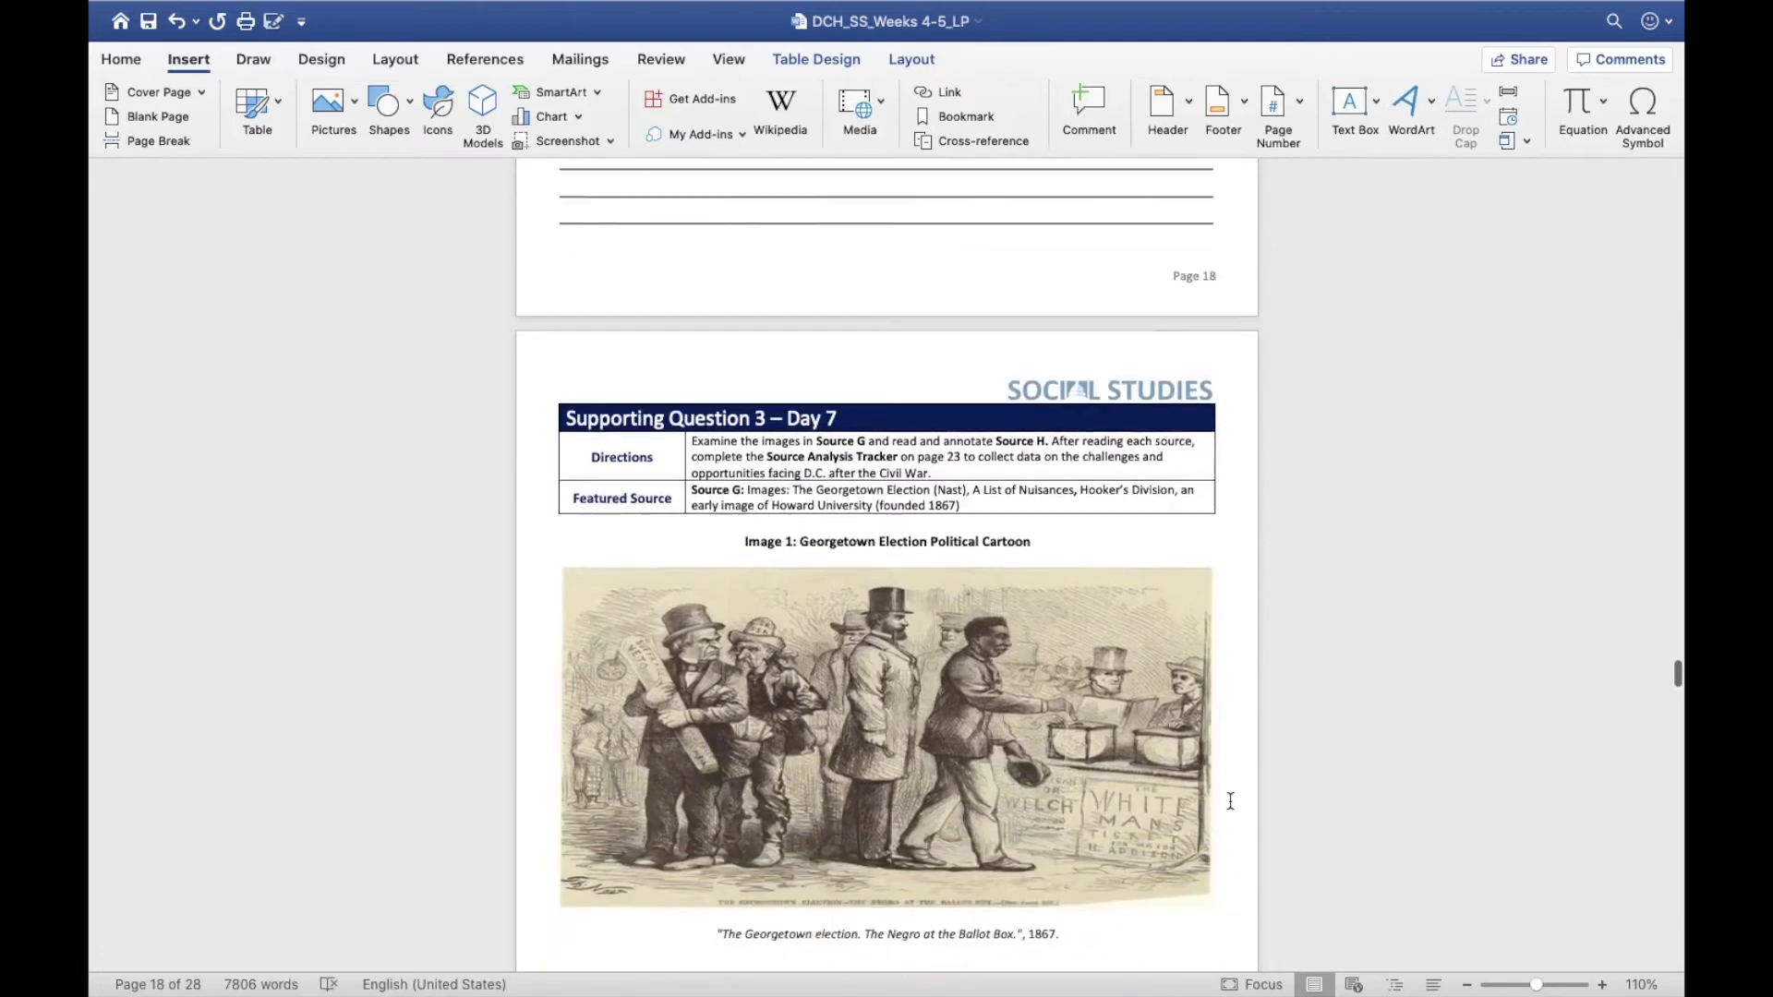
scroll("down", 3)
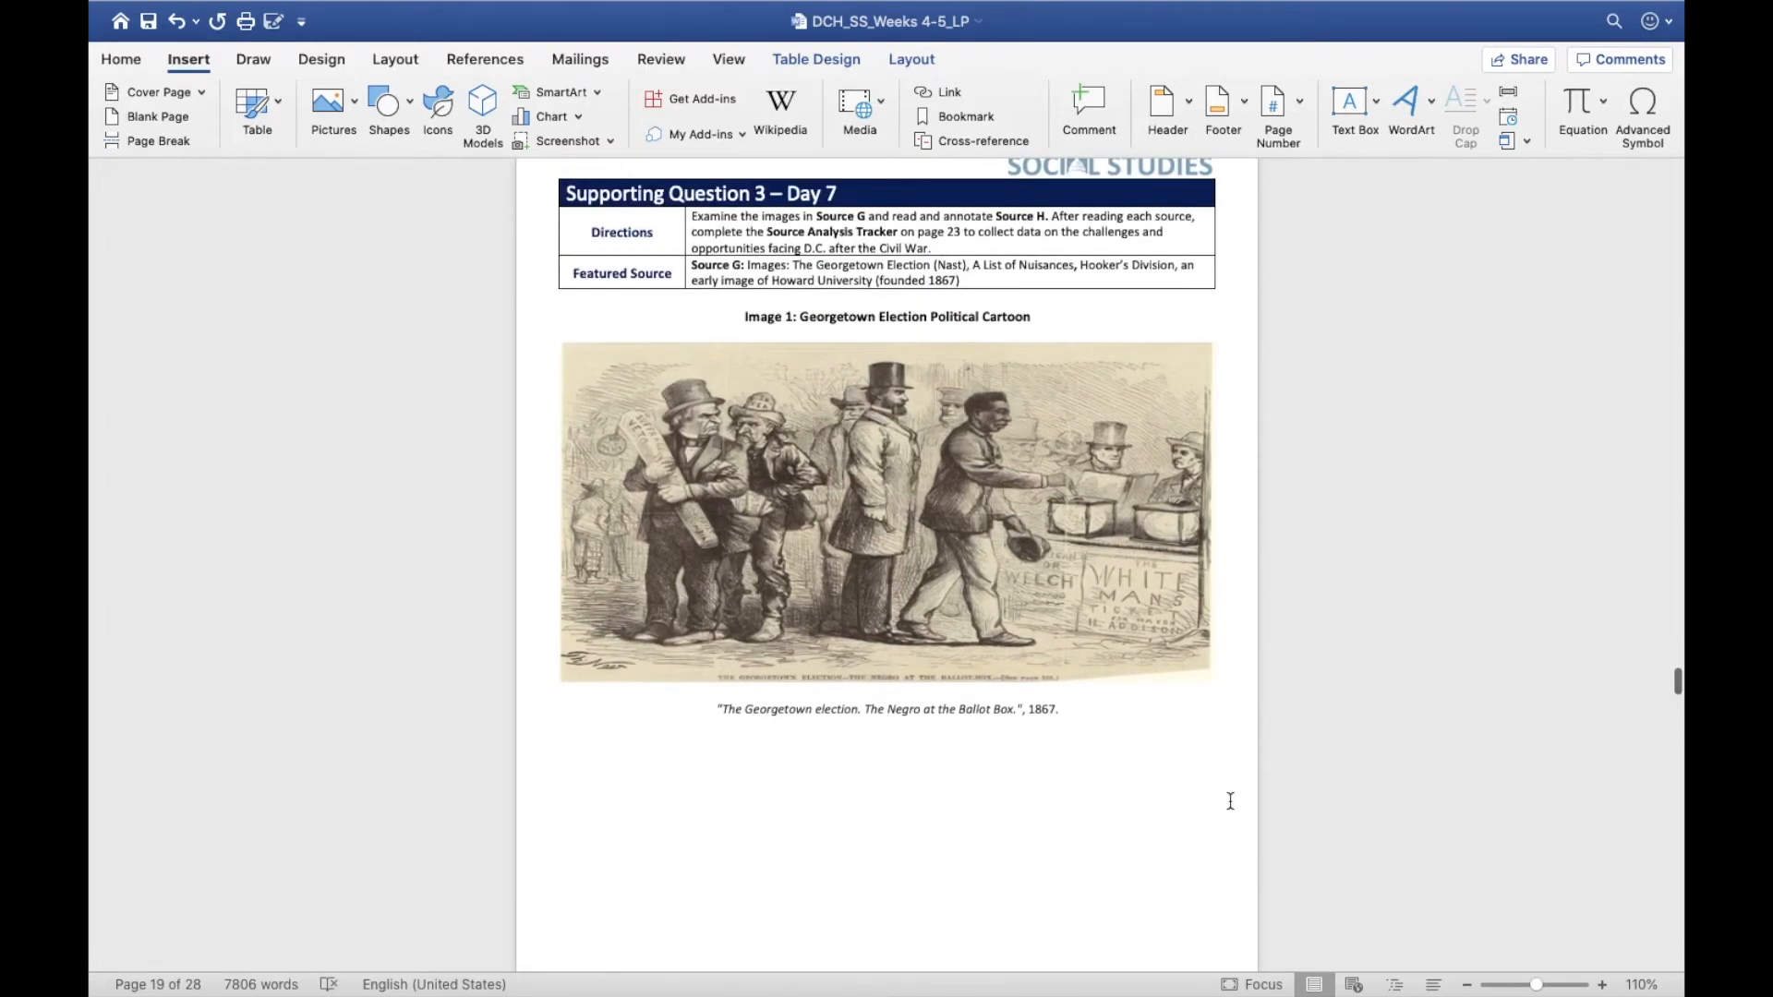
scroll("down", 3)
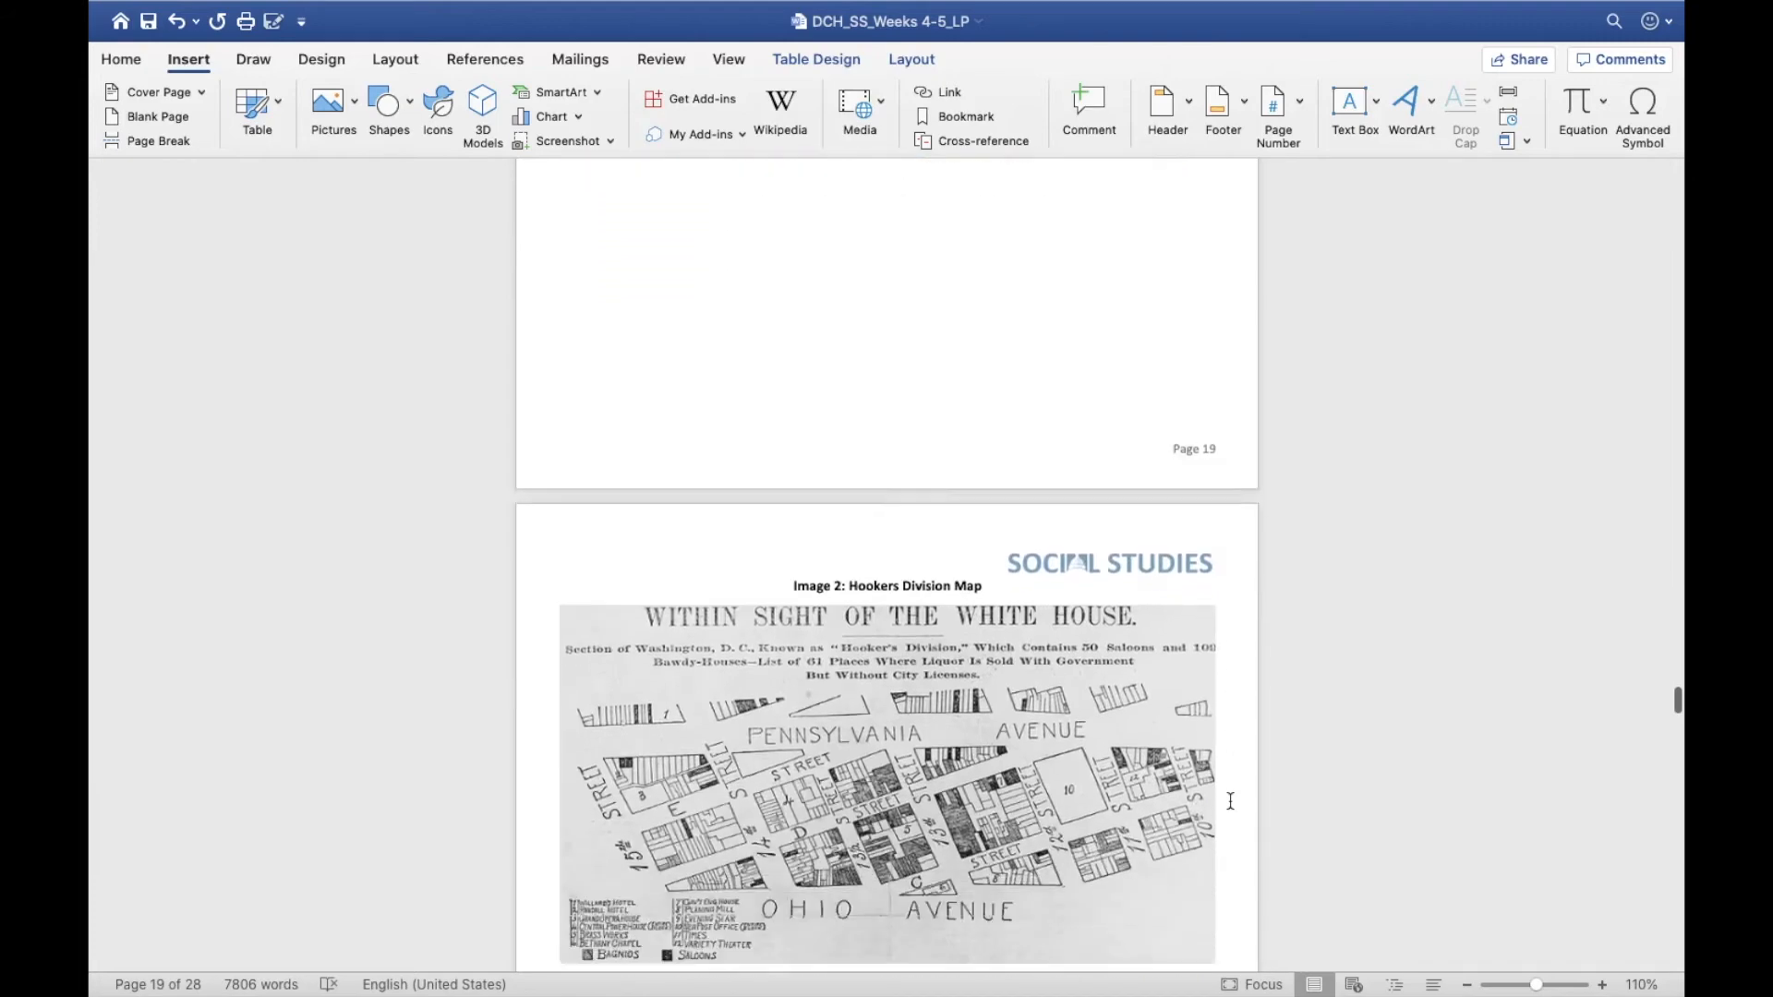
scroll("down", 3)
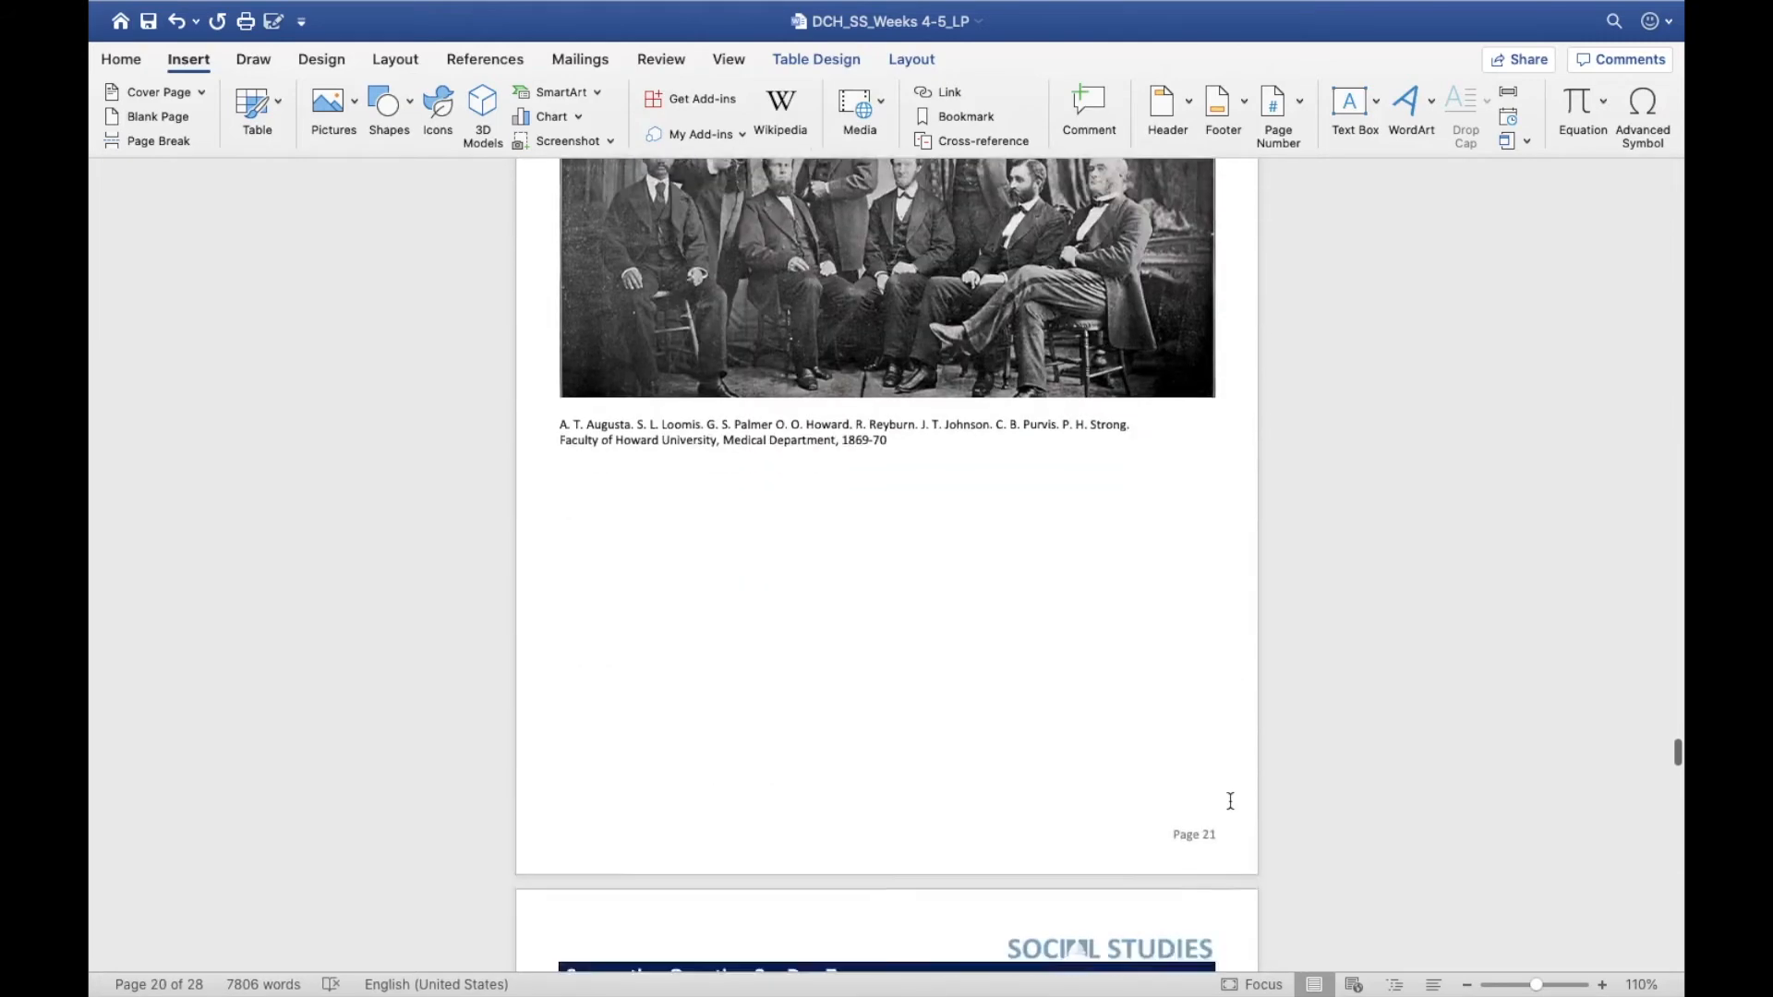
scroll("down", 3)
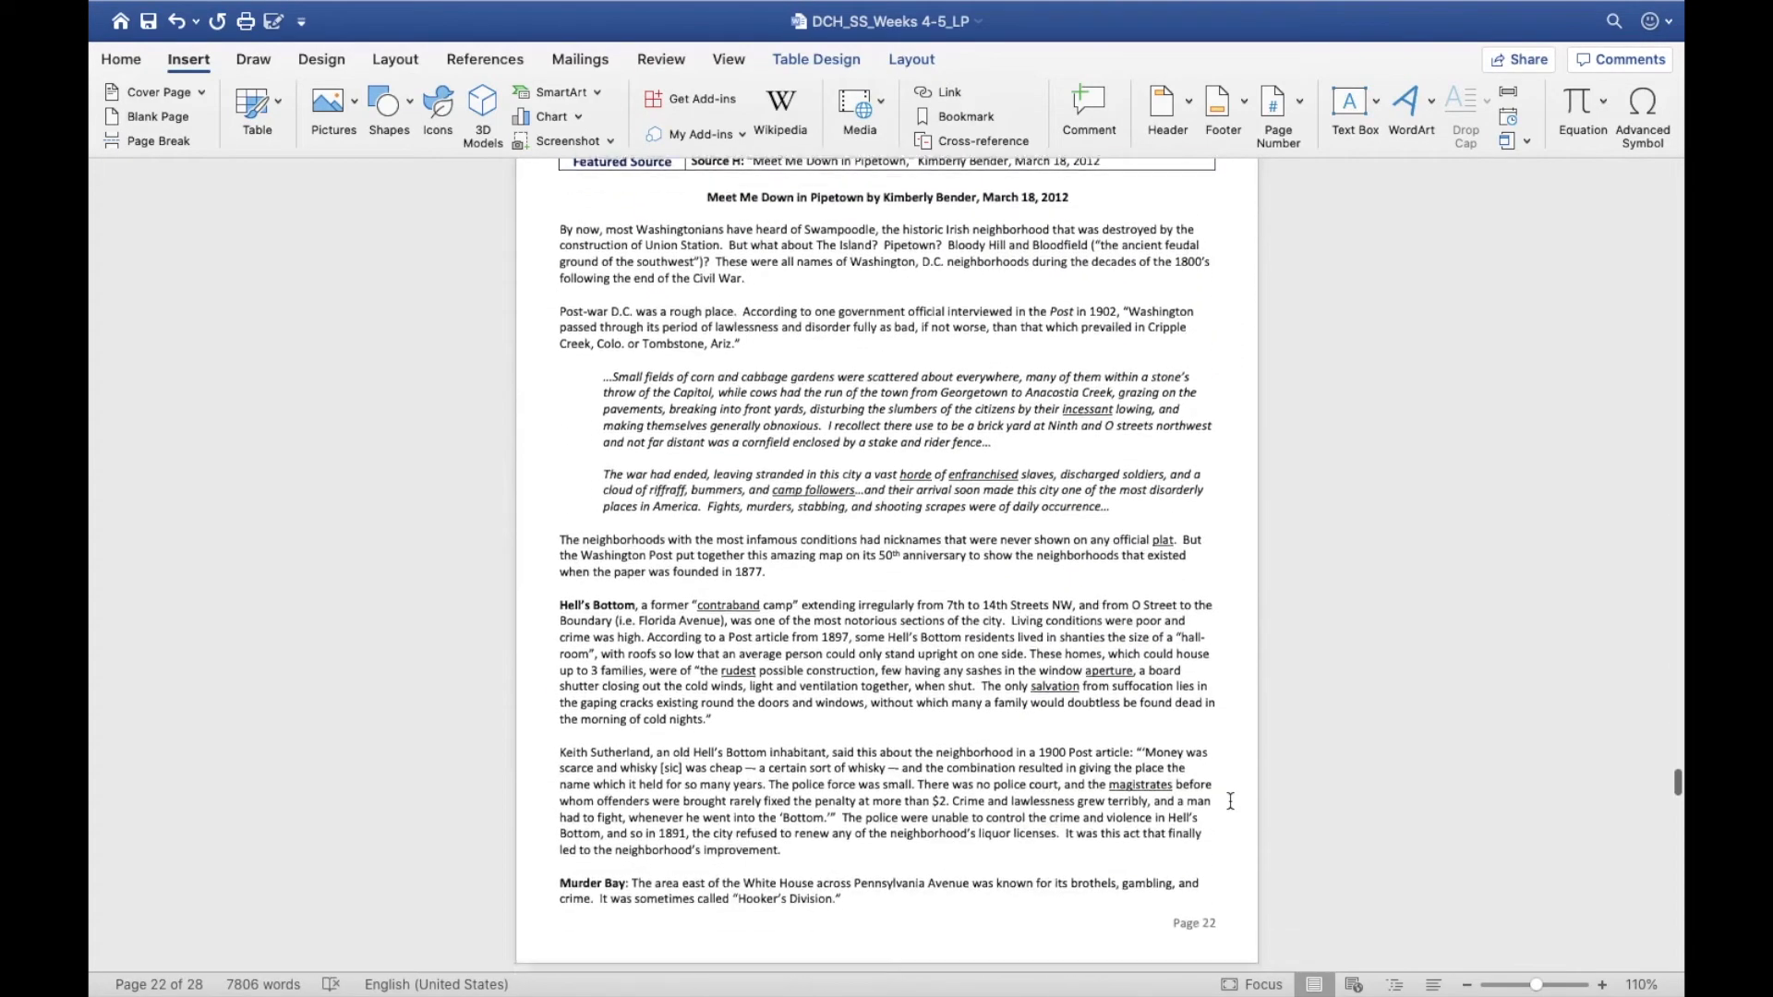
scroll("up", 3)
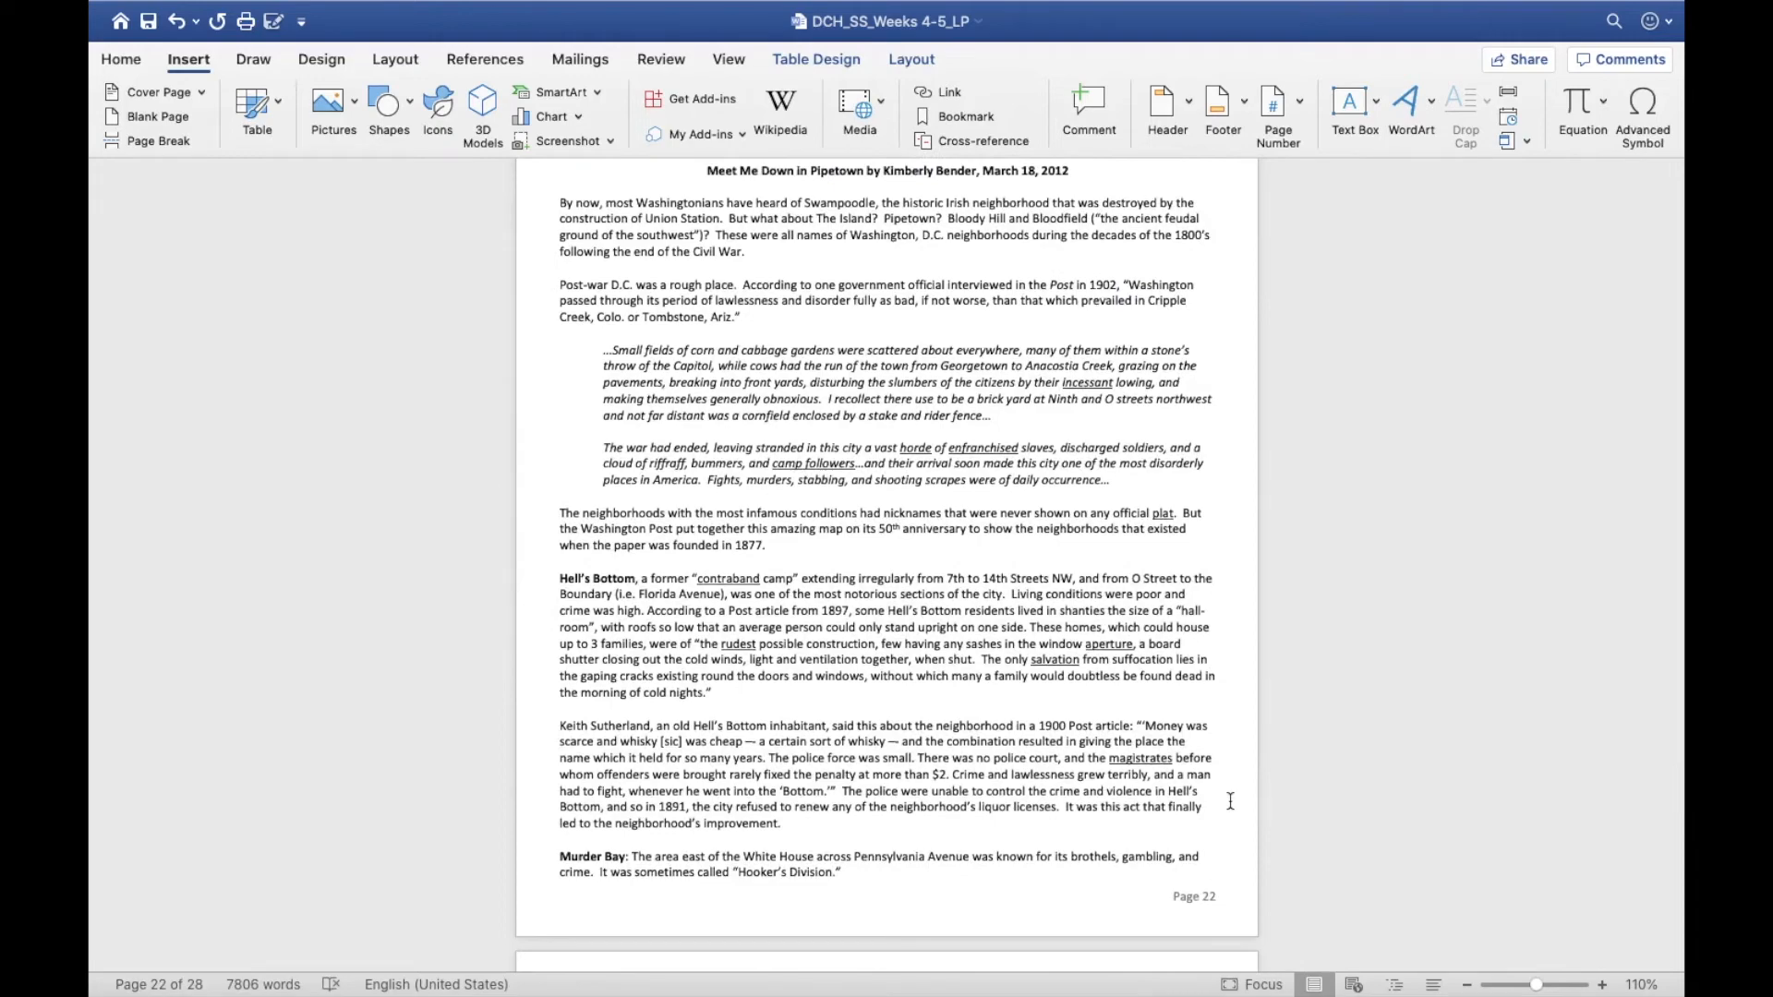
scroll("down", 3)
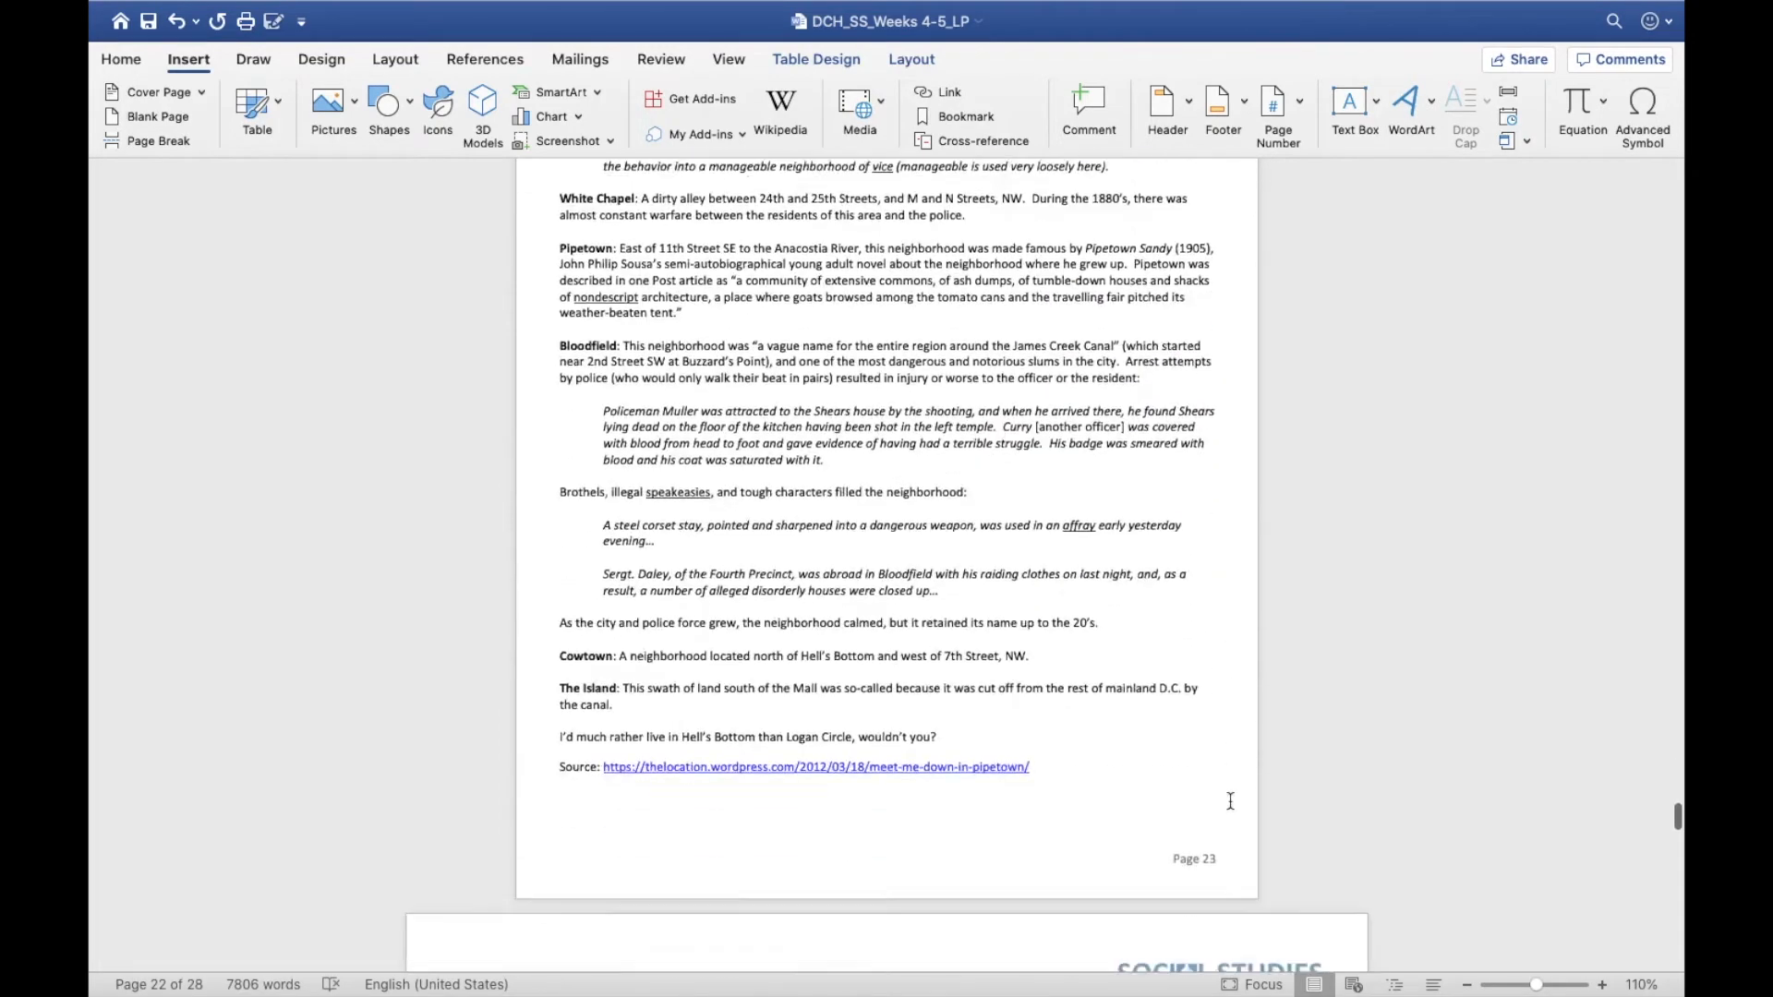
scroll("down", 3)
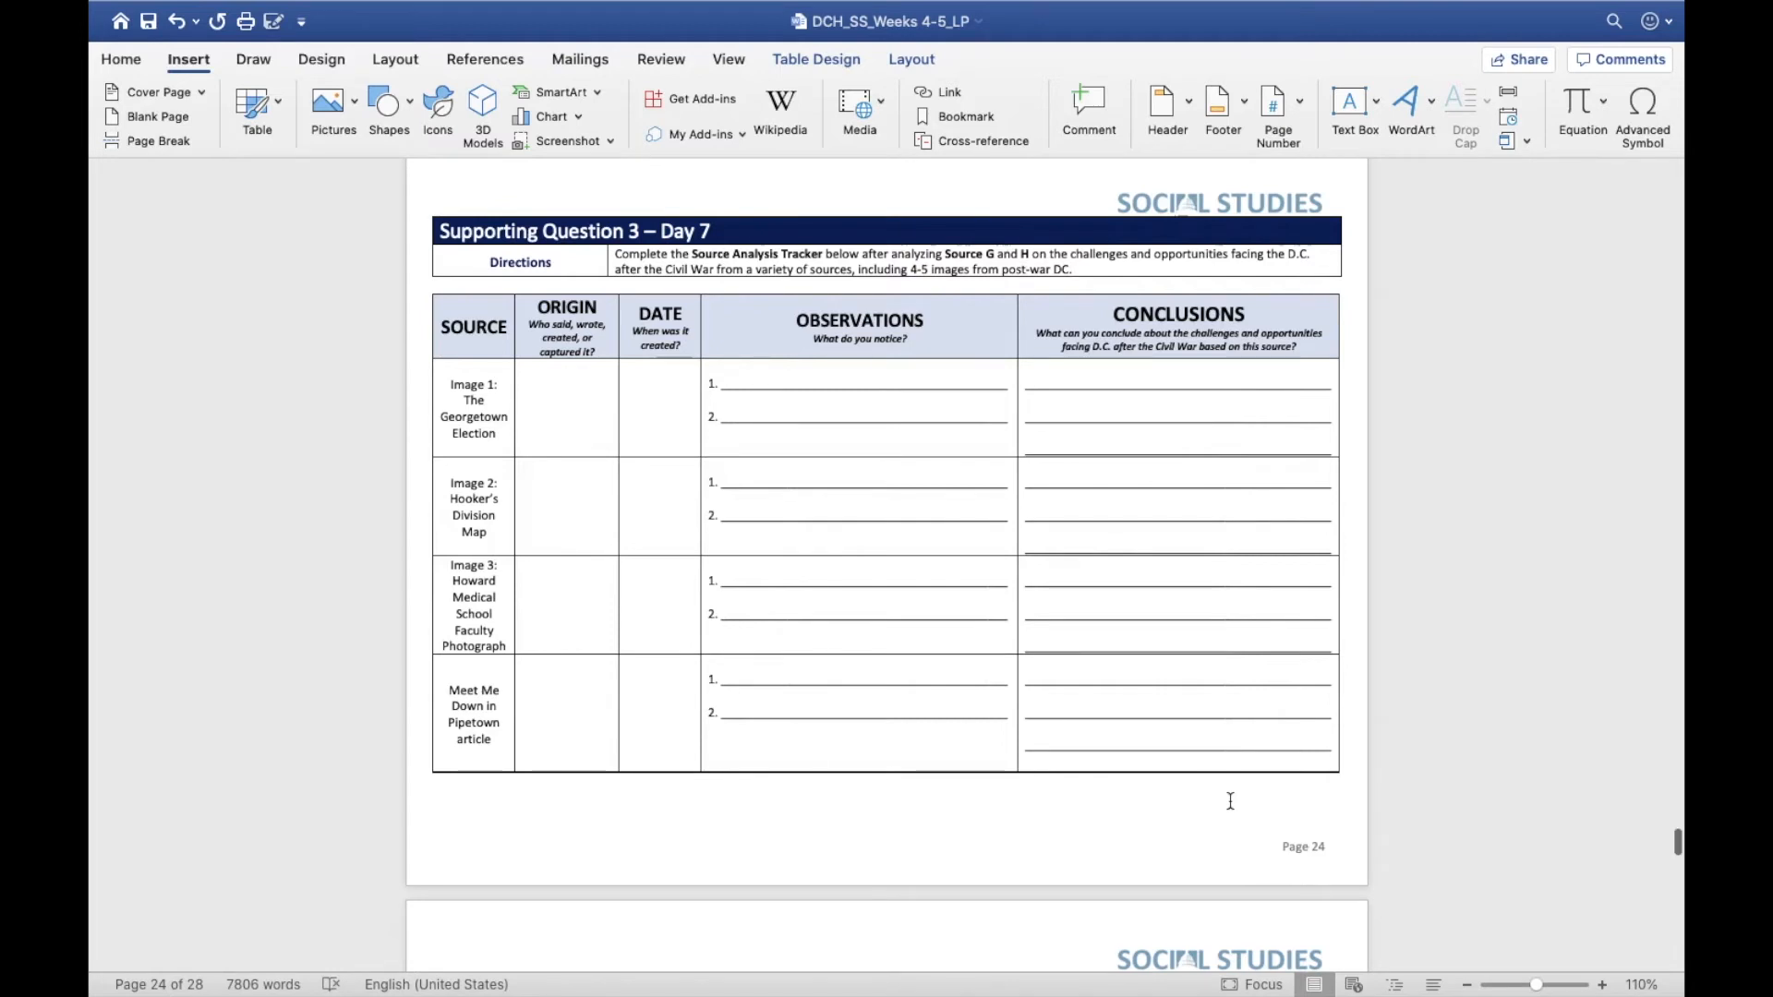
scroll("down", 3)
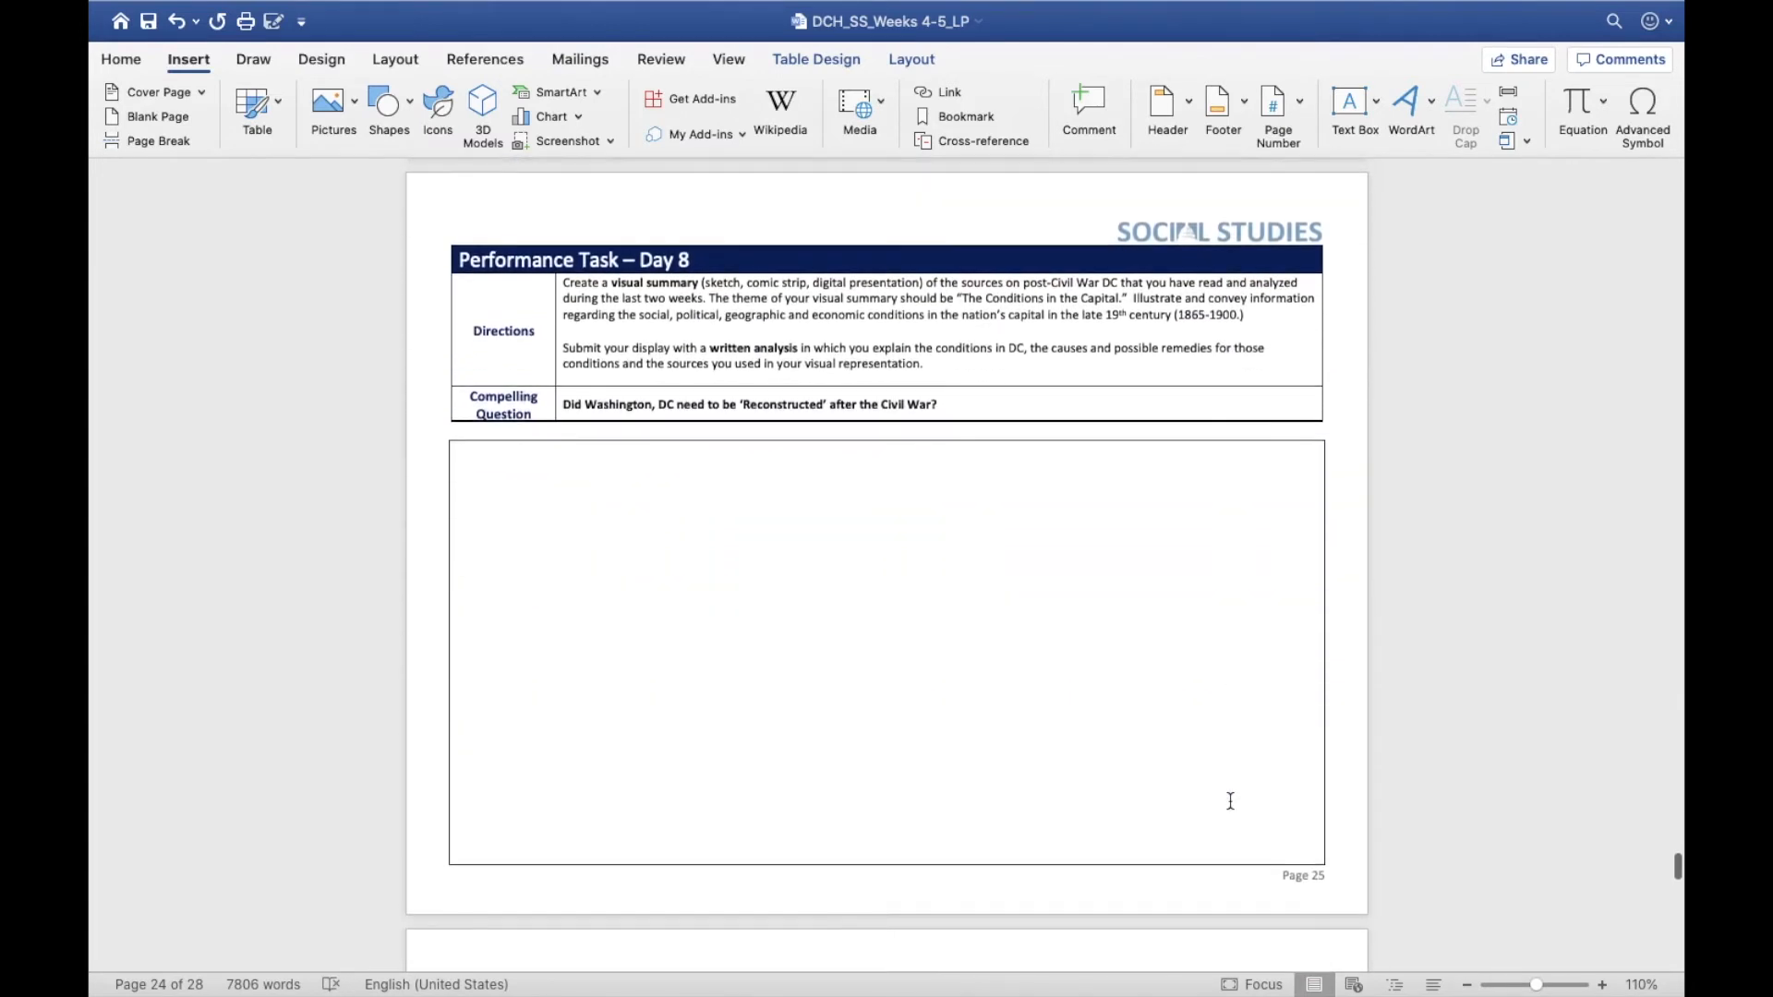
scroll("down", 3)
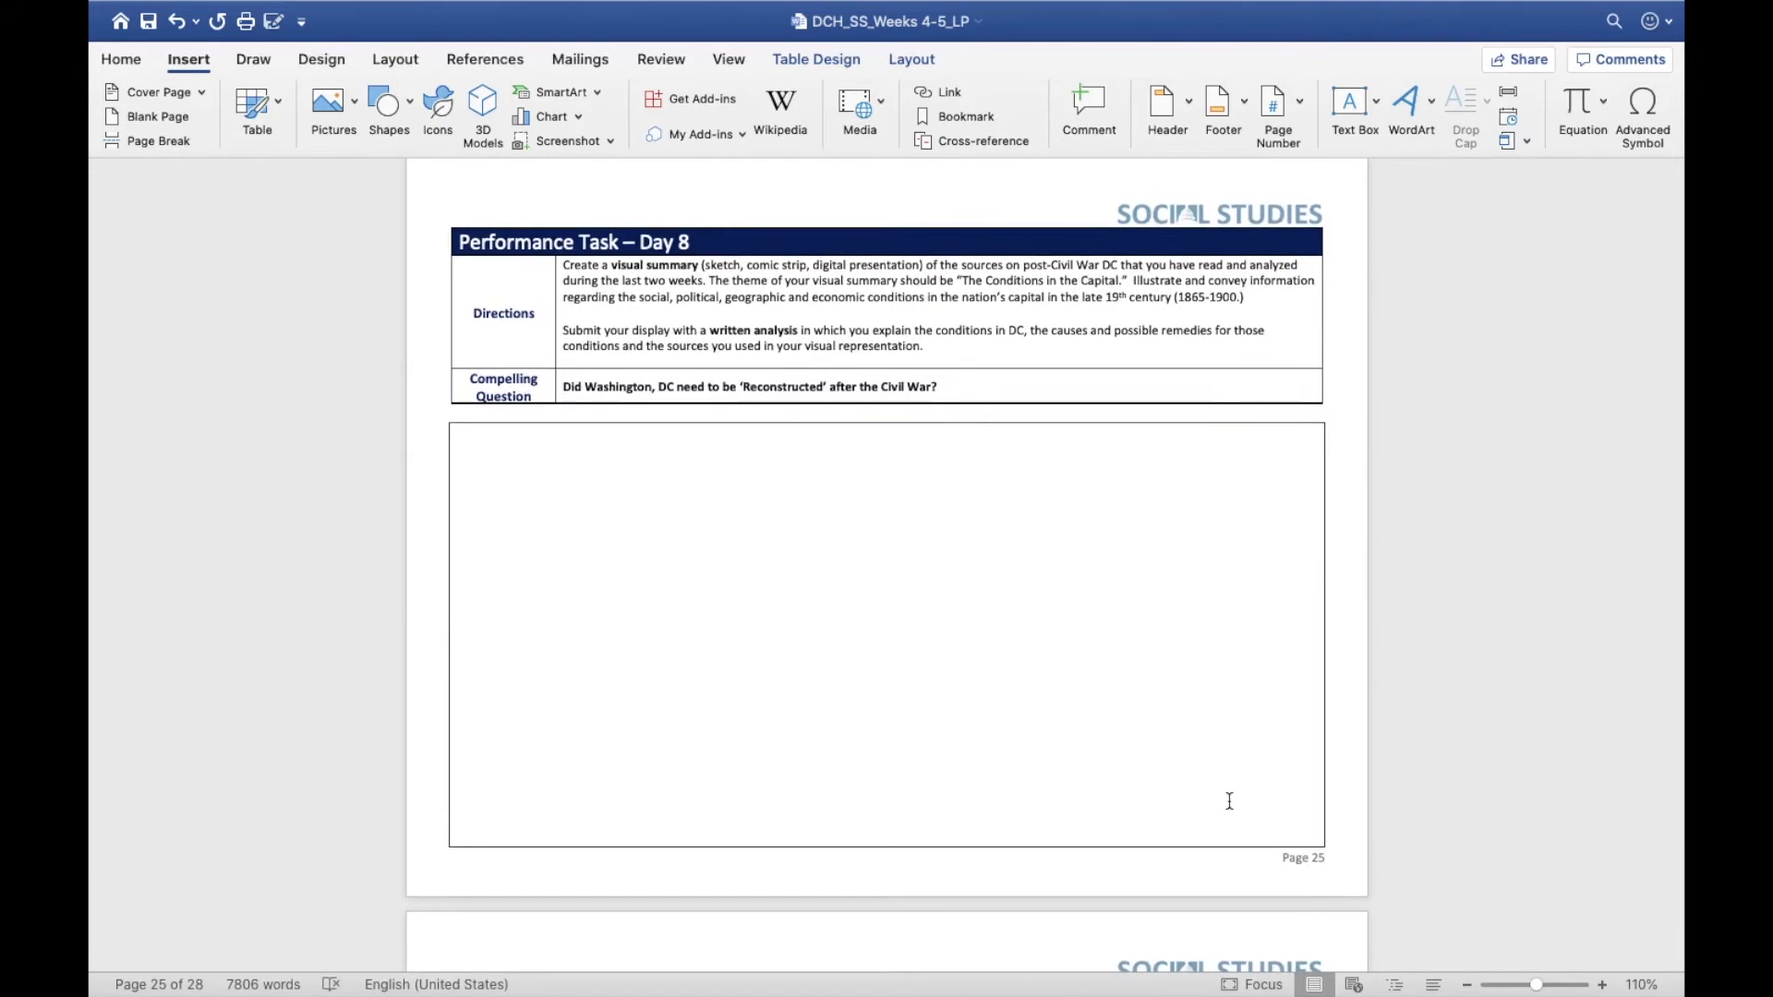
scroll("down", 3)
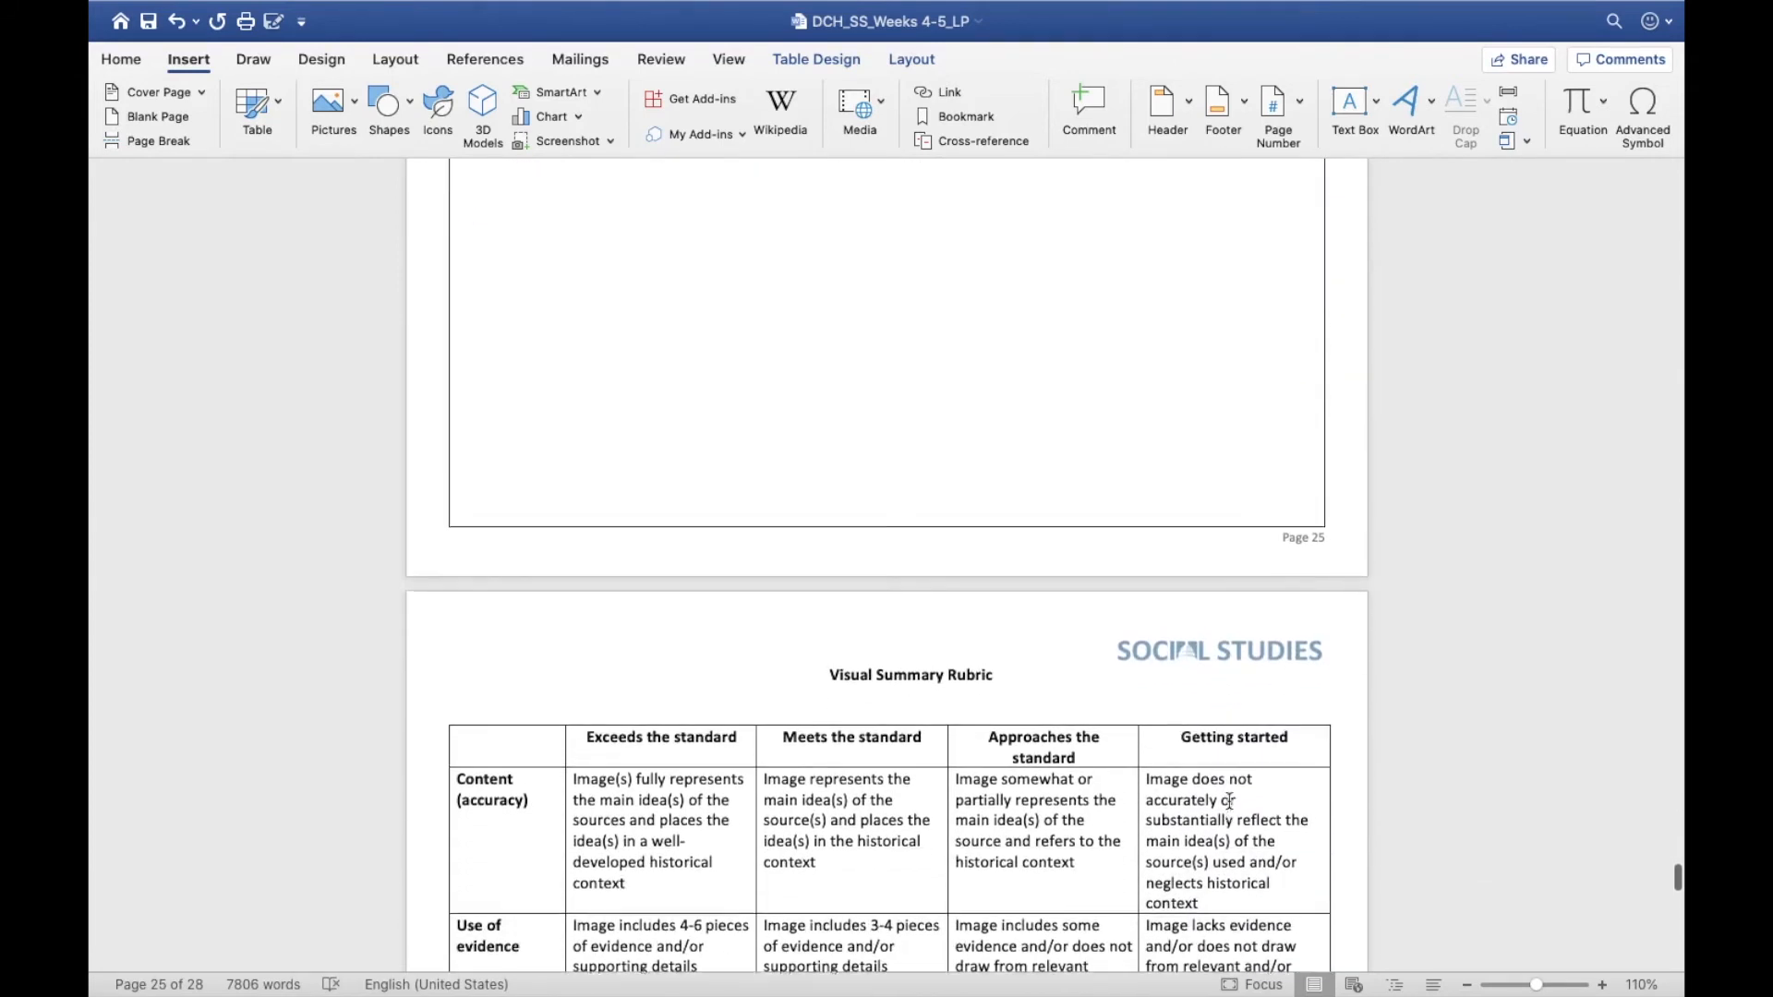
scroll("up", 3)
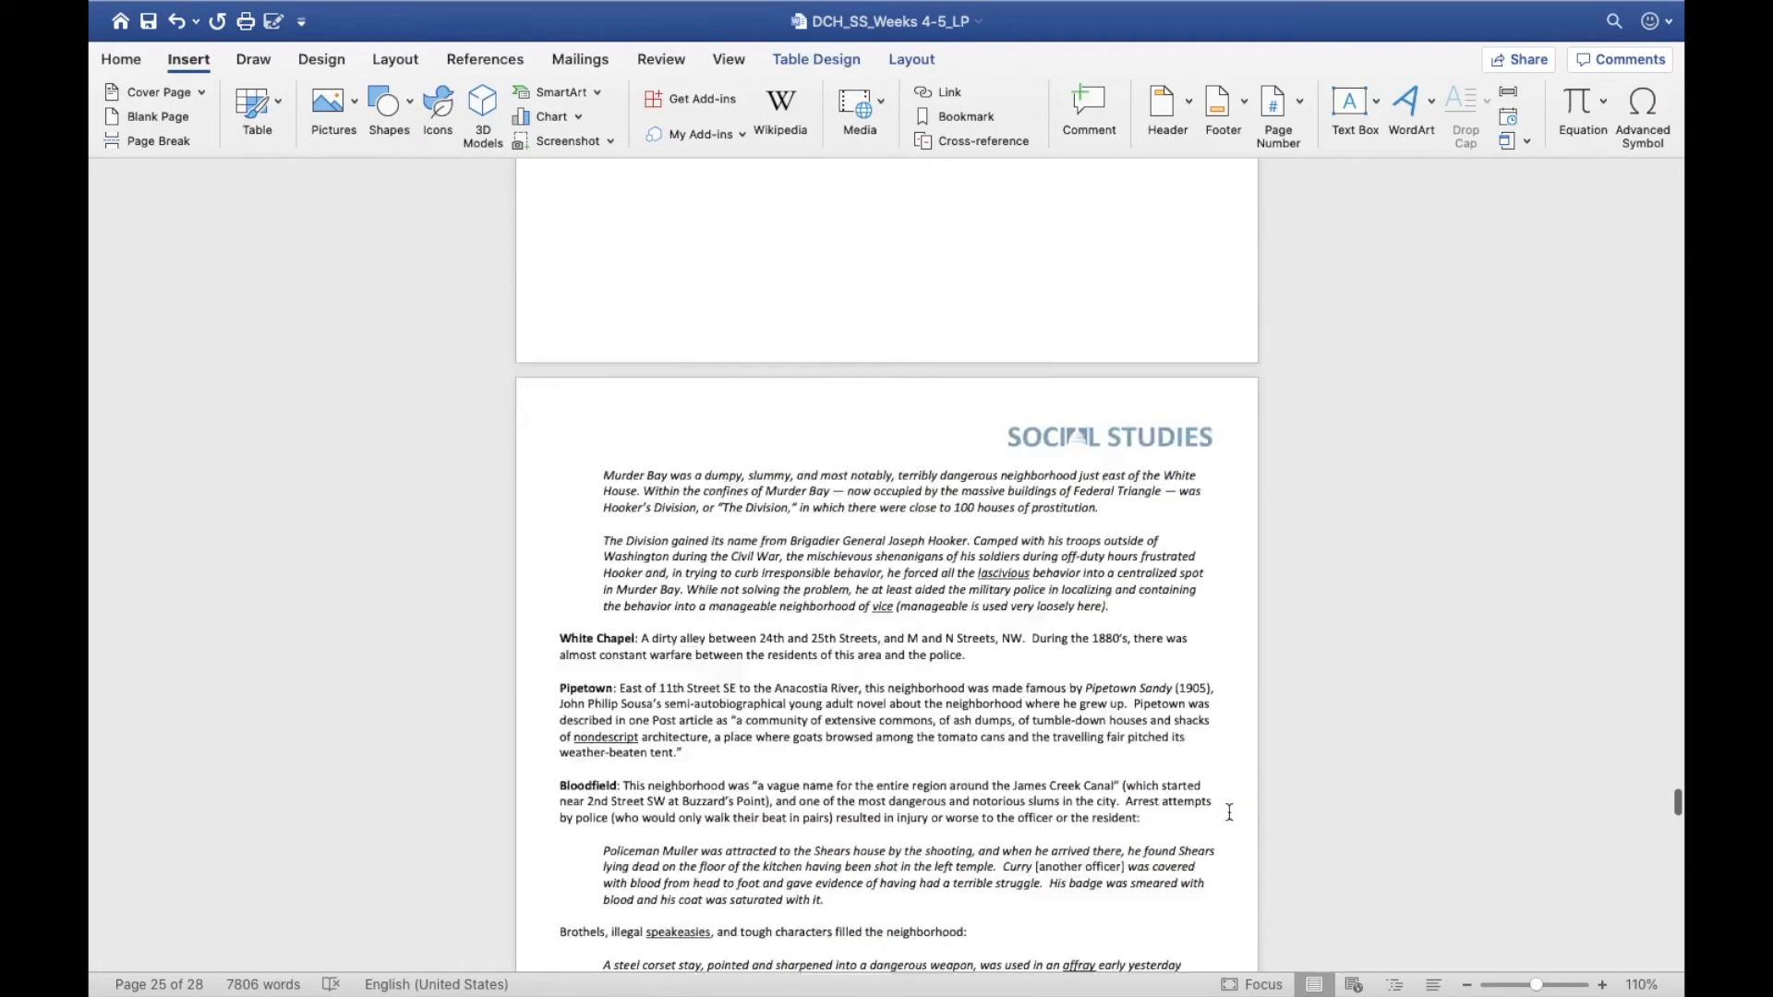
scroll("up", 3)
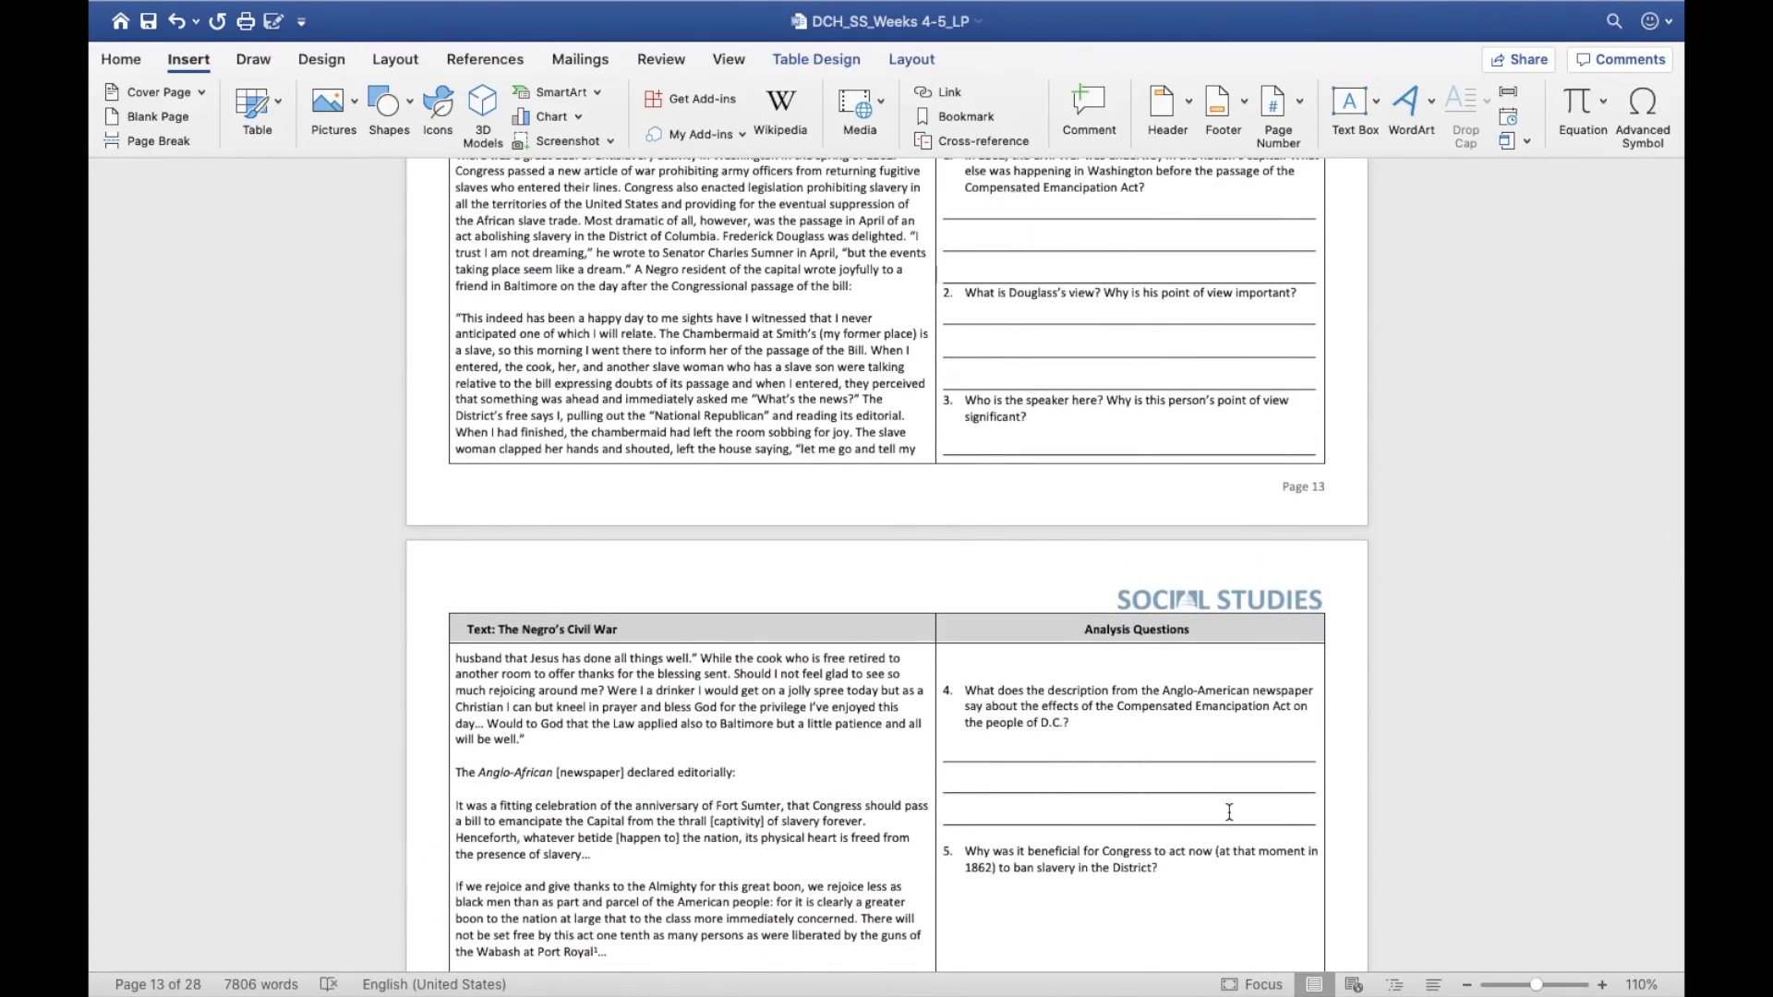
scroll("up", 3)
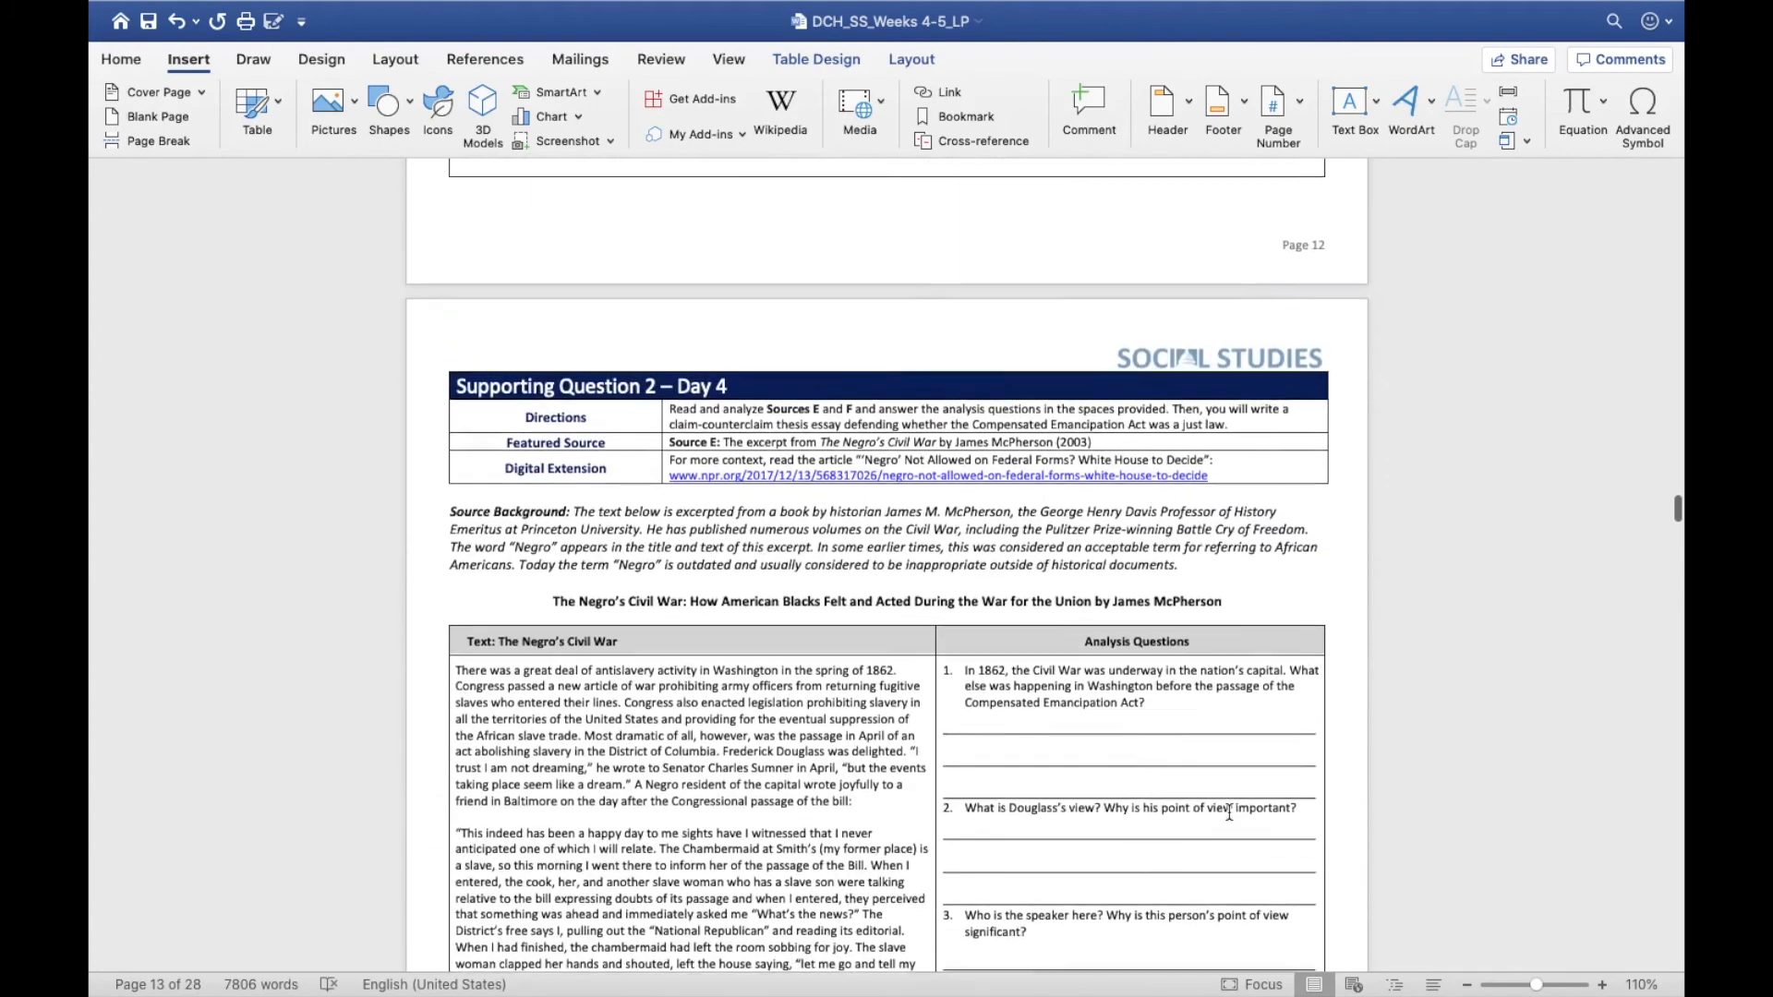
scroll("up", 3)
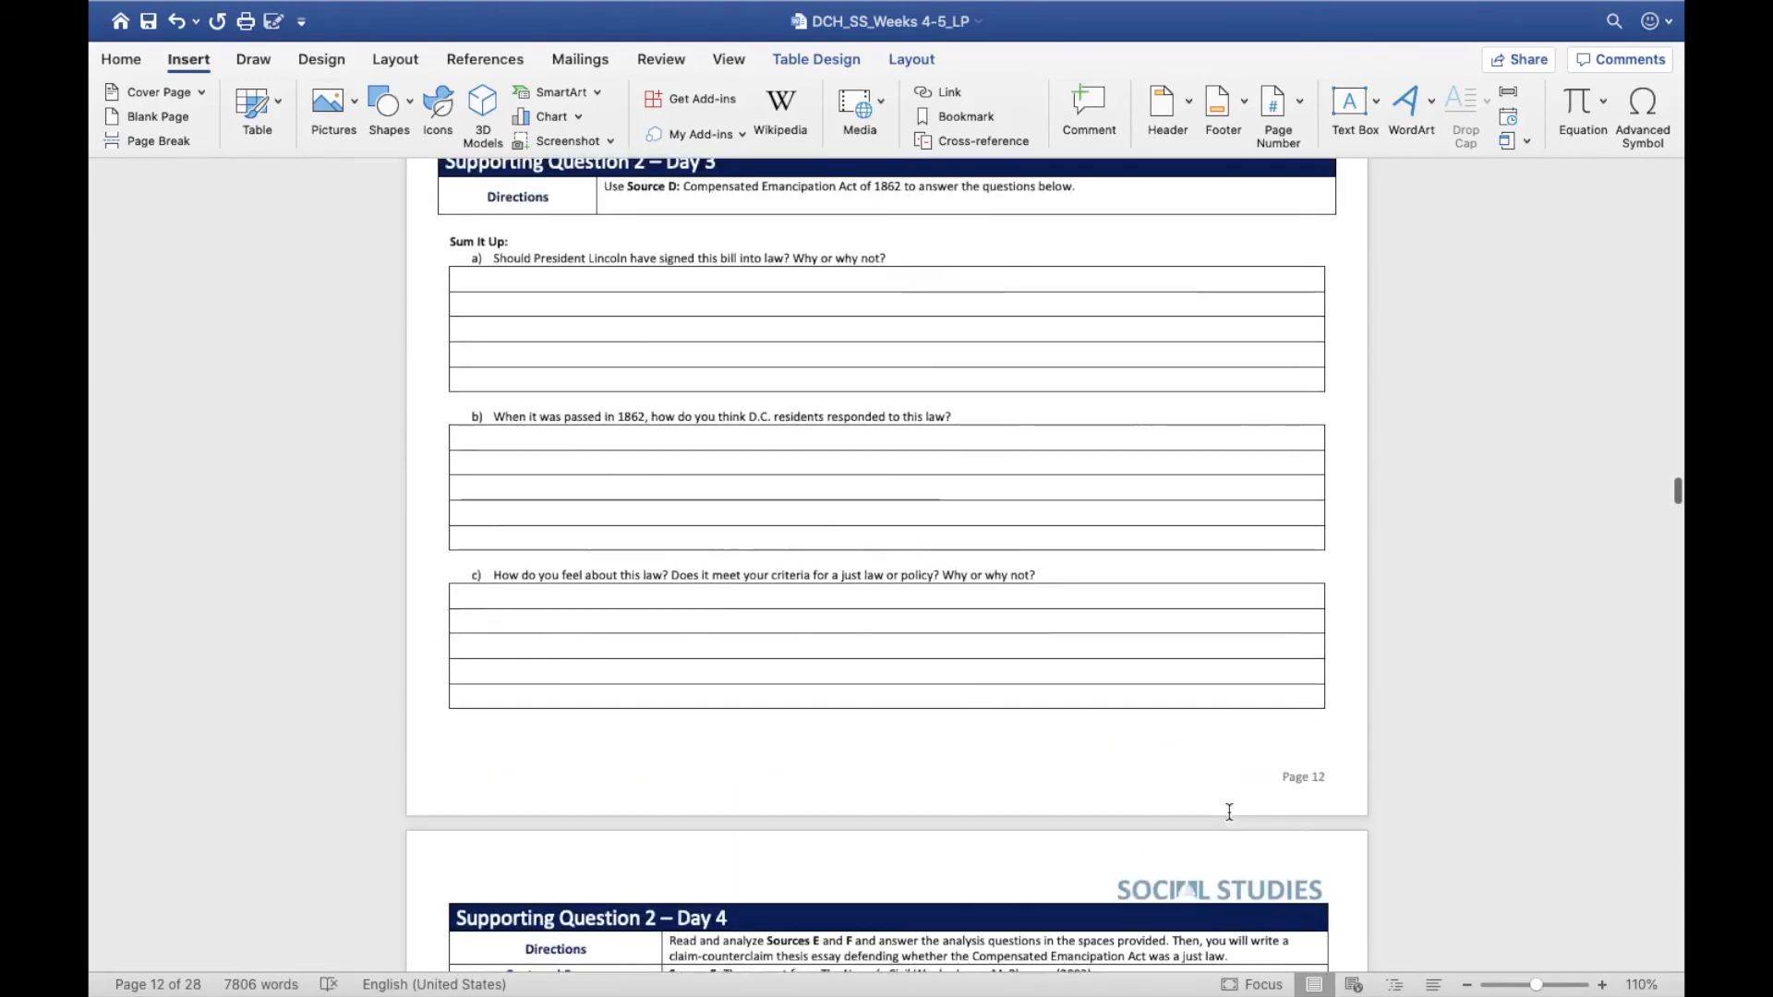
scroll("up", 3)
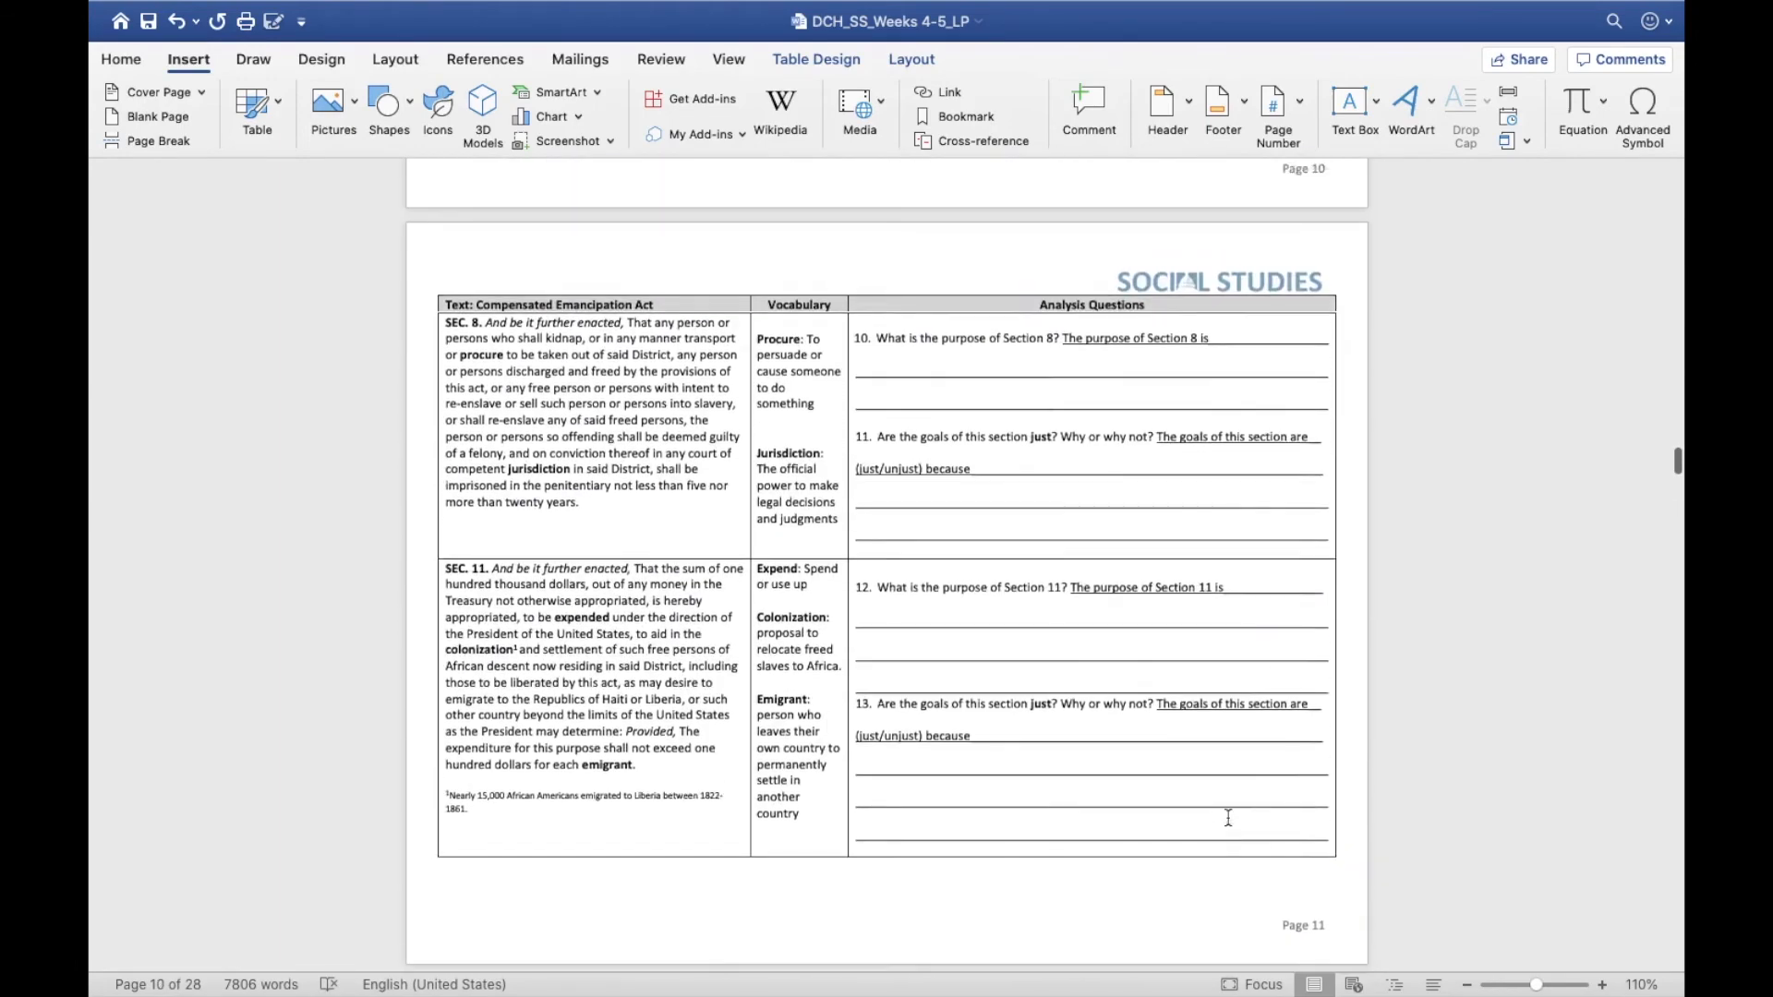
scroll("up", 3)
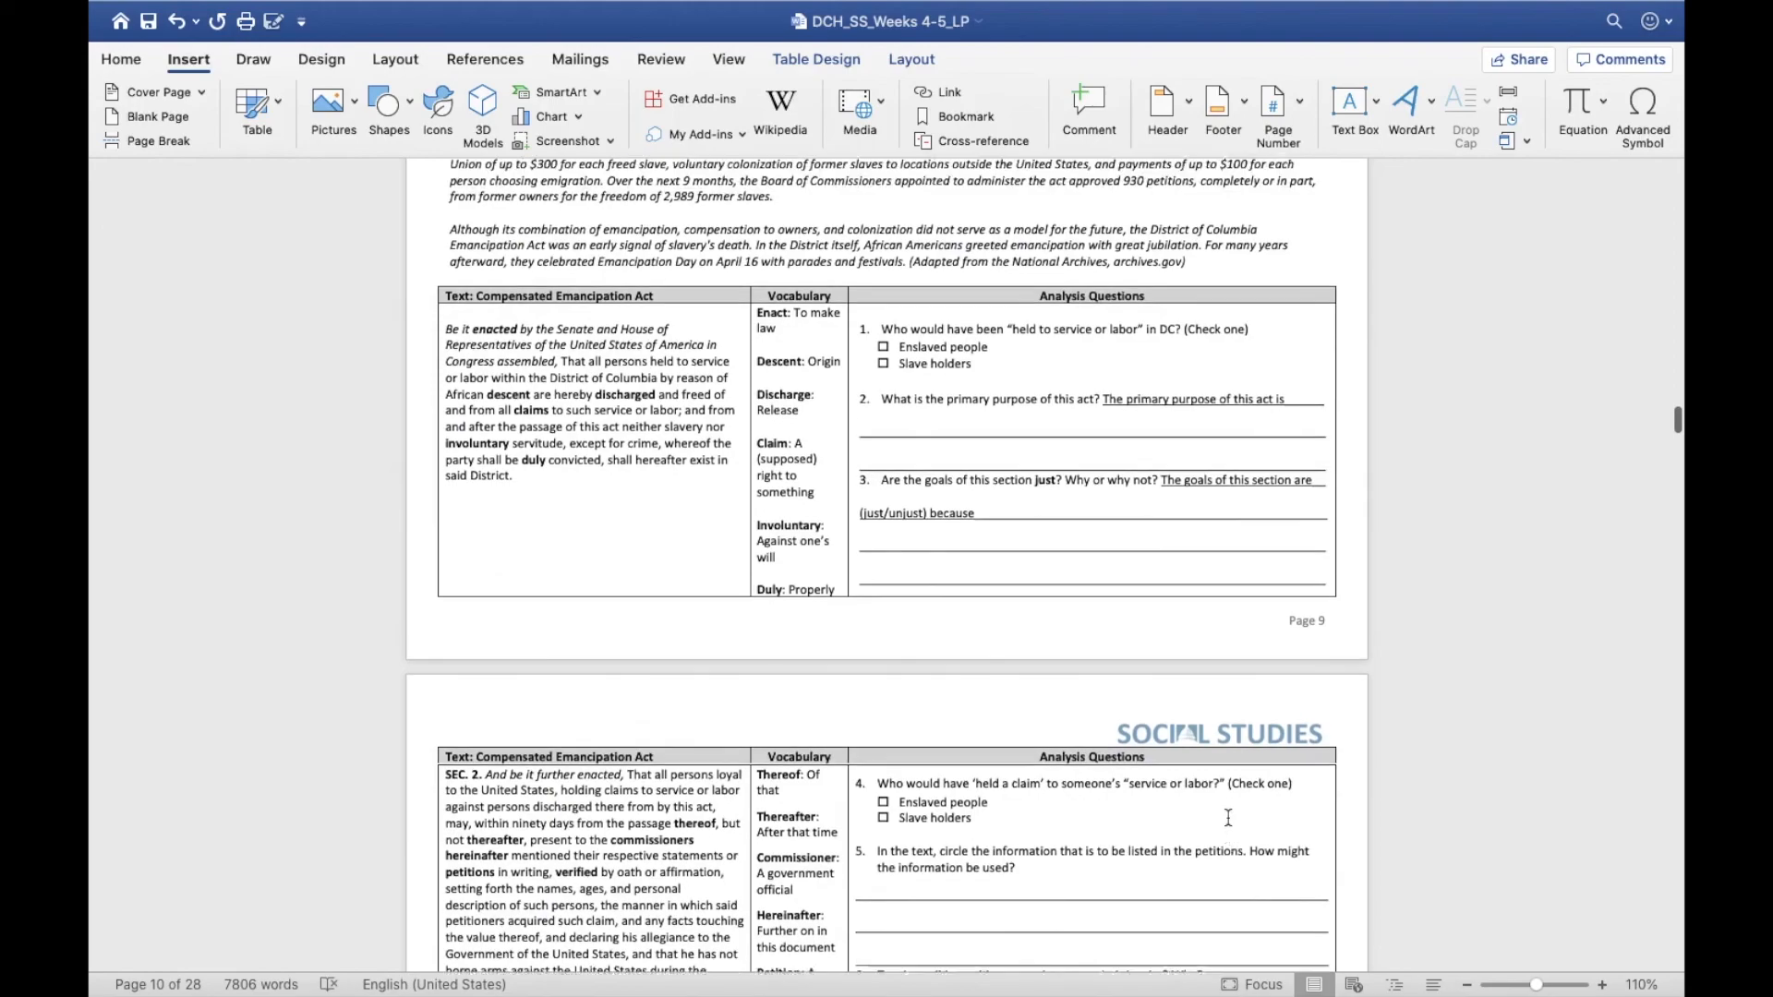
scroll("up", 3)
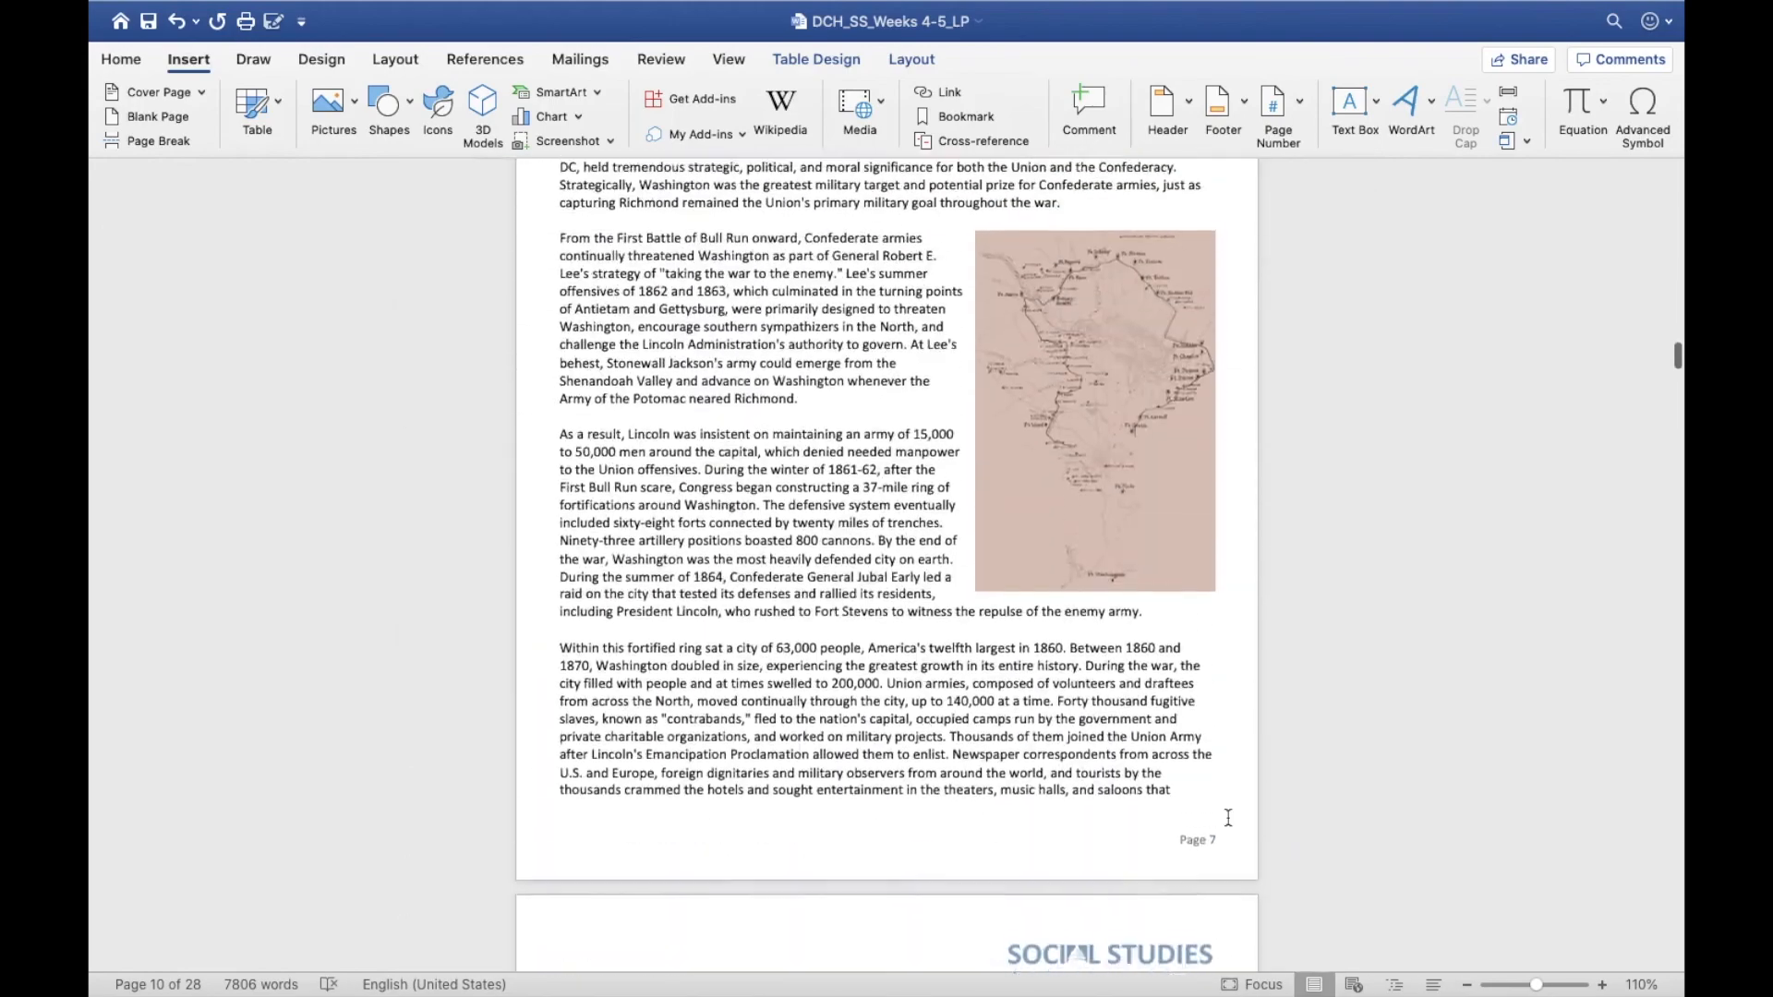
scroll("up", 3)
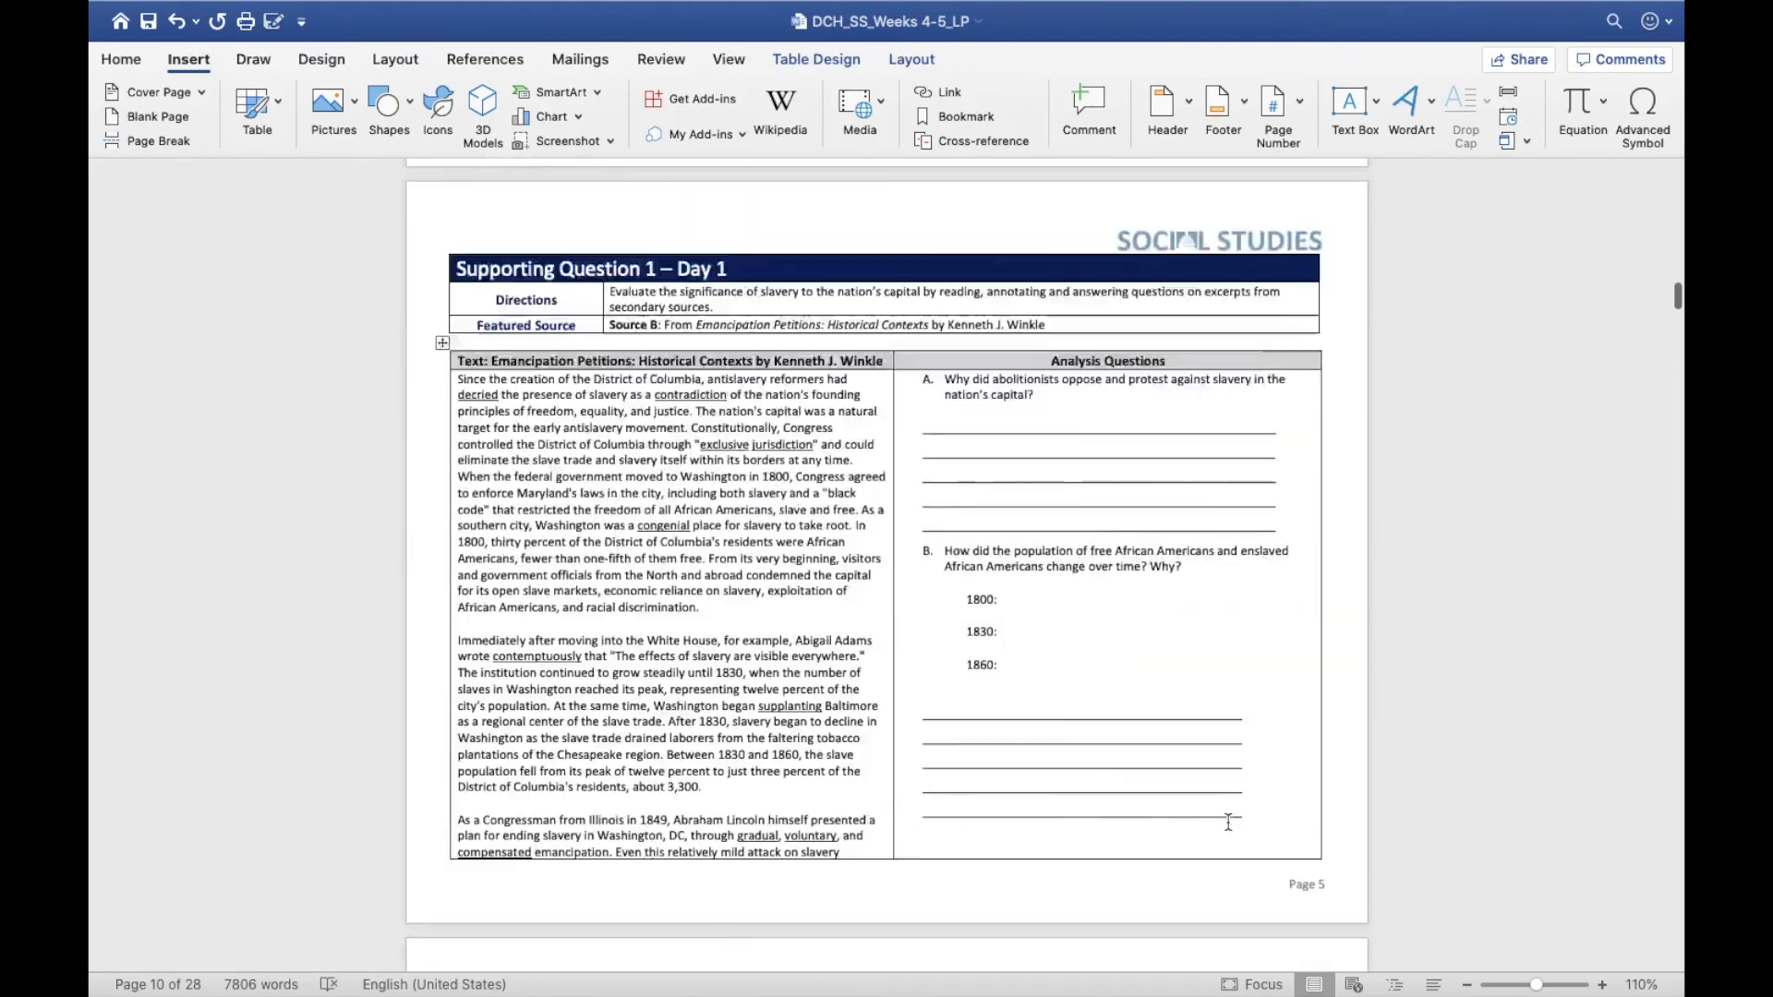
scroll("up", 3)
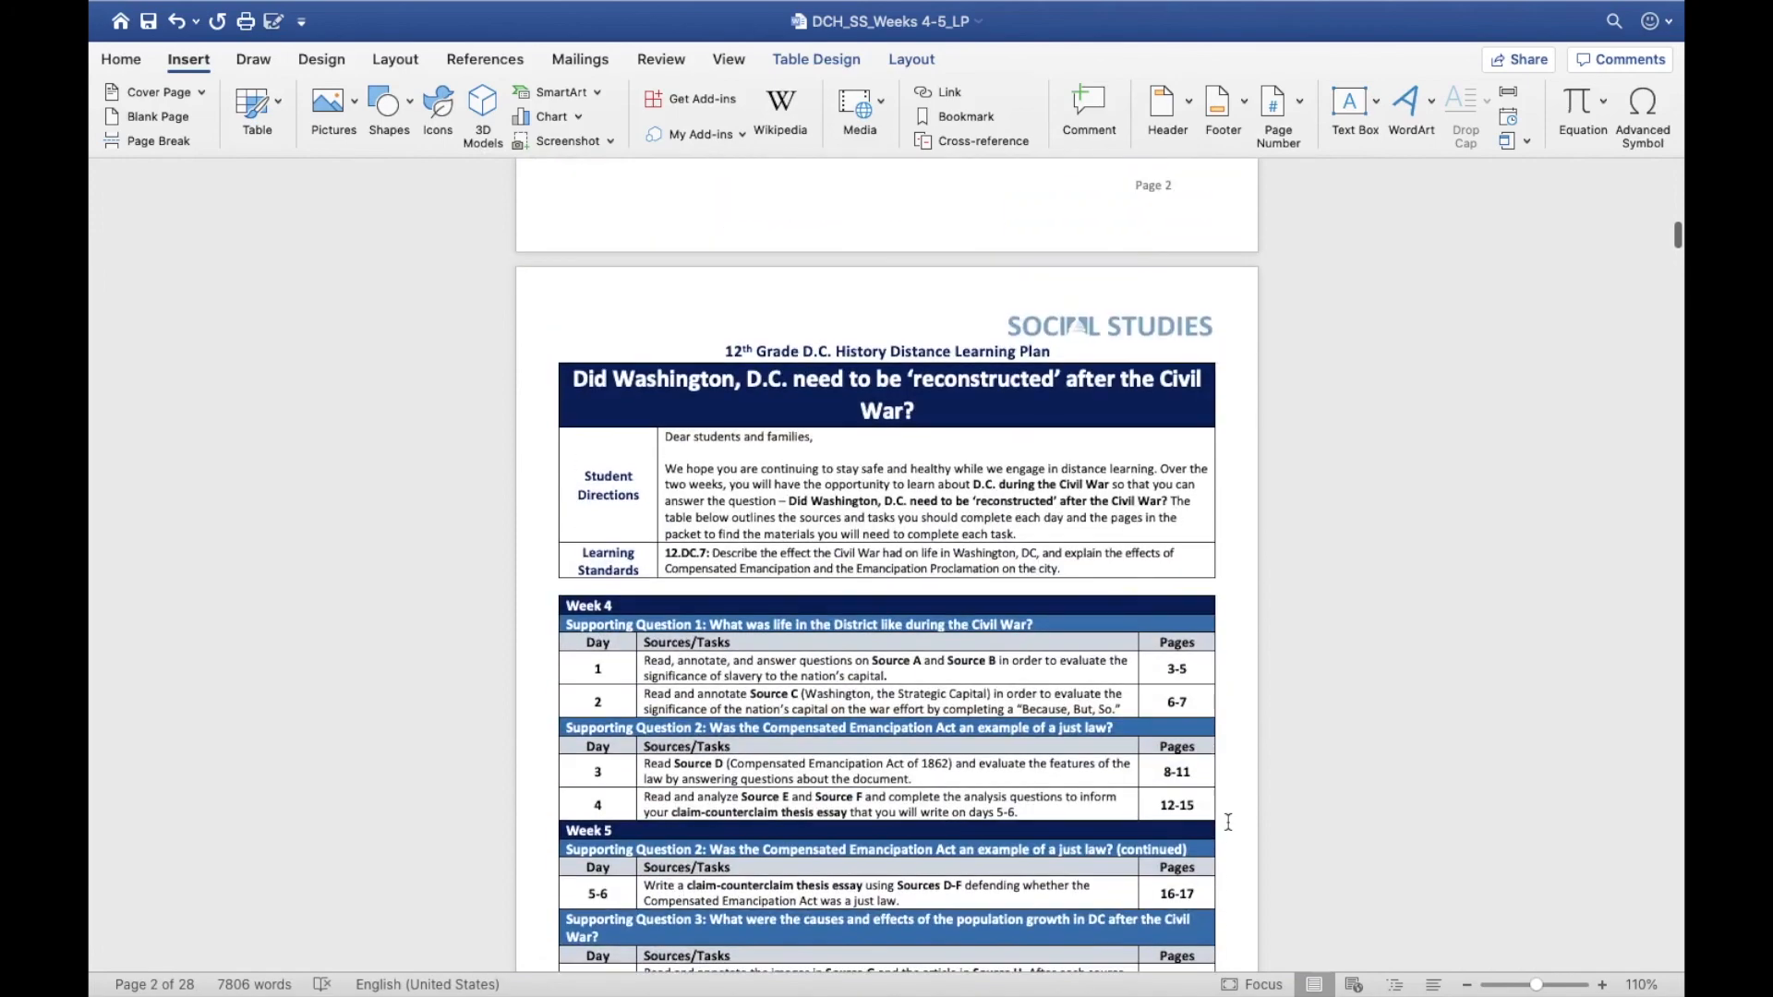
scroll("up", 3)
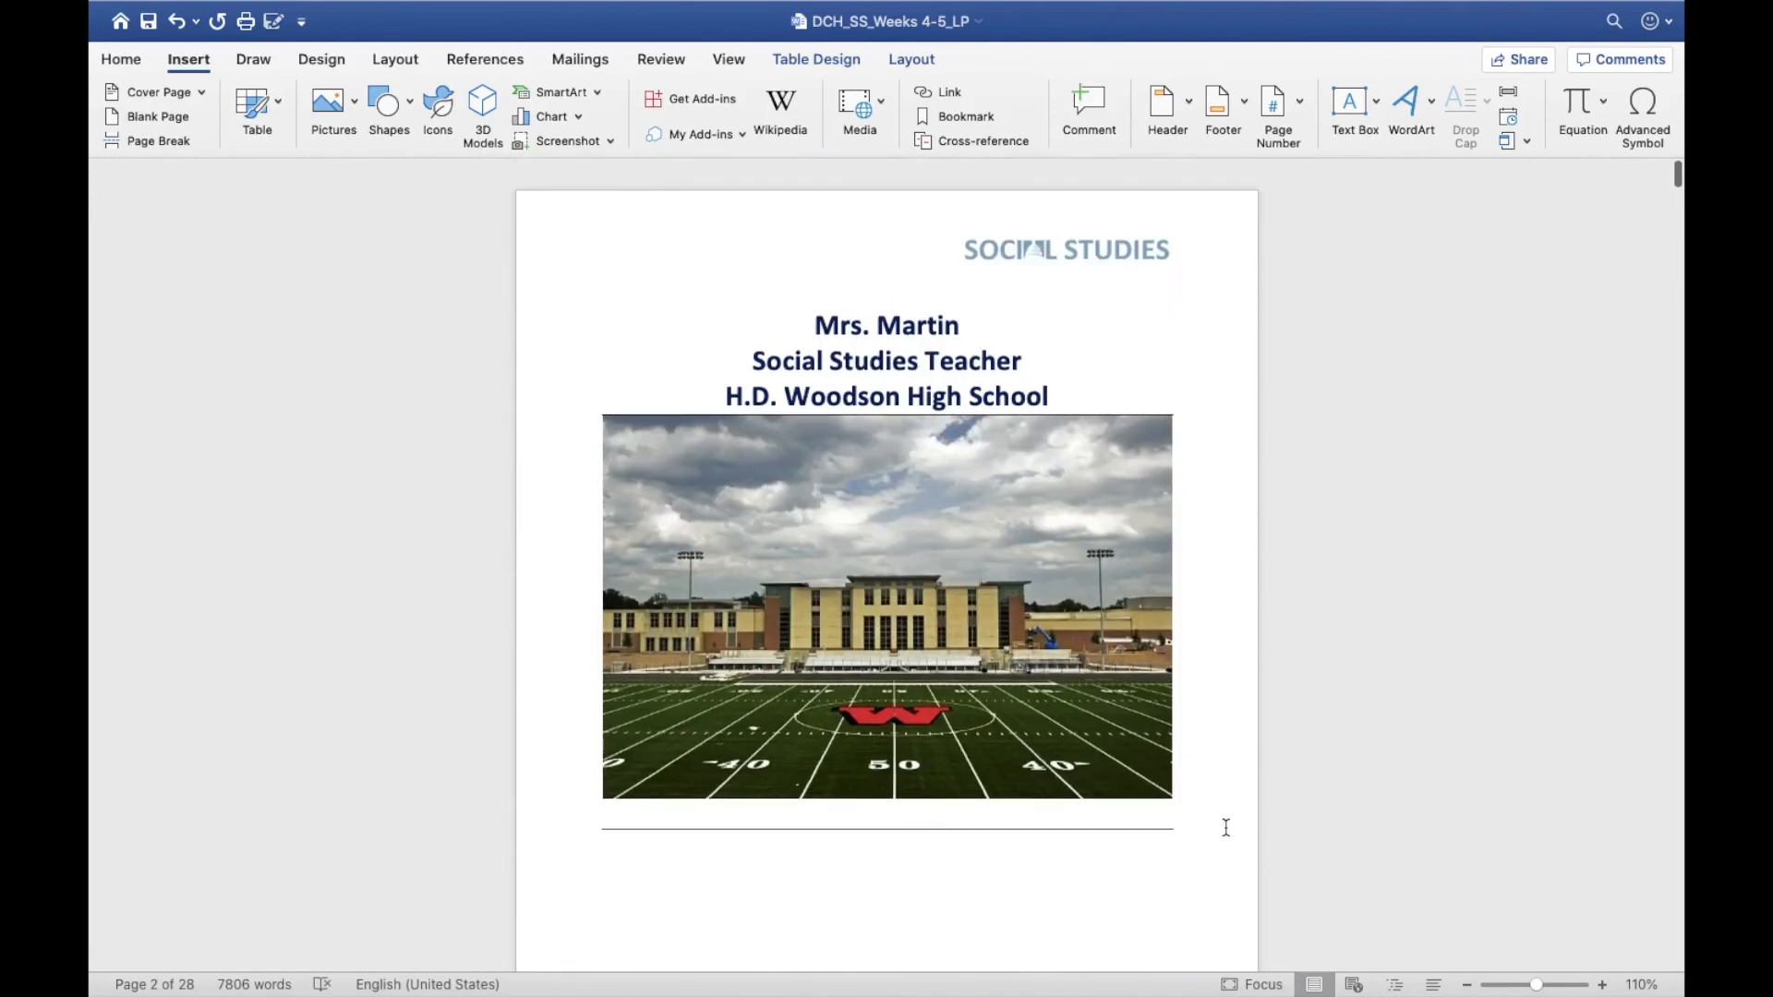